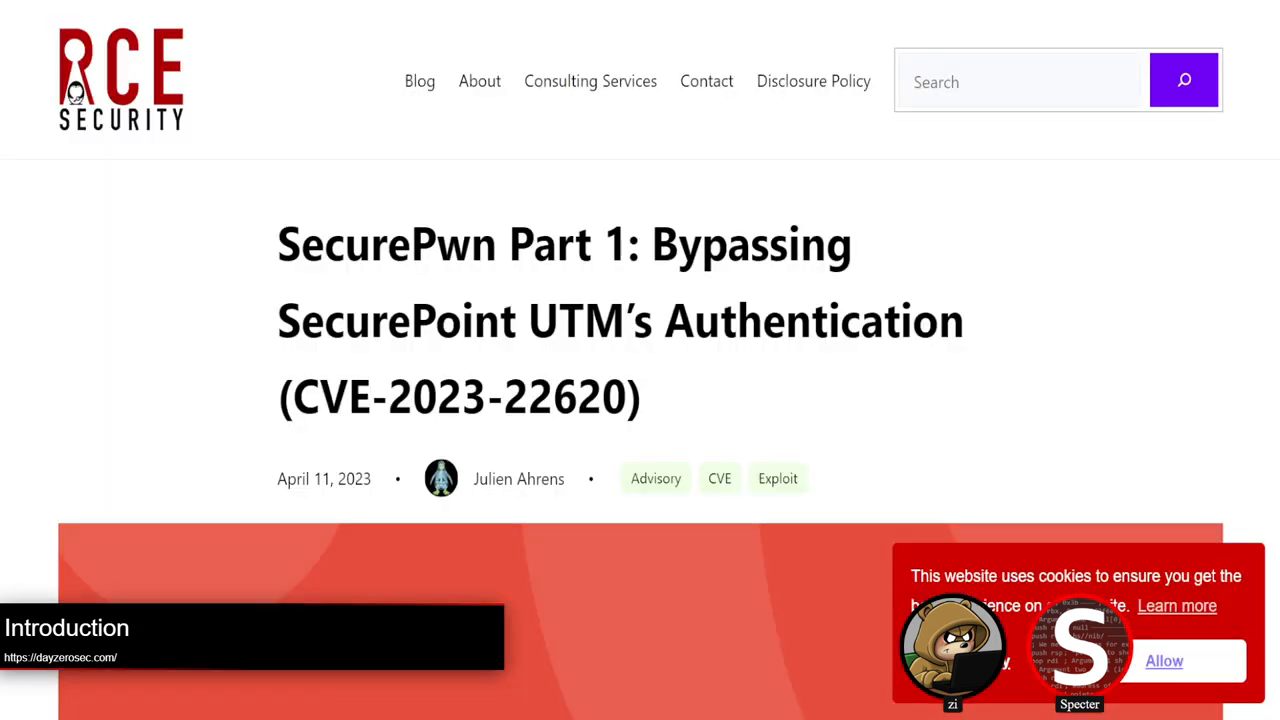
Step: Scroll the SecurePwn Part 1 post from its title to the SecurePoint UTM bug introduction
scroll(down, 3)
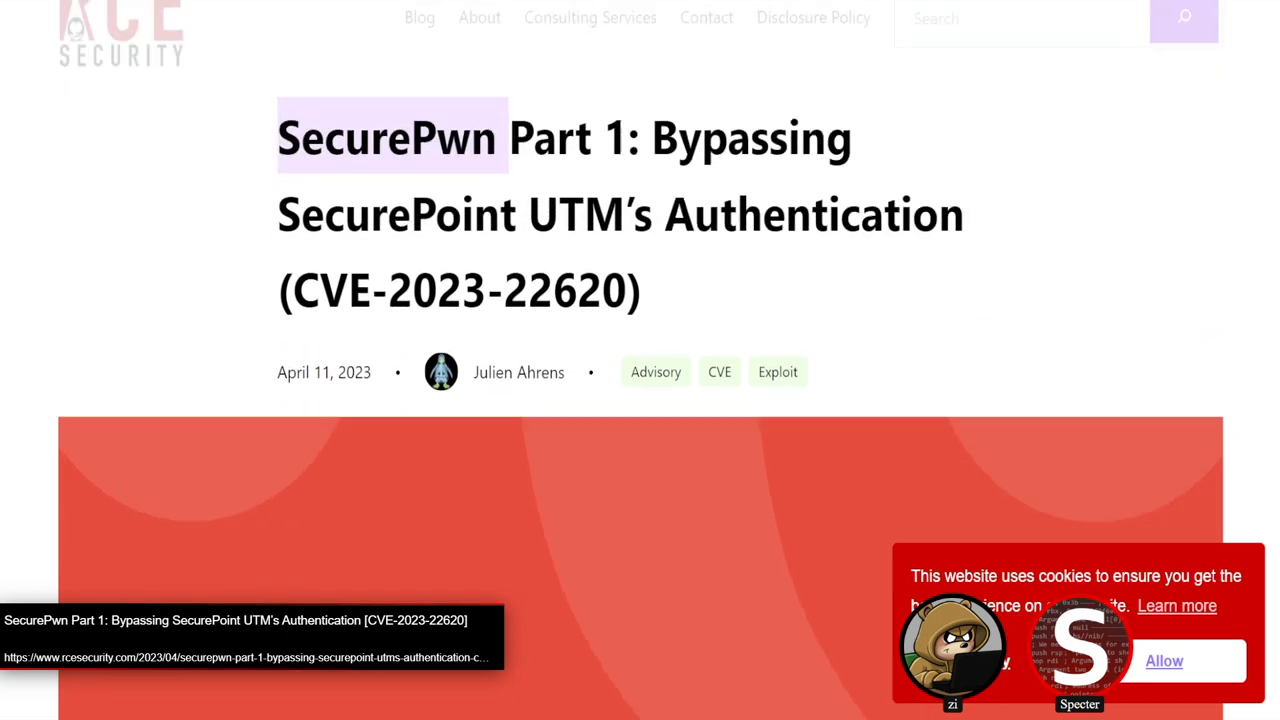
scroll(down, 3)
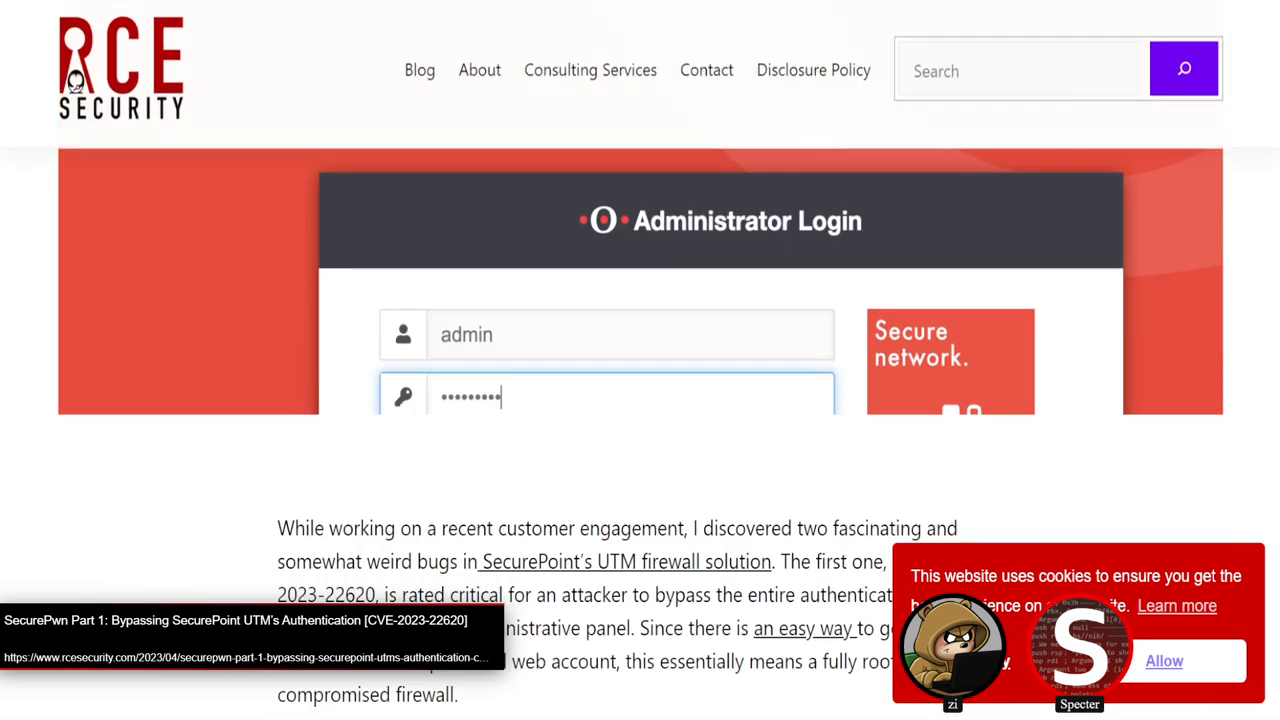
scroll(down, 3)
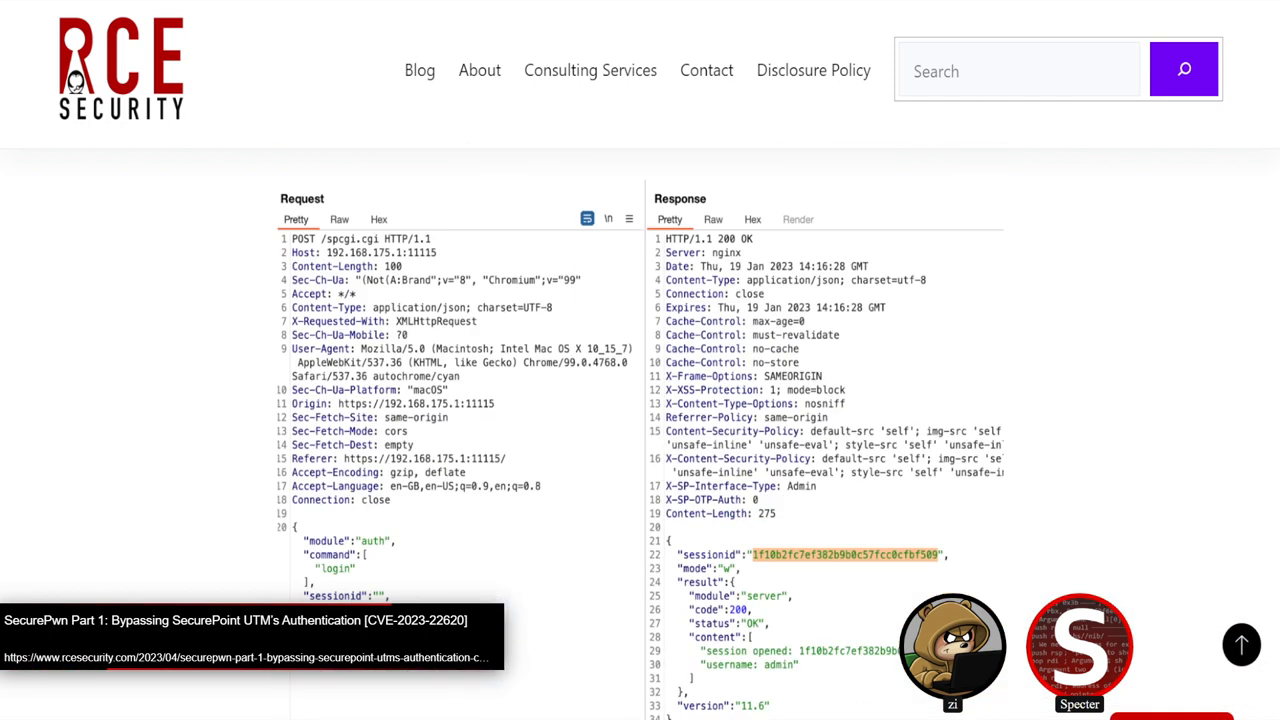
Step: Scroll to the admin login Request/Response showing the credentials and returned sessionId
scroll(down, 3)
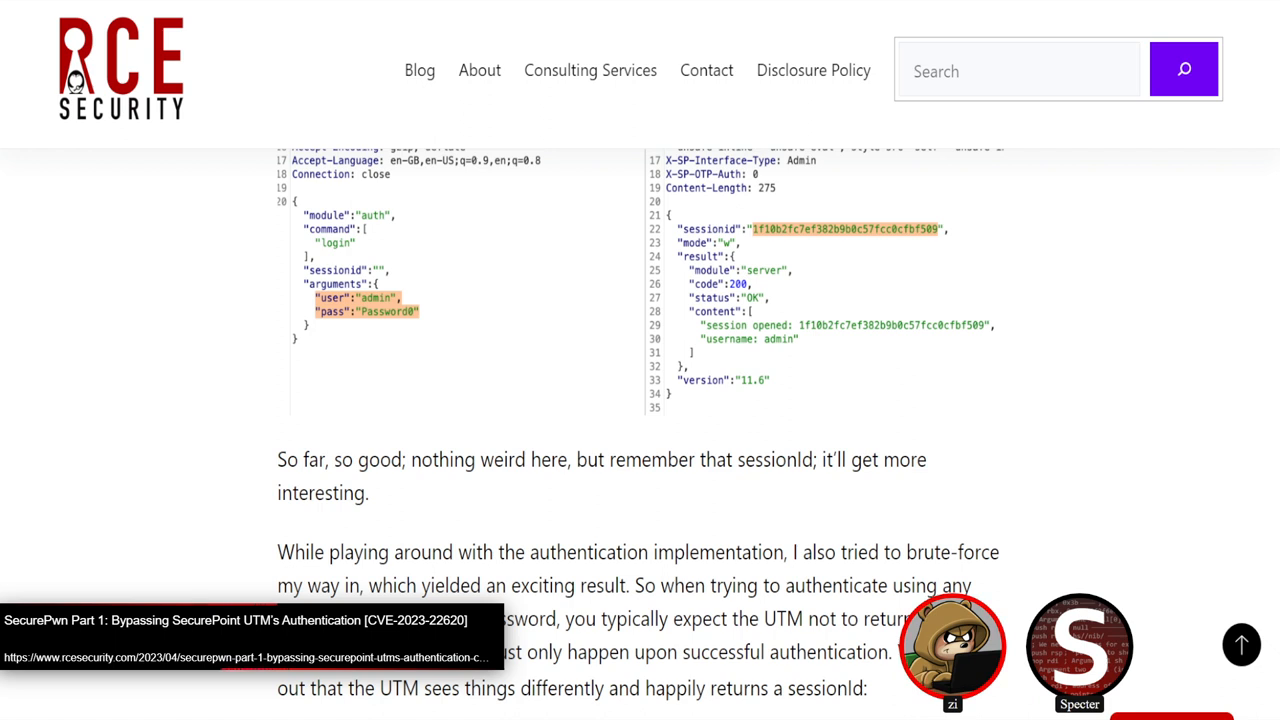
mouse_move(811, 70)
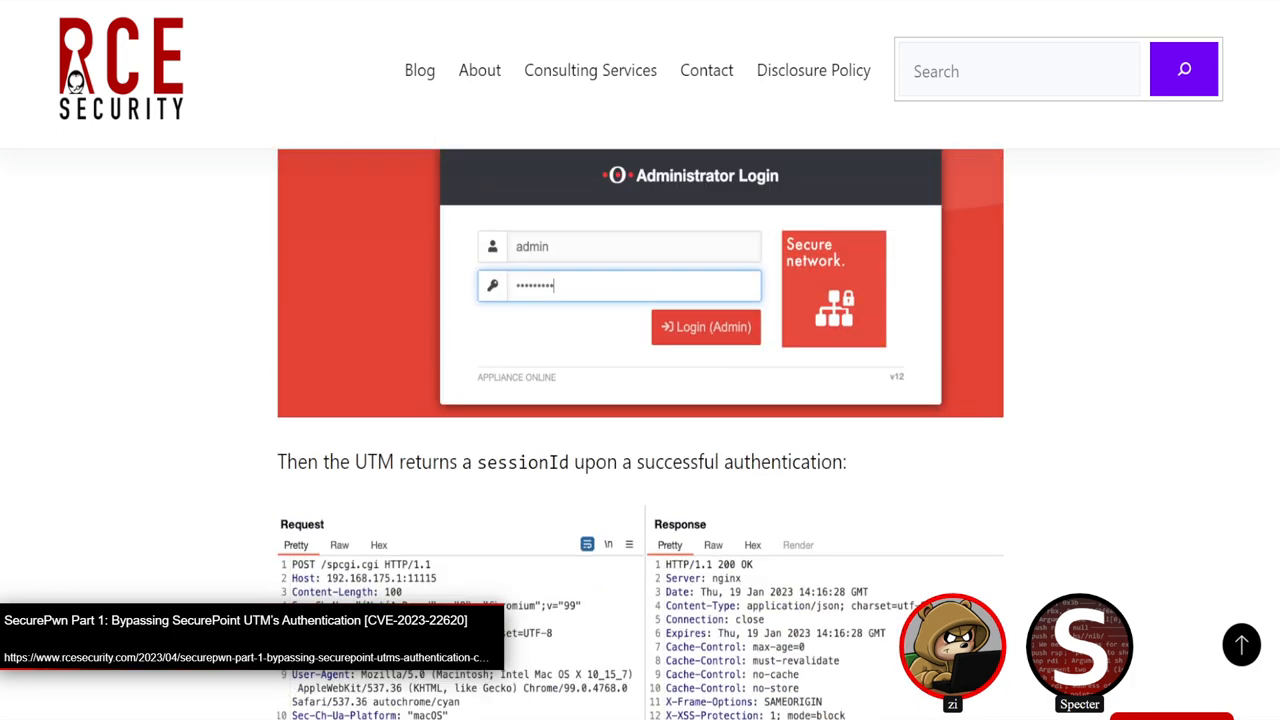
Step: Scroll to the admin login screenshot and double-click near the user/pass arguments block
scroll(down, 3)
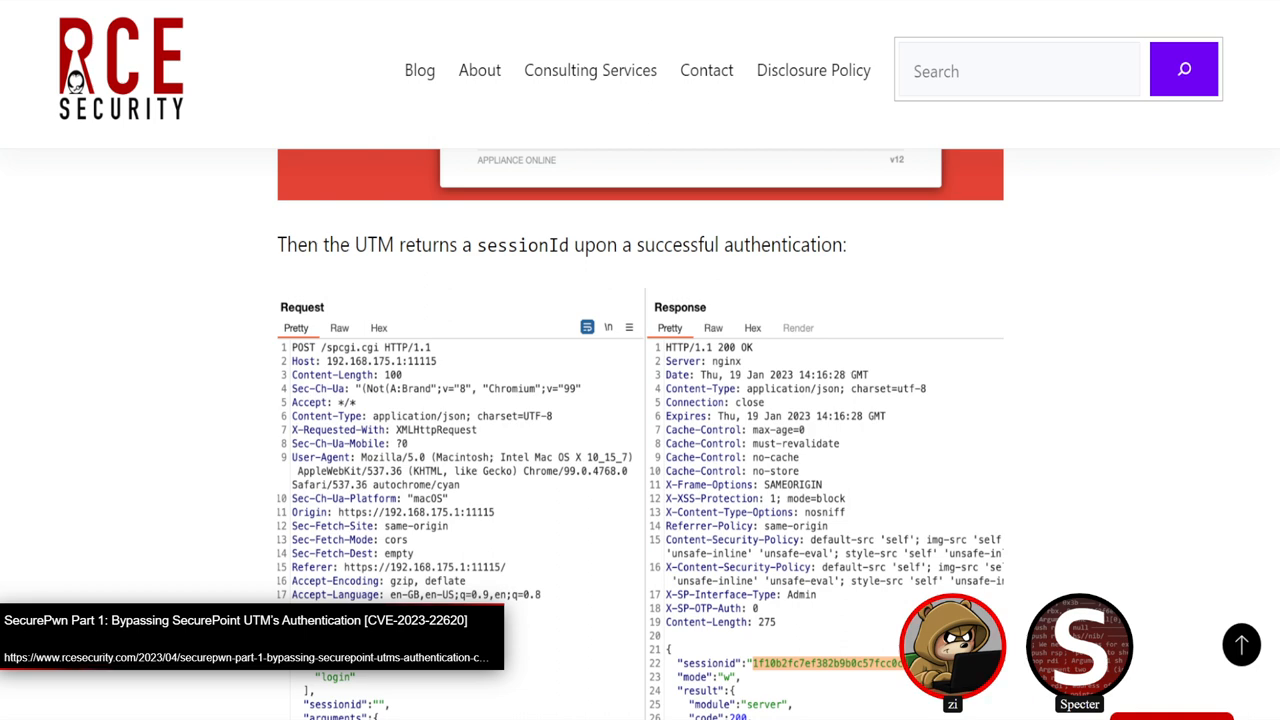
scroll(down, 3)
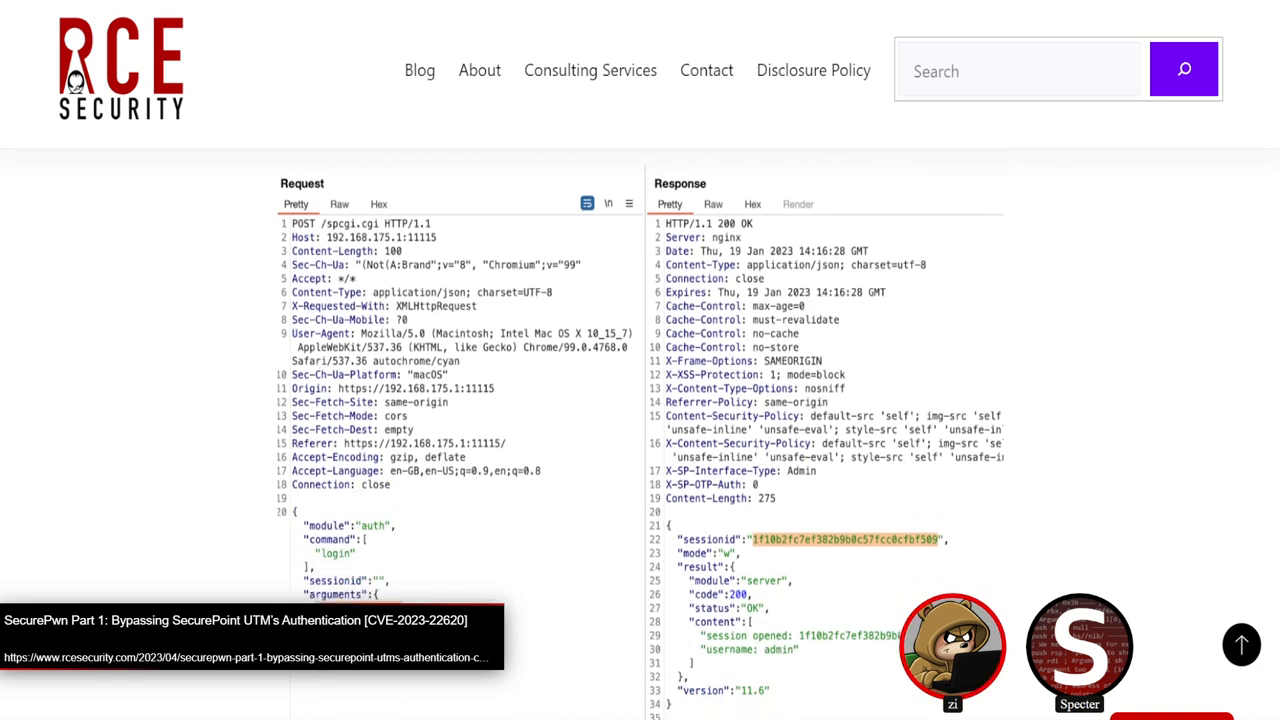
scroll(down, 3)
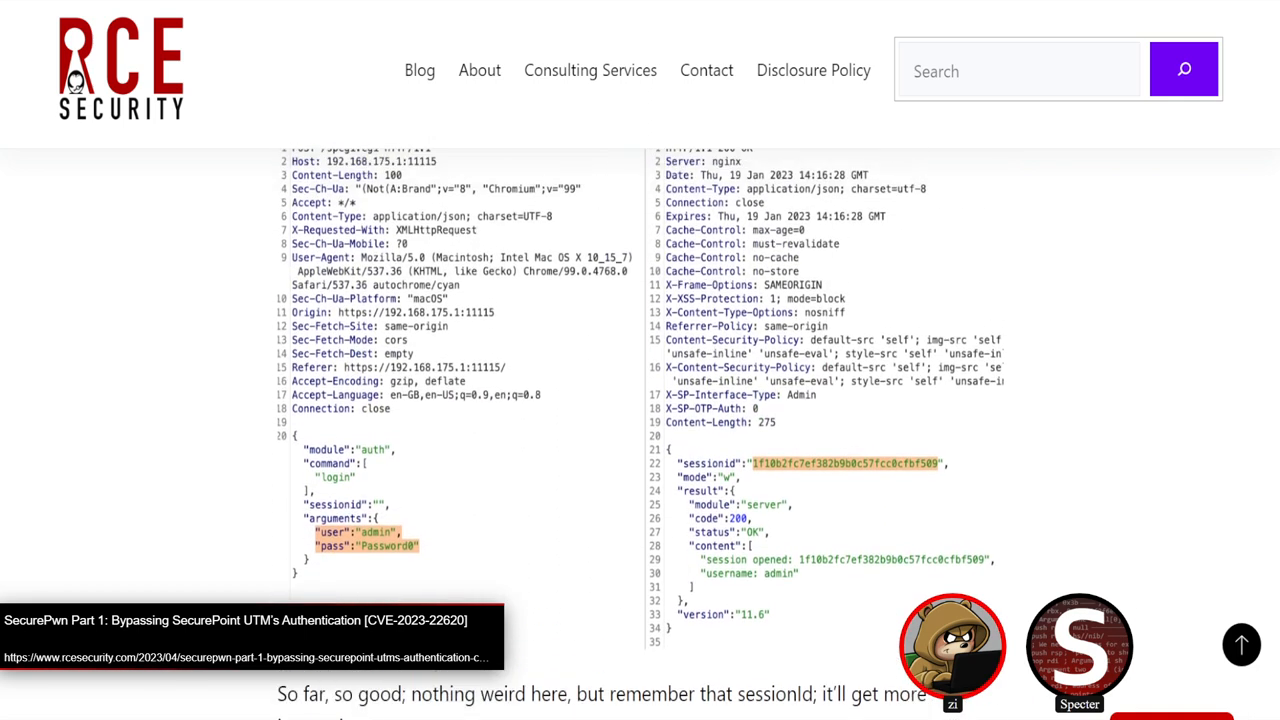
scroll(down, 3)
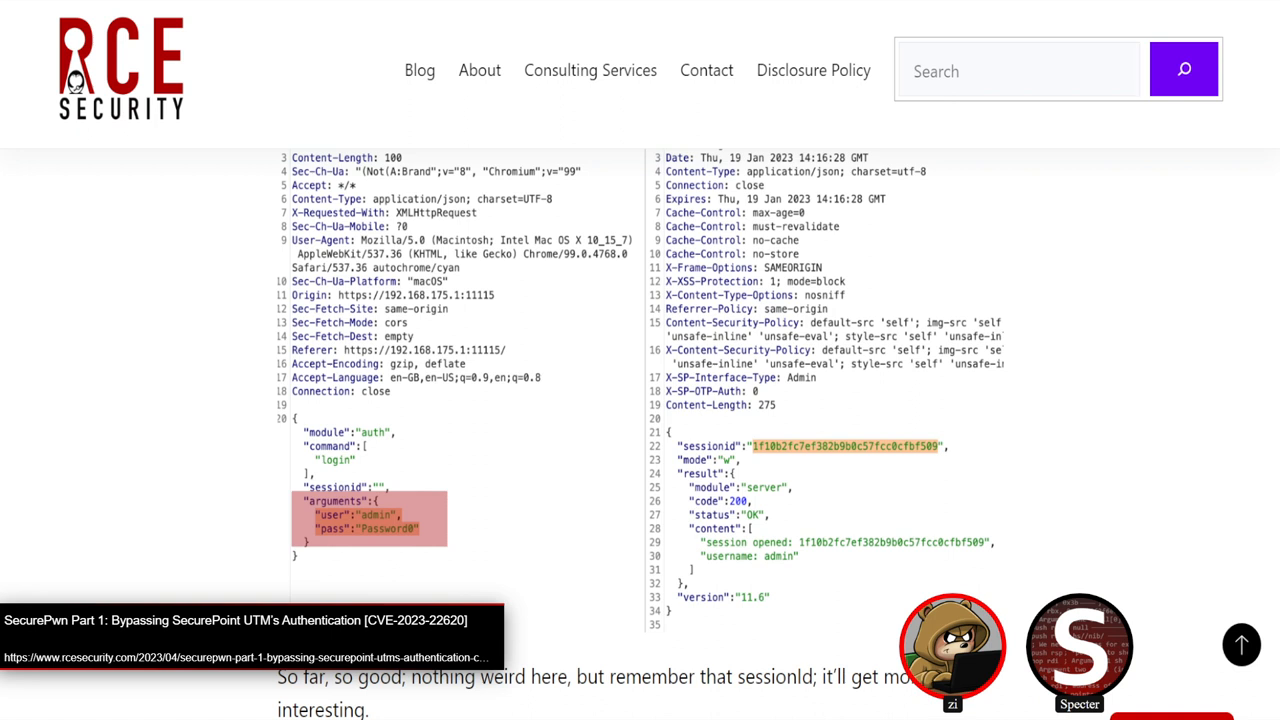
double_click(709, 446)
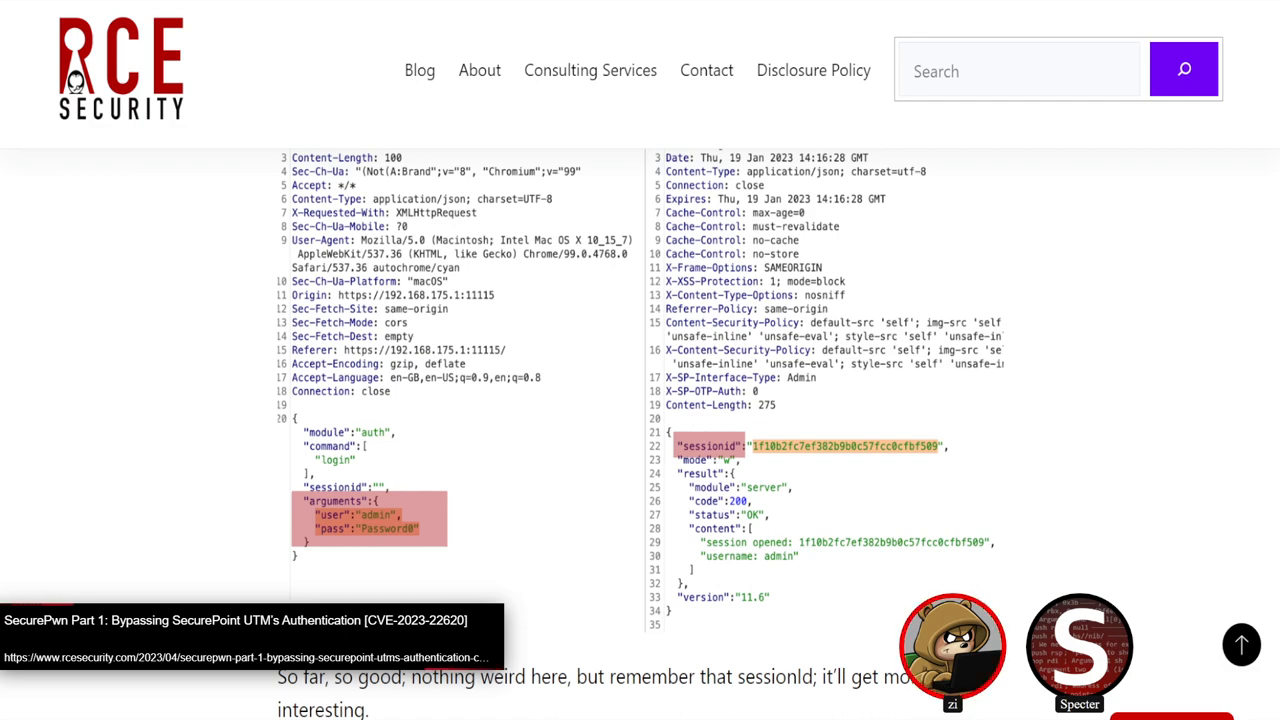
scroll(down, 3)
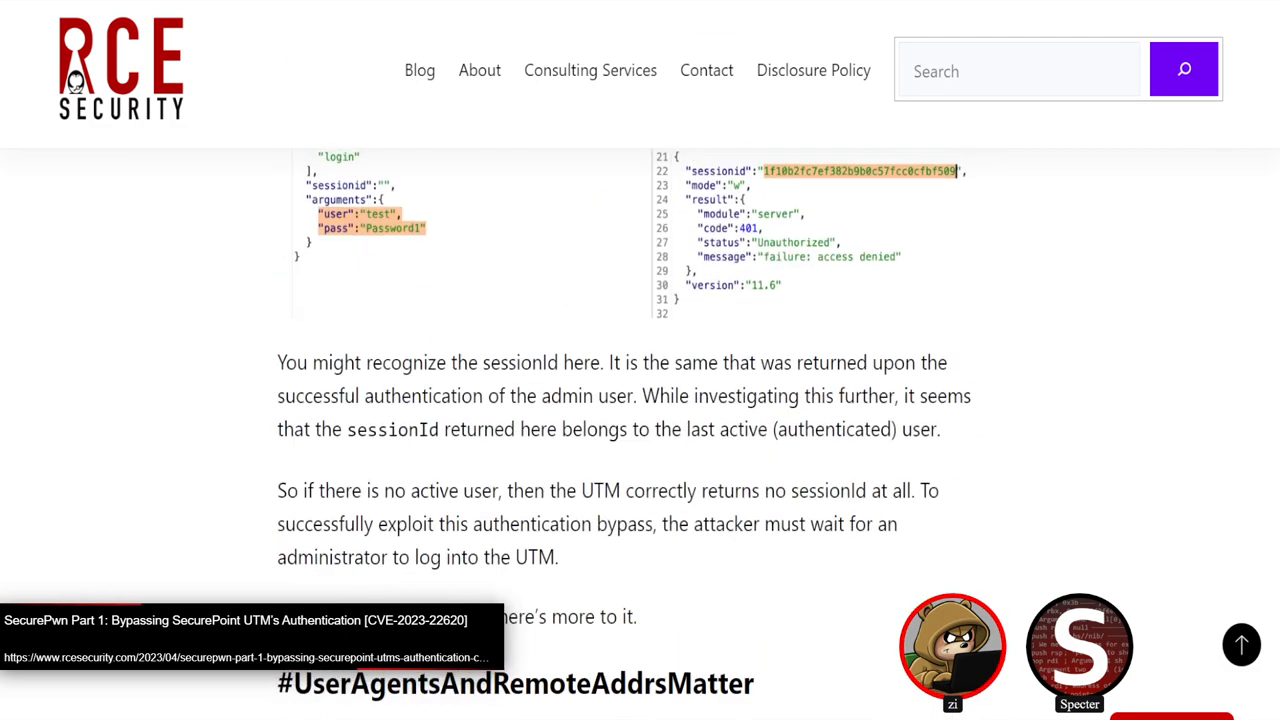
scroll(up, 3)
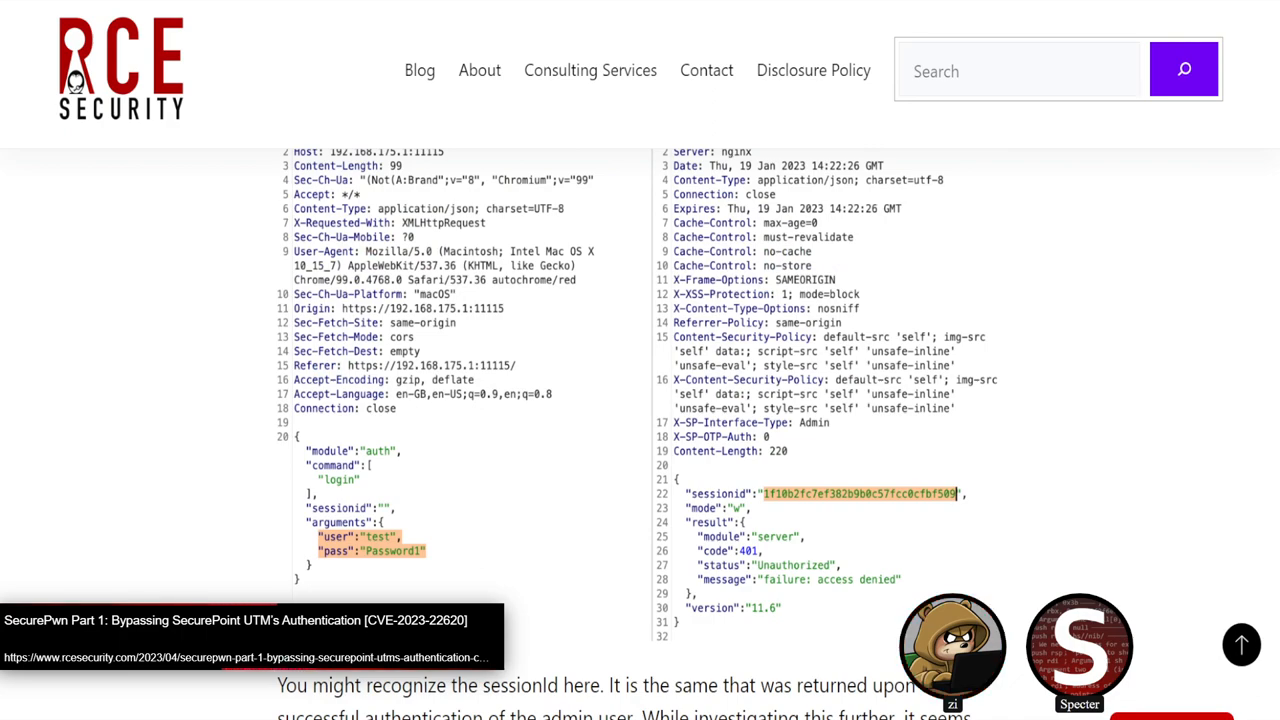
scroll(down, 3)
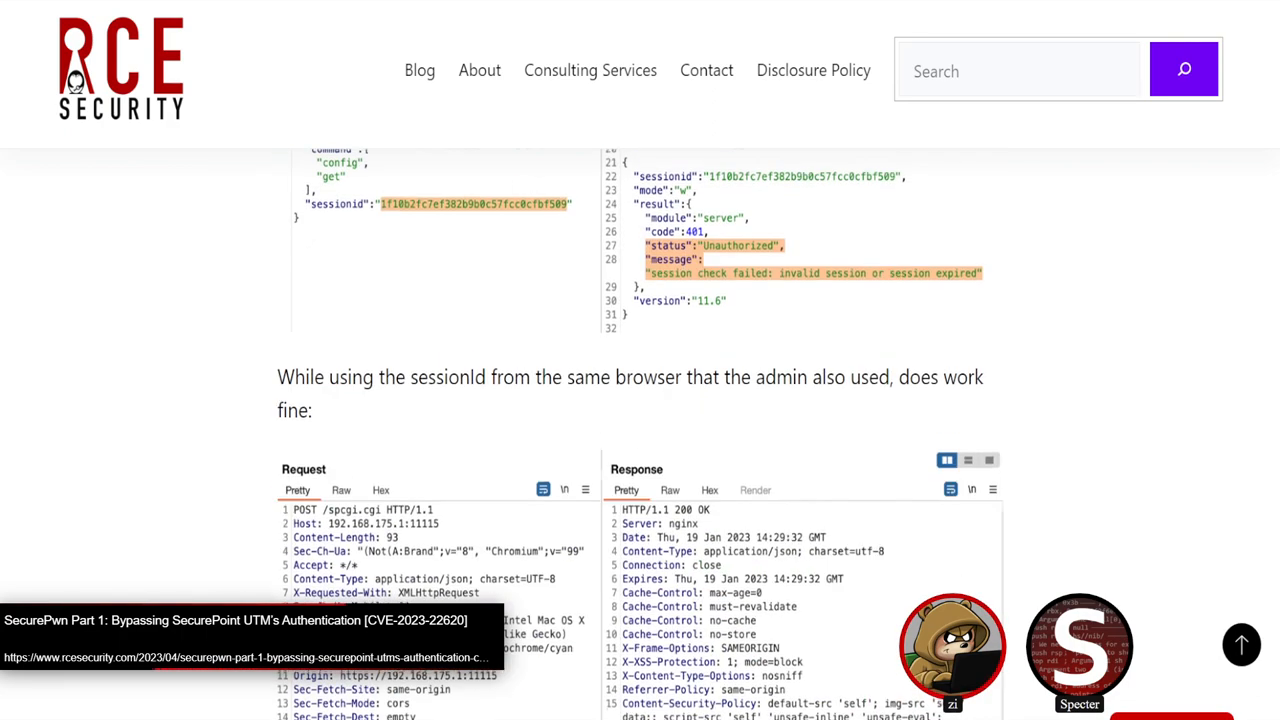
scroll(down, 3)
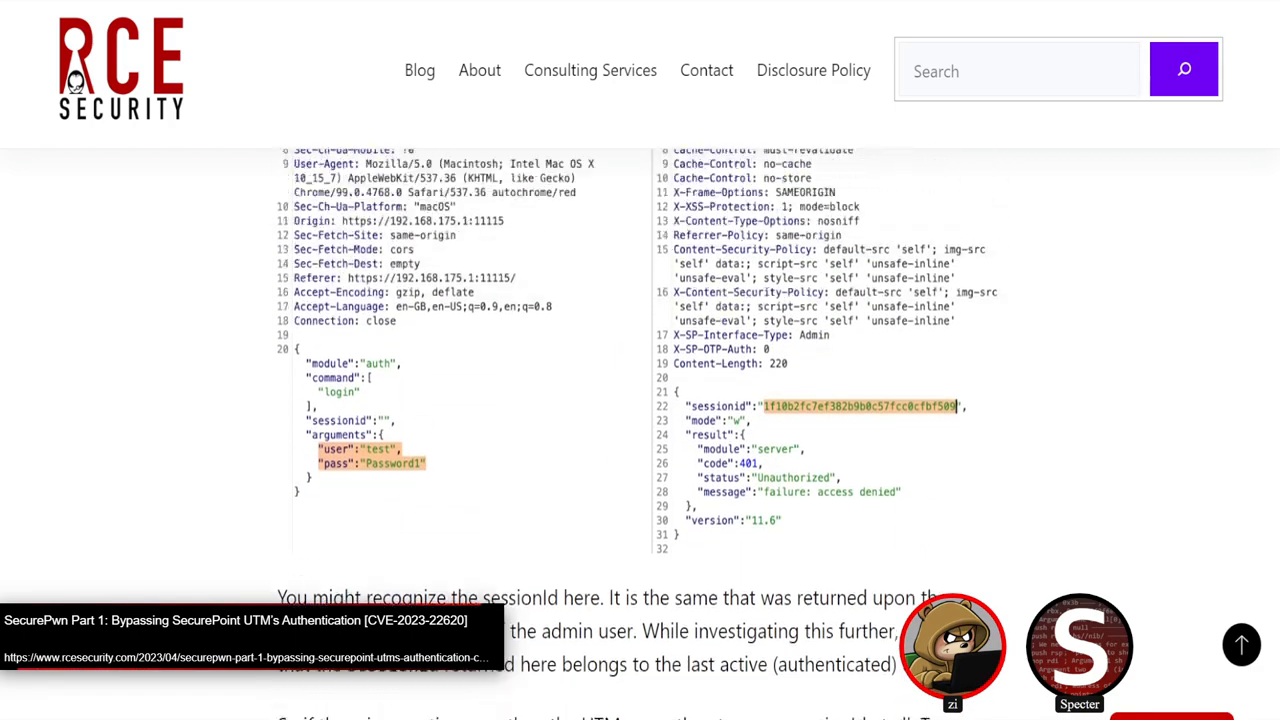
scroll(down, 3)
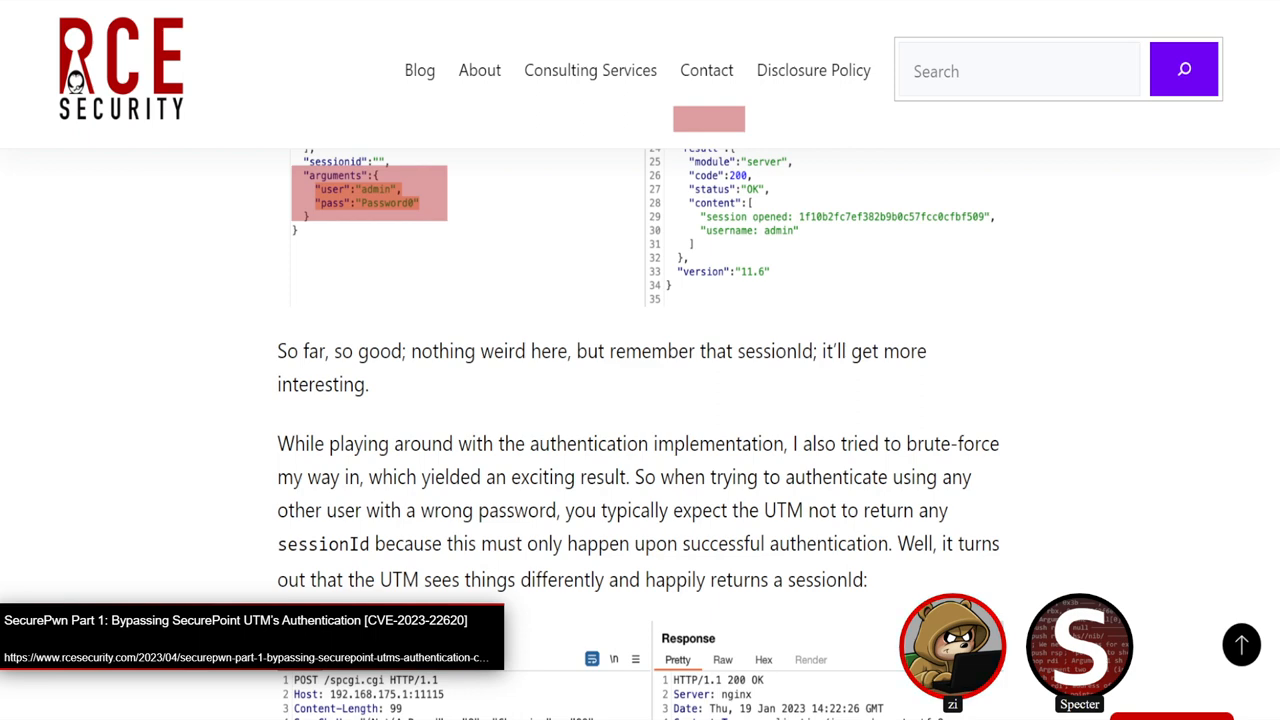
scroll(down, 3)
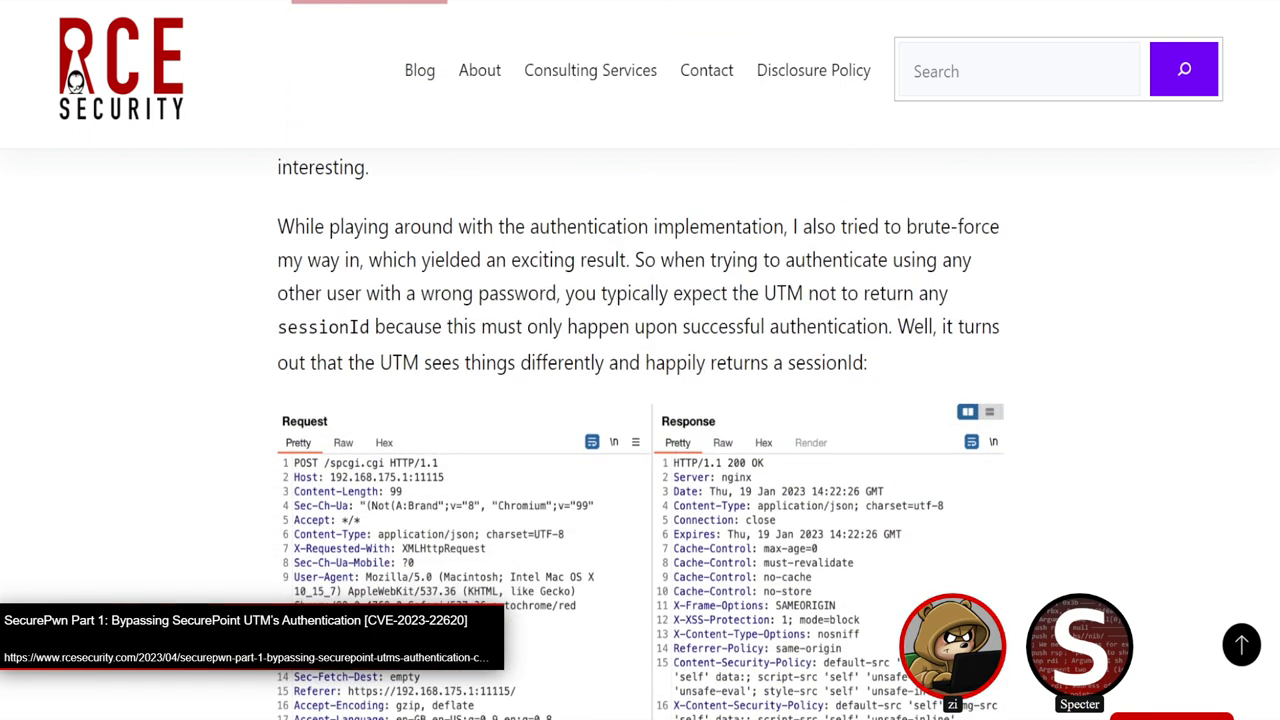
scroll(down, 3)
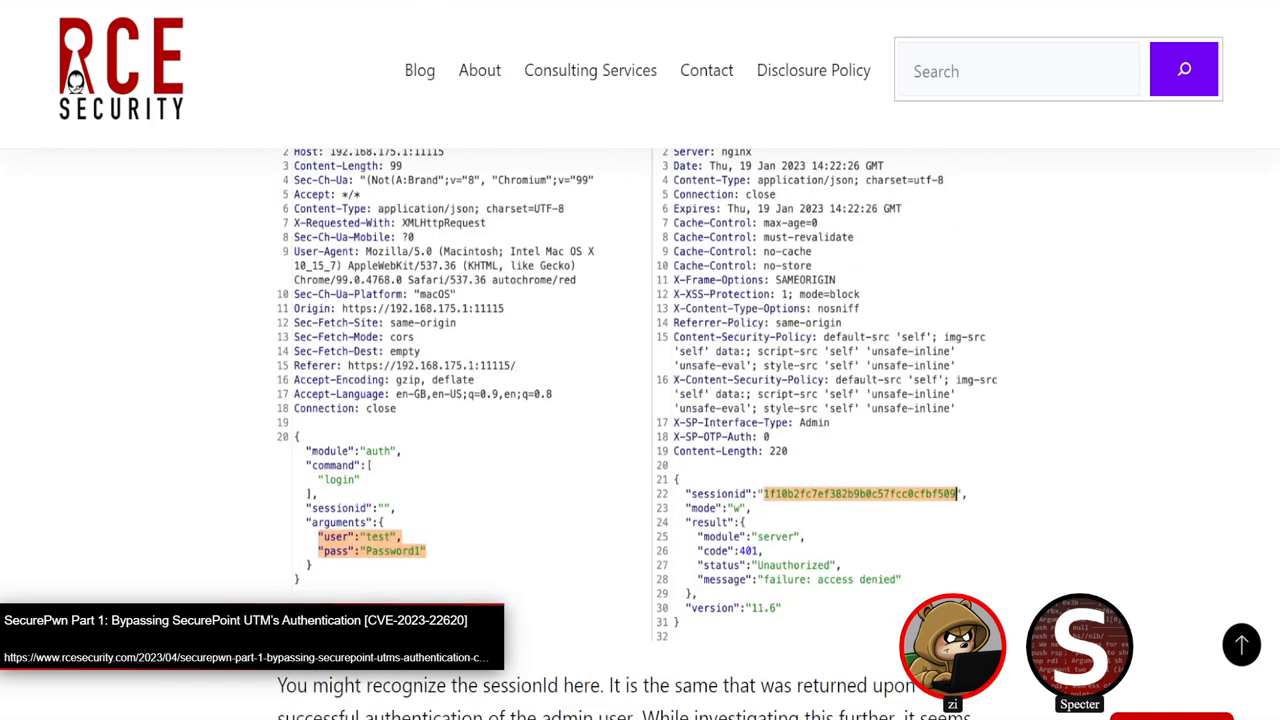
double_click(711, 494)
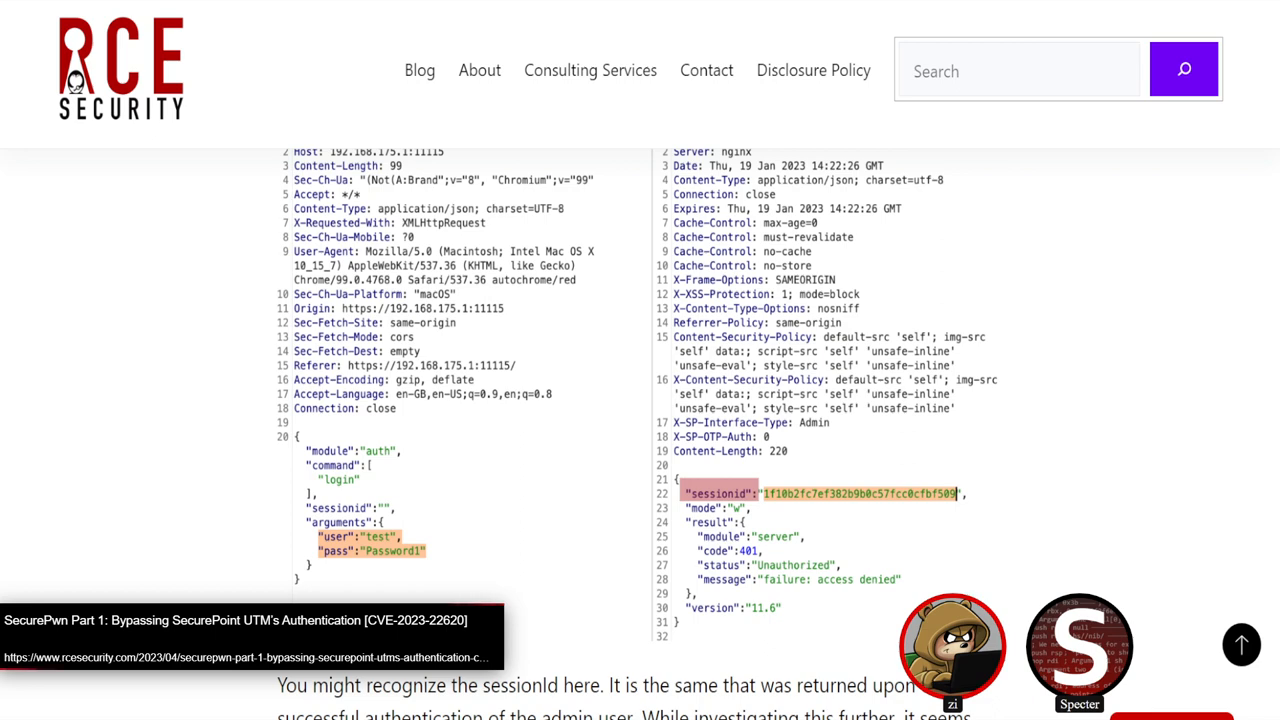
Step: Scroll past #UserAgentsAndRemoteAddrsMatter to the config-get request reusing the leaked sessionid
scroll(down, 3)
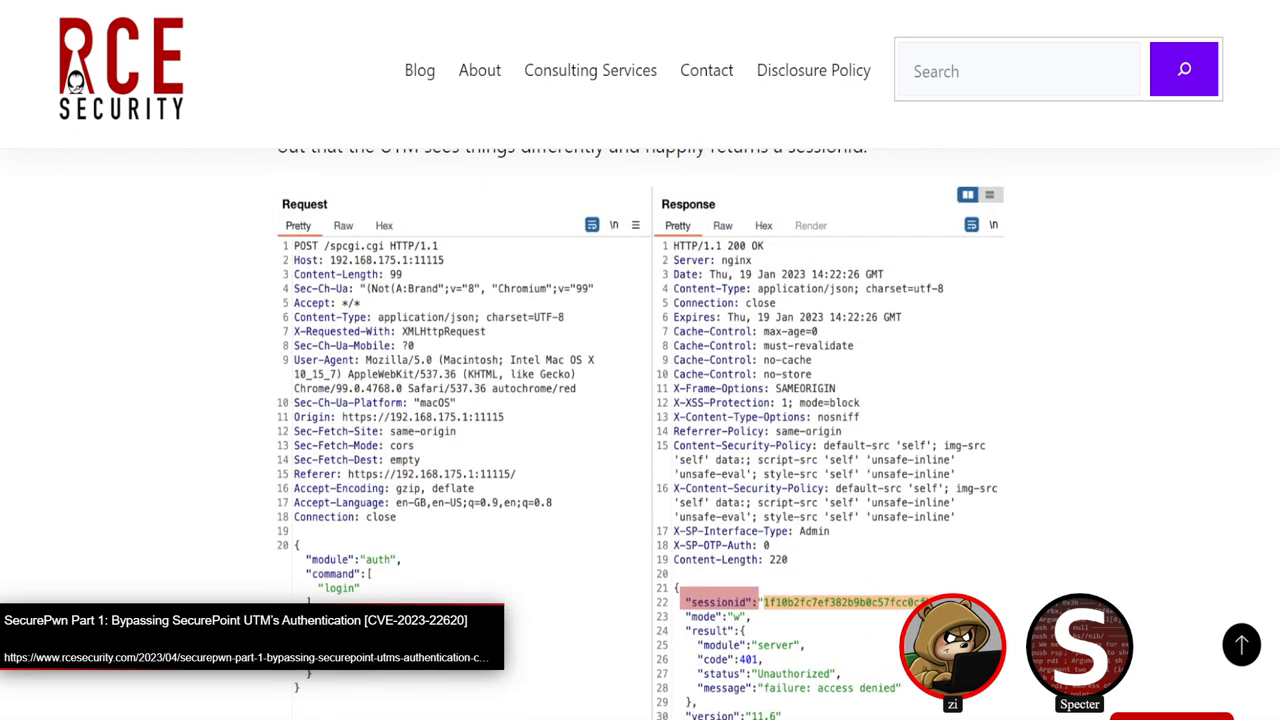
scroll(down, 3)
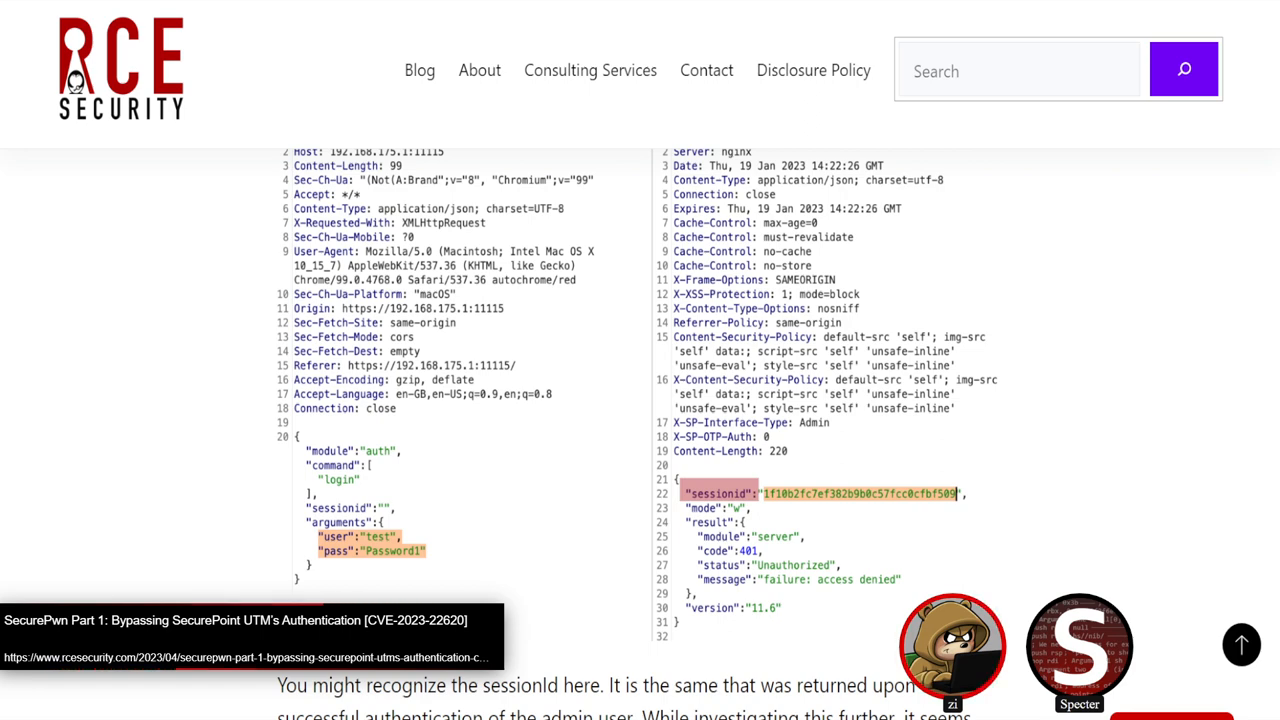
scroll(down, 3)
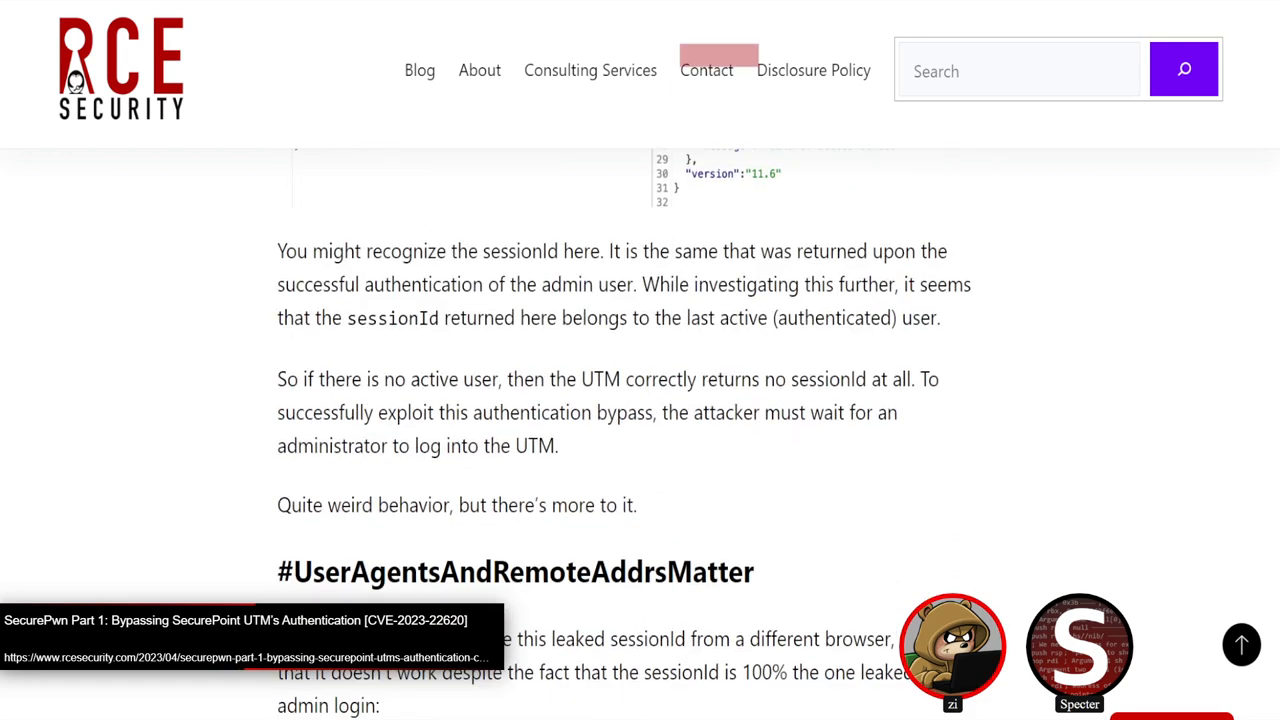
scroll(down, 3)
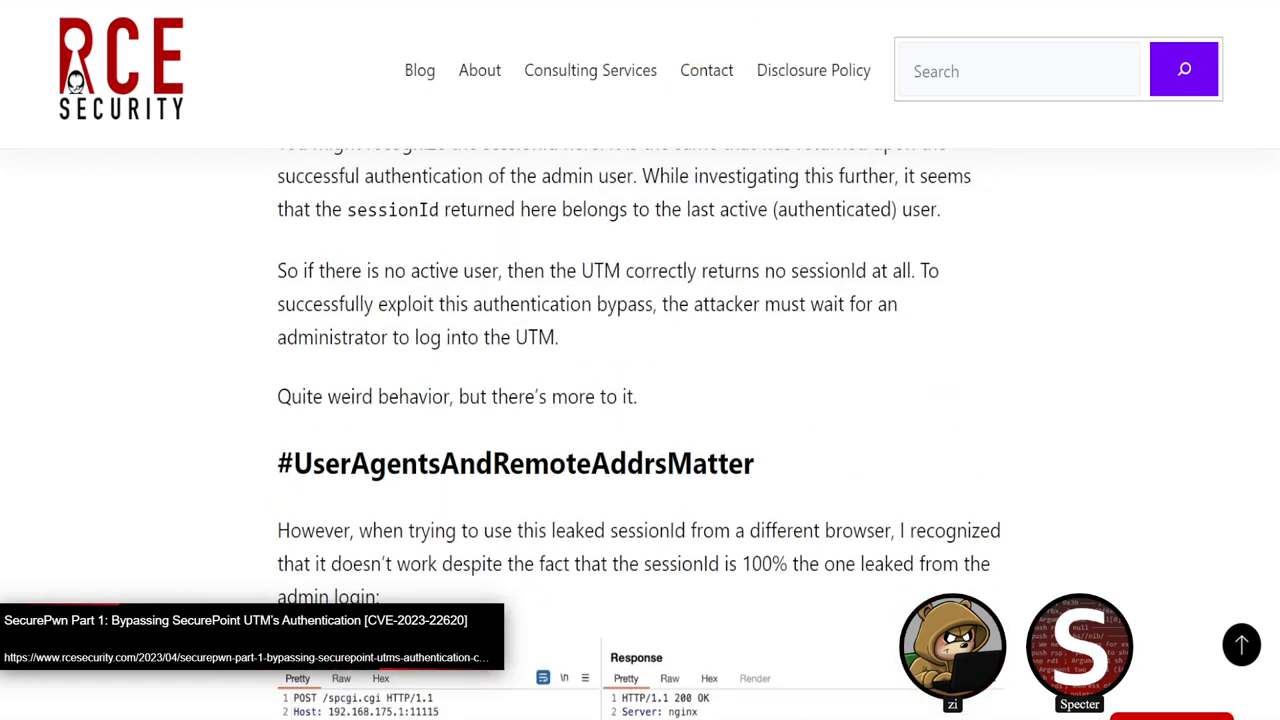
scroll(down, 3)
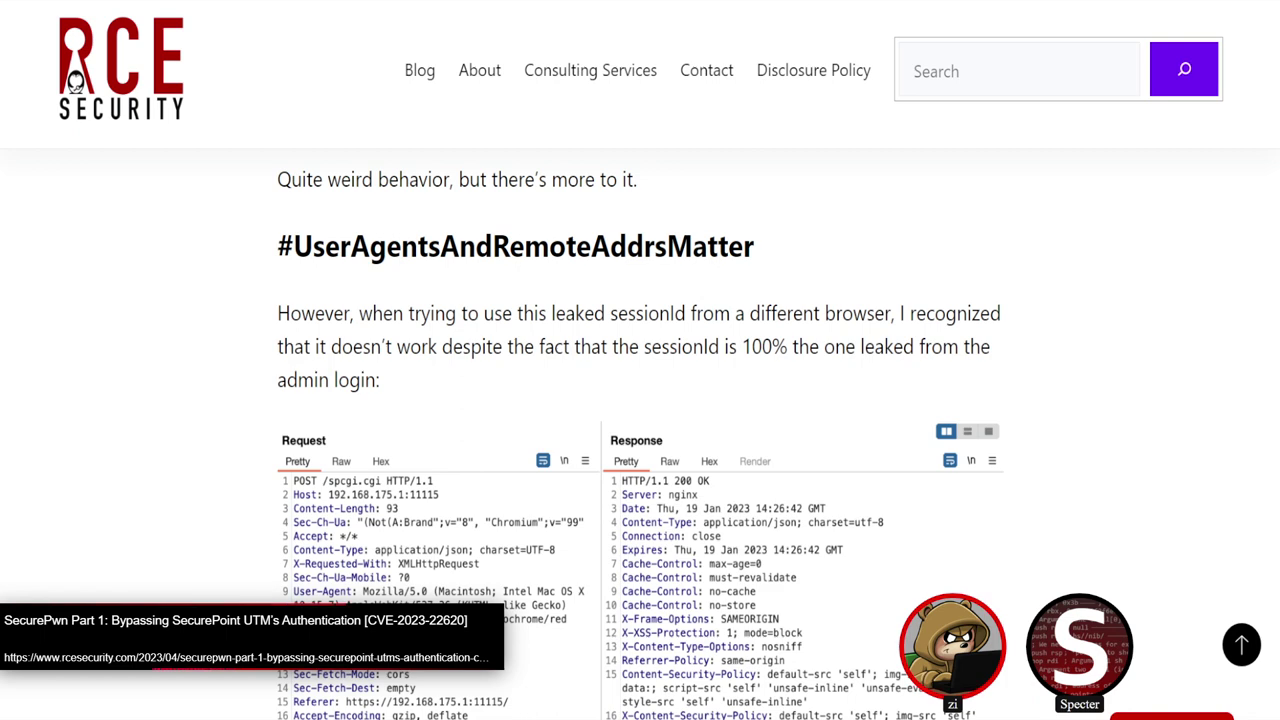
scroll(down, 3)
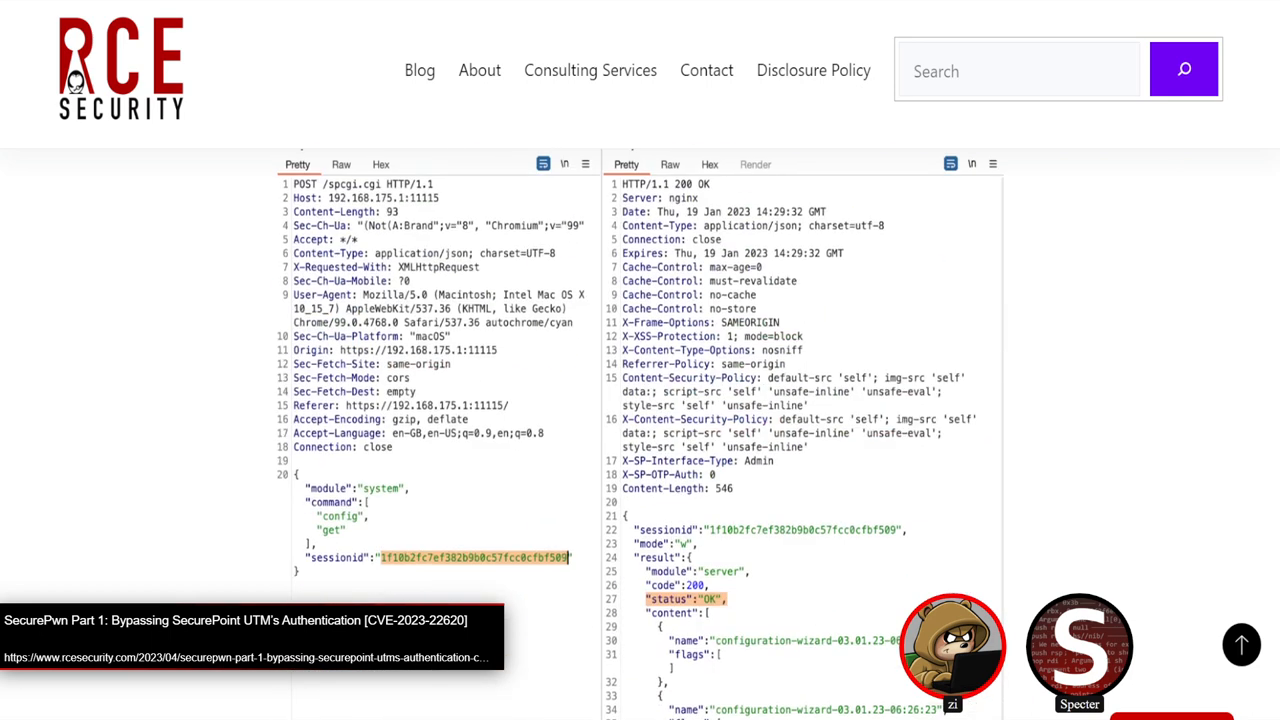
scroll(down, 3)
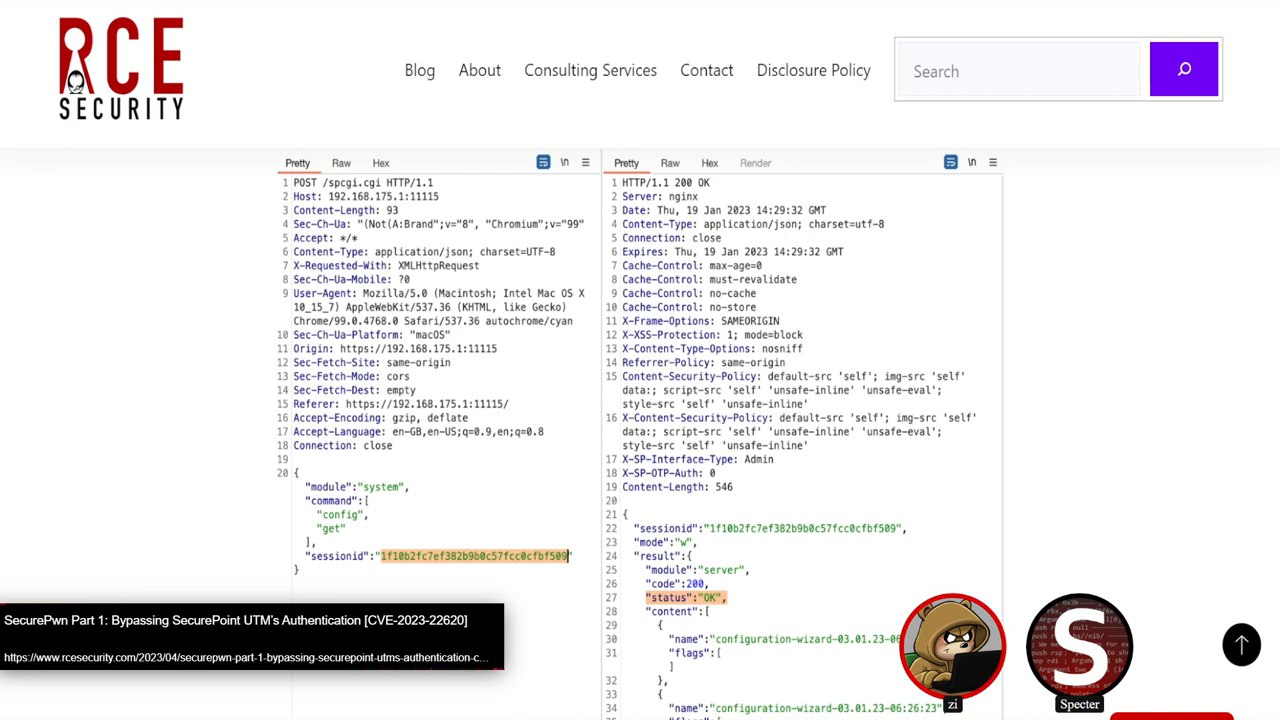
Step: Scroll through spauthd_session_db_get and the generate_fingerprint decompiled code blocks
scroll(down, 3)
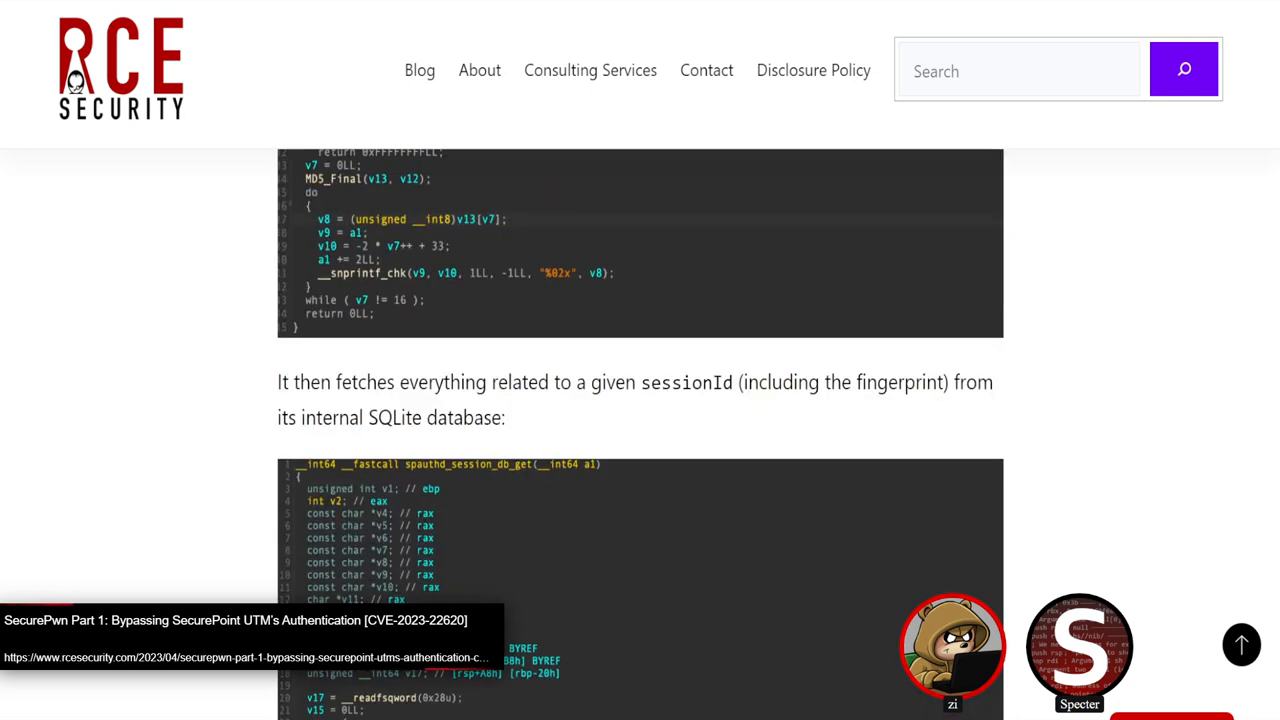
scroll(down, 3)
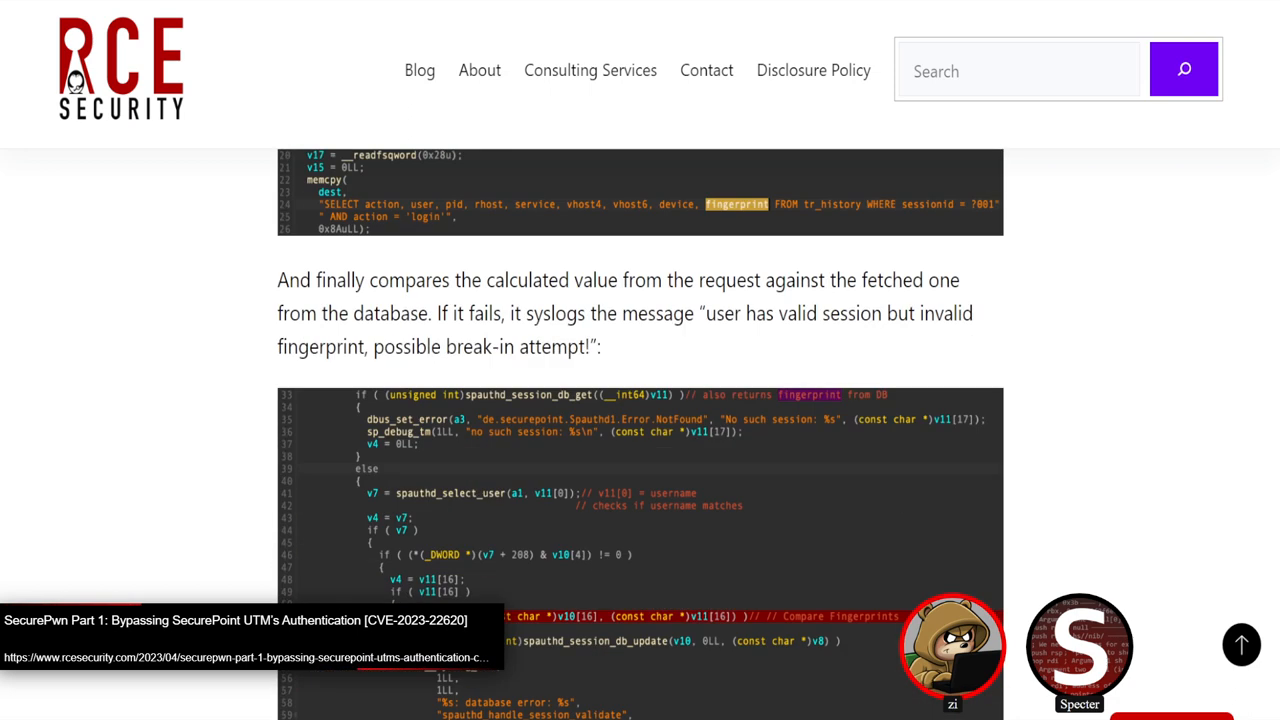
scroll(down, 3)
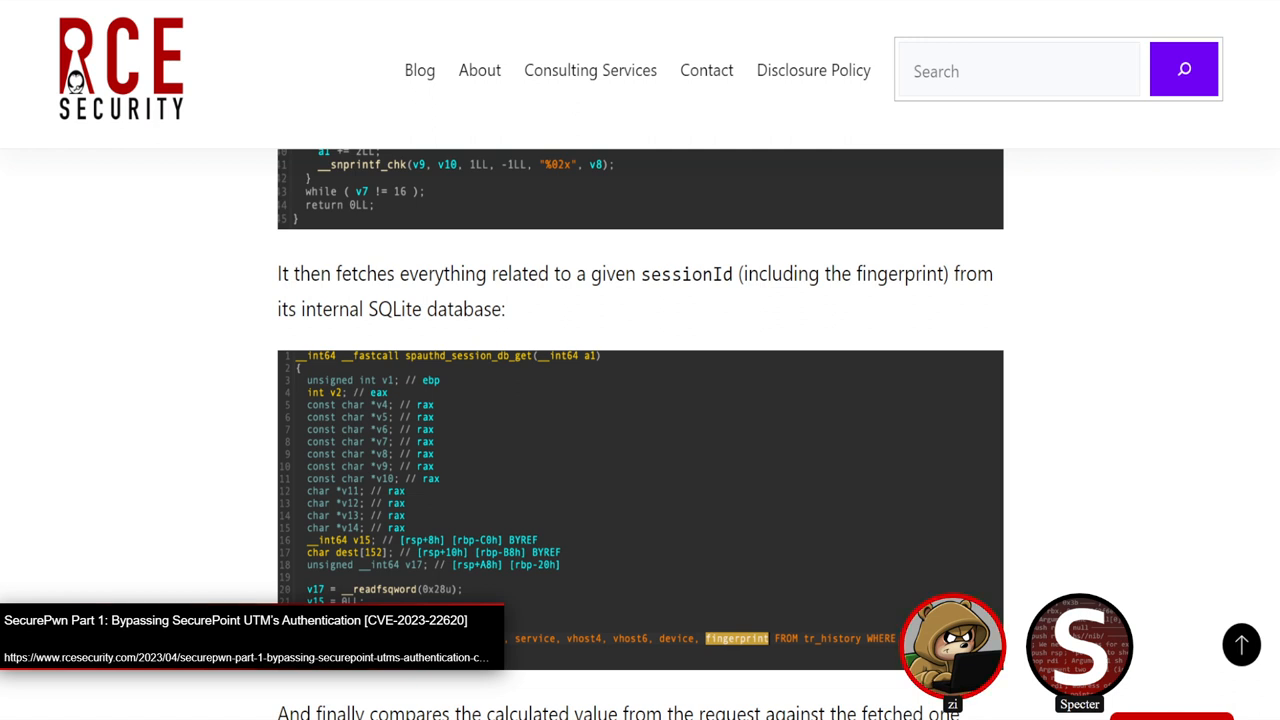
scroll(down, 3)
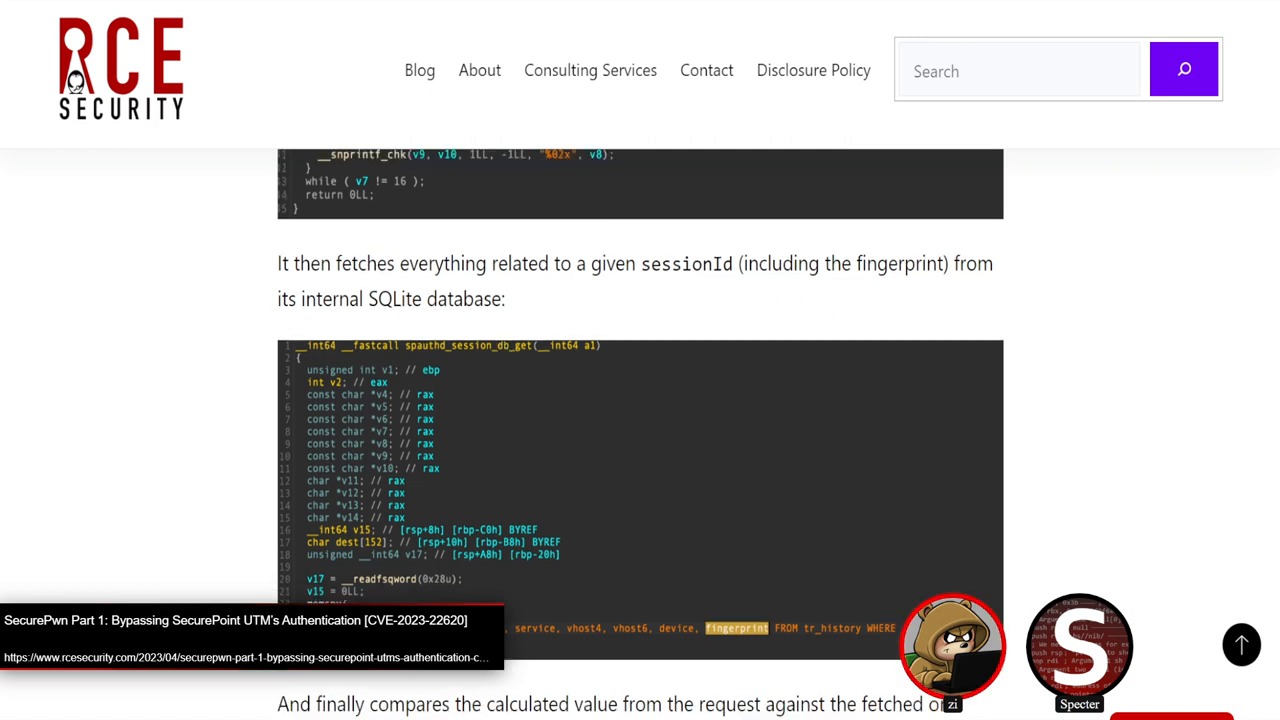
scroll(down, 3)
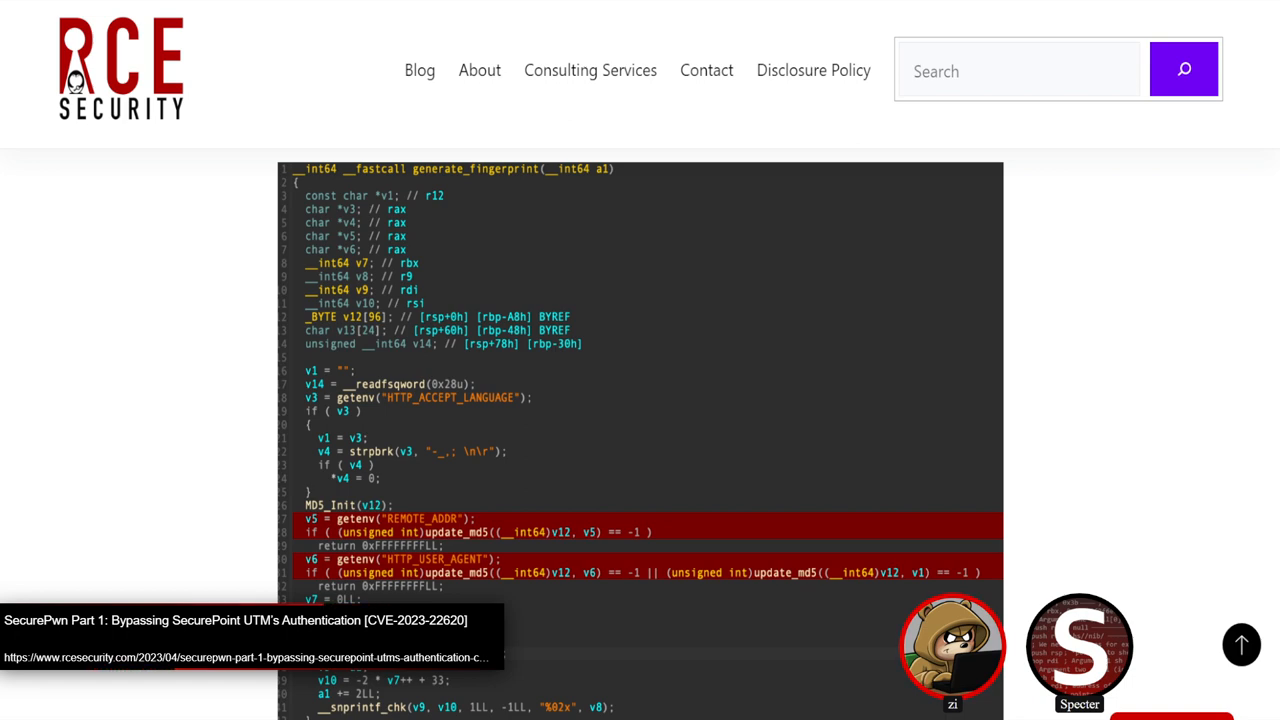
Step: Scroll back to generate_fingerprint's highlighted REMOTE_ADDR and HTTP_USER_AGENT lines
scroll(down, 3)
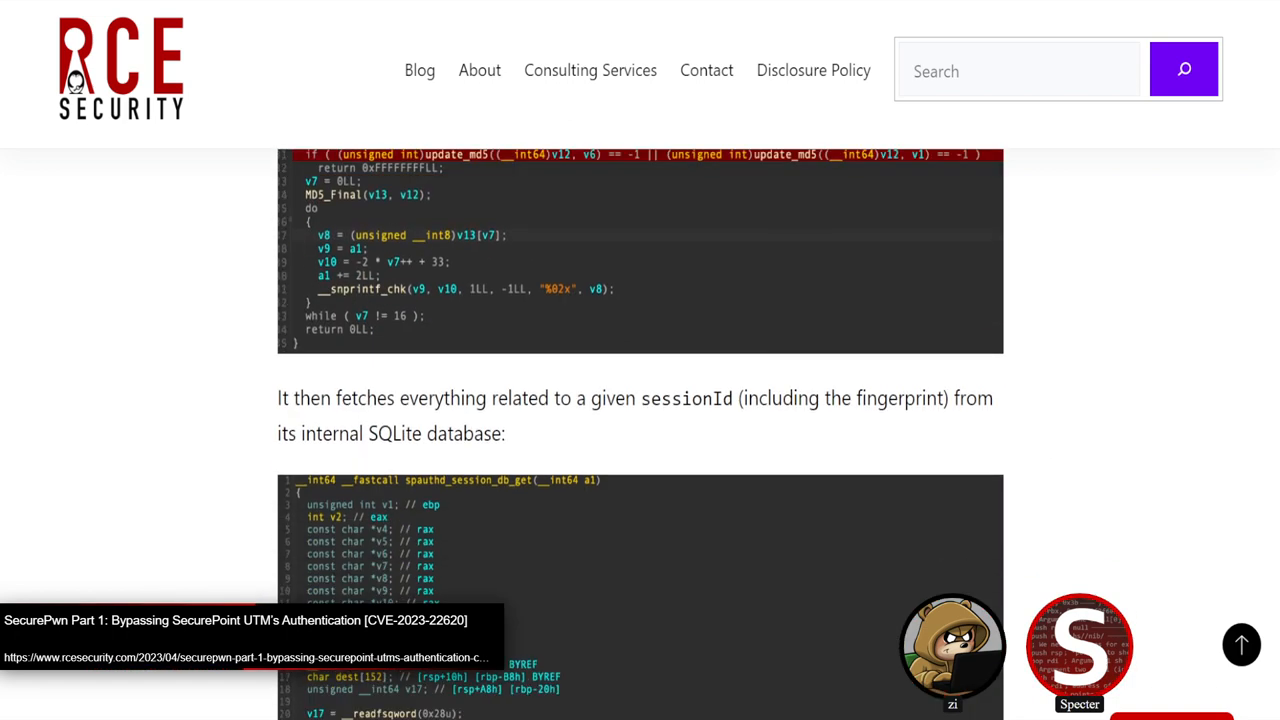
scroll(up, 3)
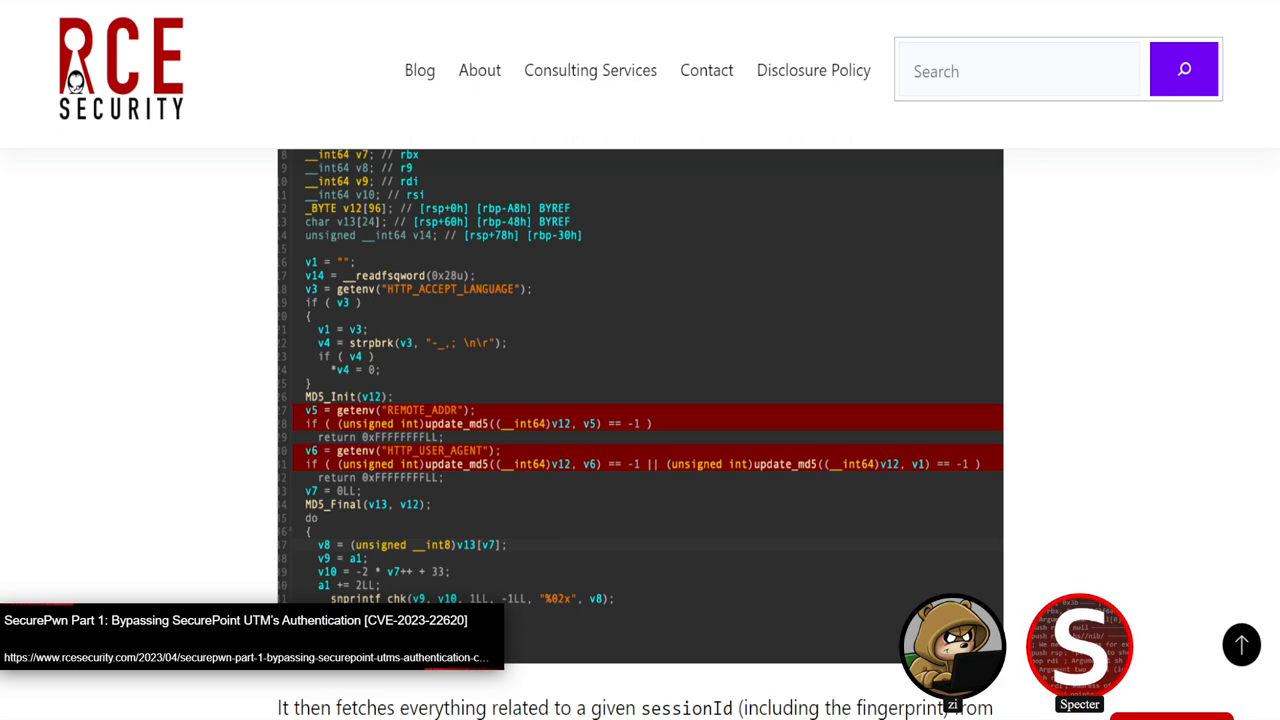
Step: Scroll up to the admin login exchange, then down to #UserAgentsAndRemoteAddrsMatter
scroll(down, 3)
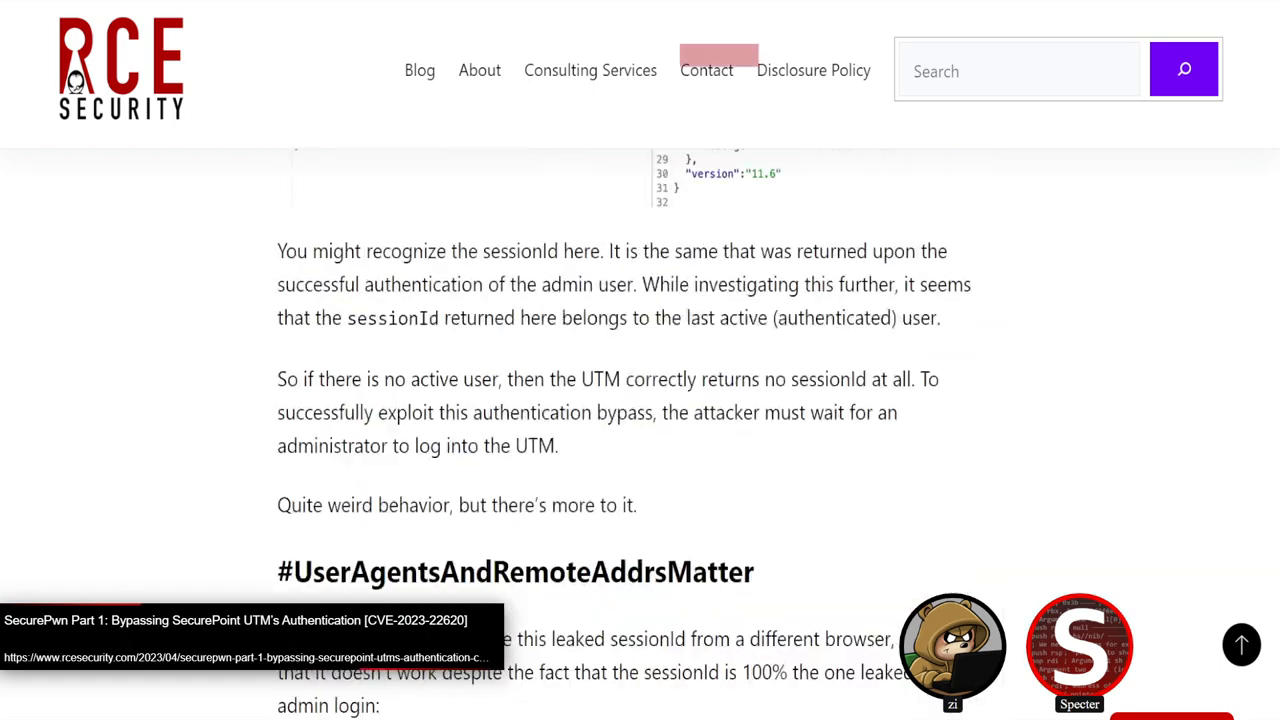
scroll(up, 3)
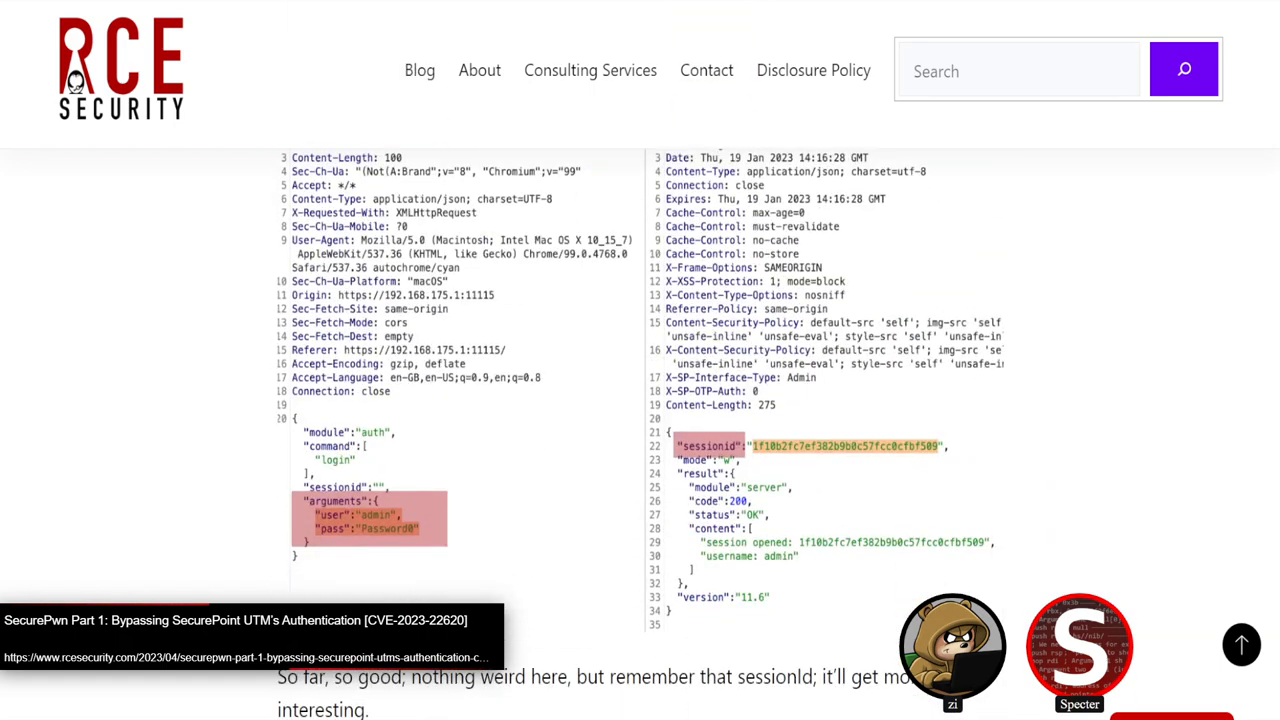
scroll(down, 3)
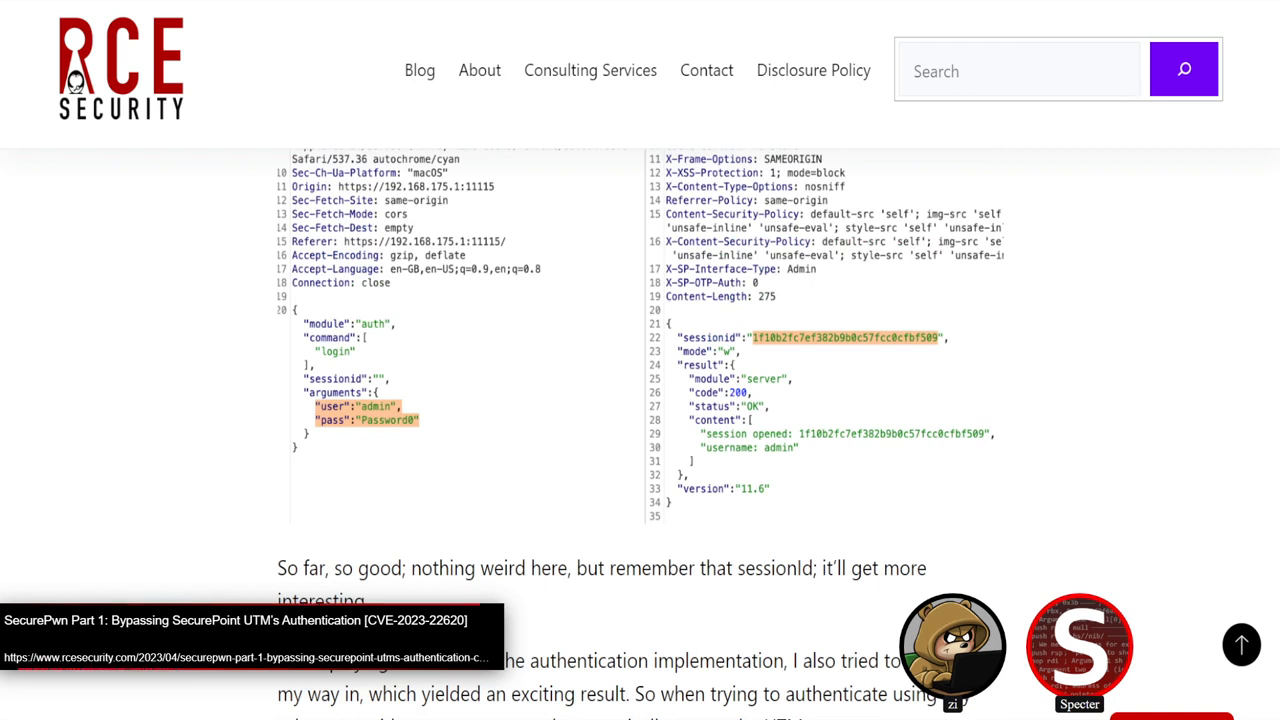
scroll(down, 3)
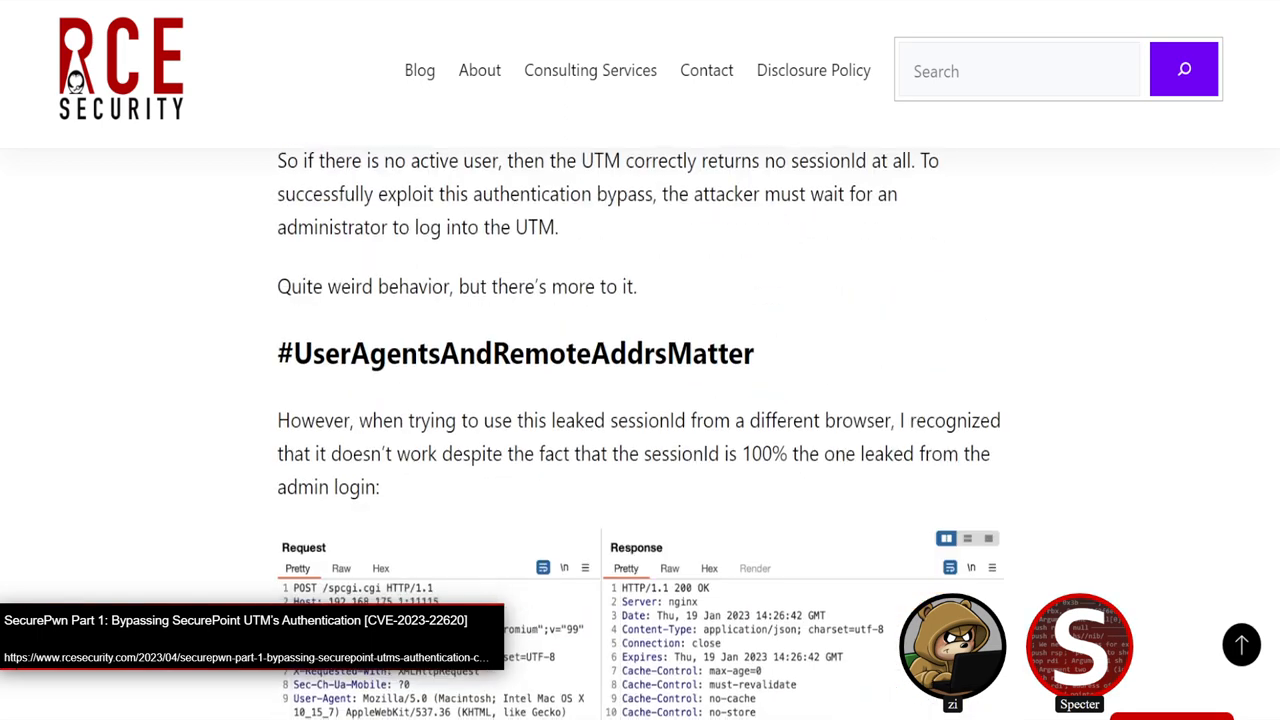
scroll(down, 3)
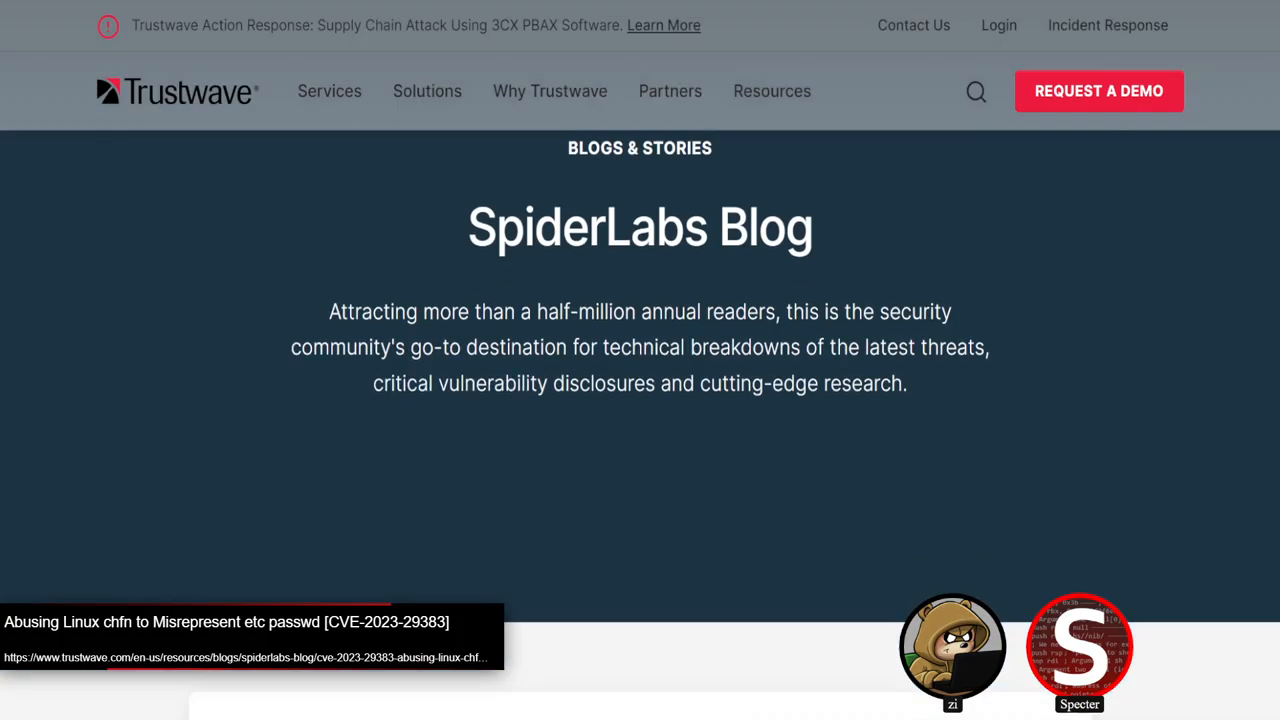
Step: Scroll the CVE-2023-29383 post down to the background on chfn and its SUID history
scroll(down, 3)
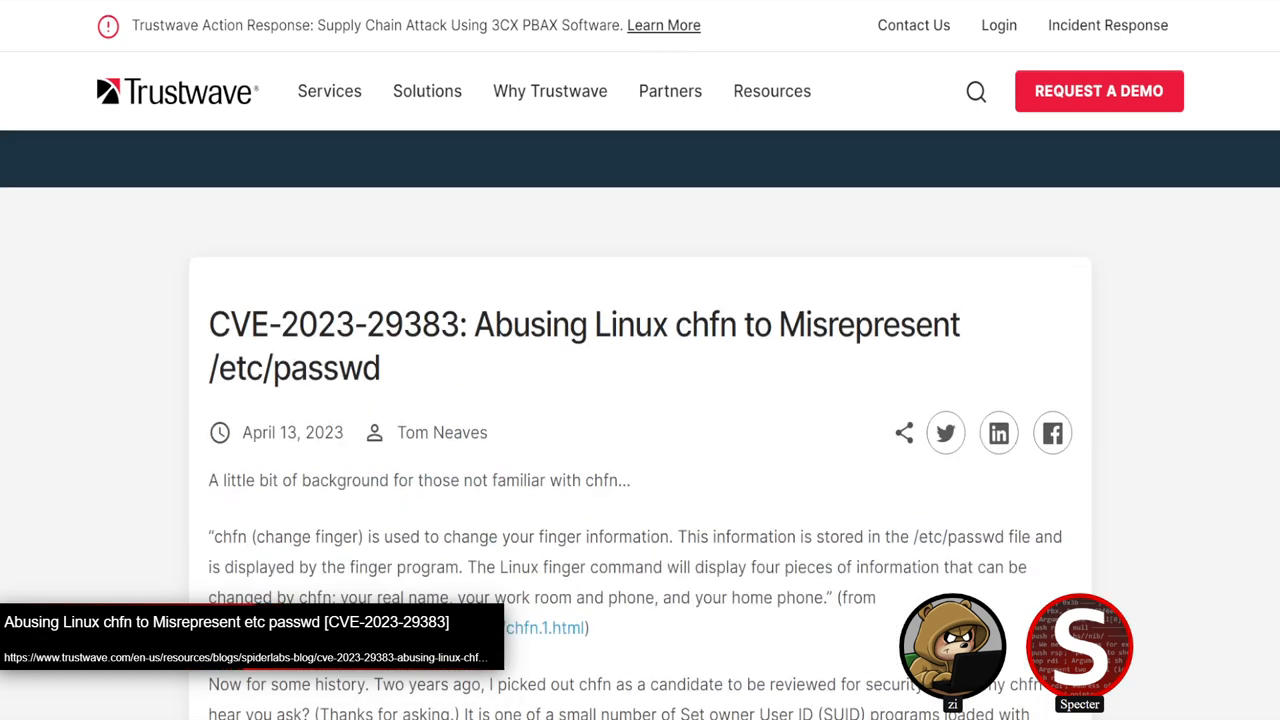
scroll(down, 3)
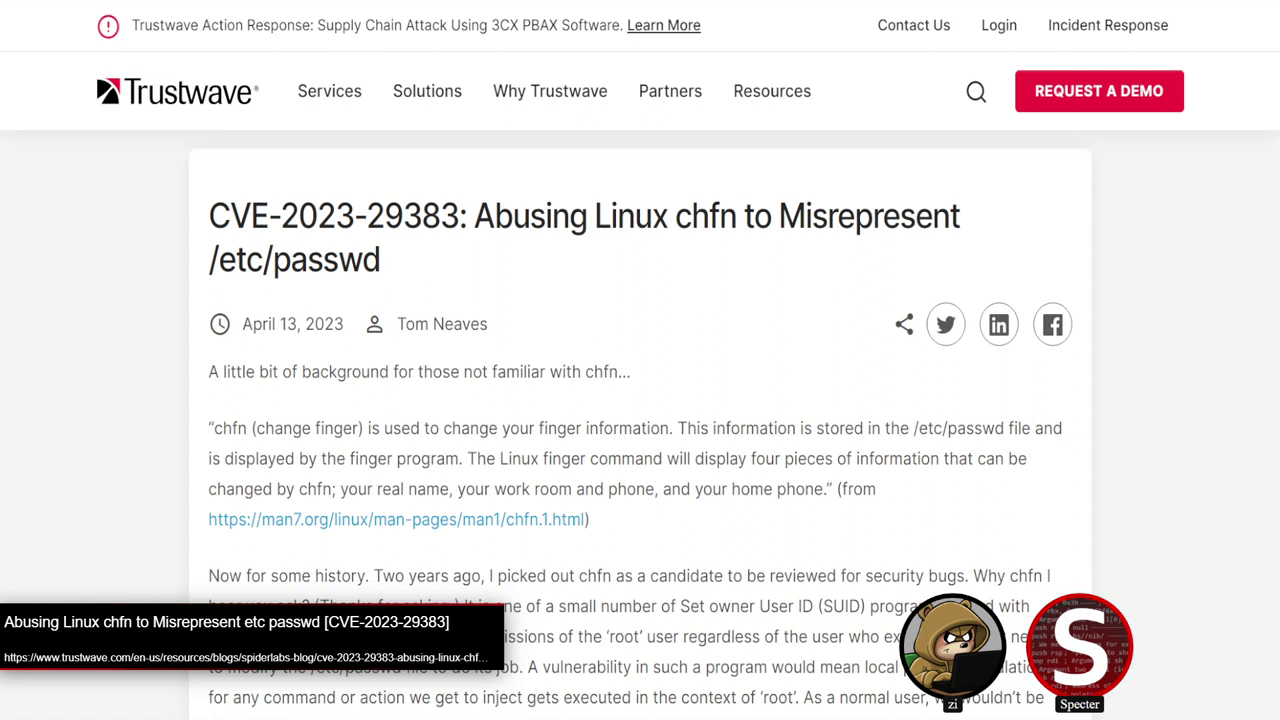
Step: Scroll through fields.c valid_field code, lines 52–78, double-clicking on the err = -1/err = 1 lines
scroll(down, 3)
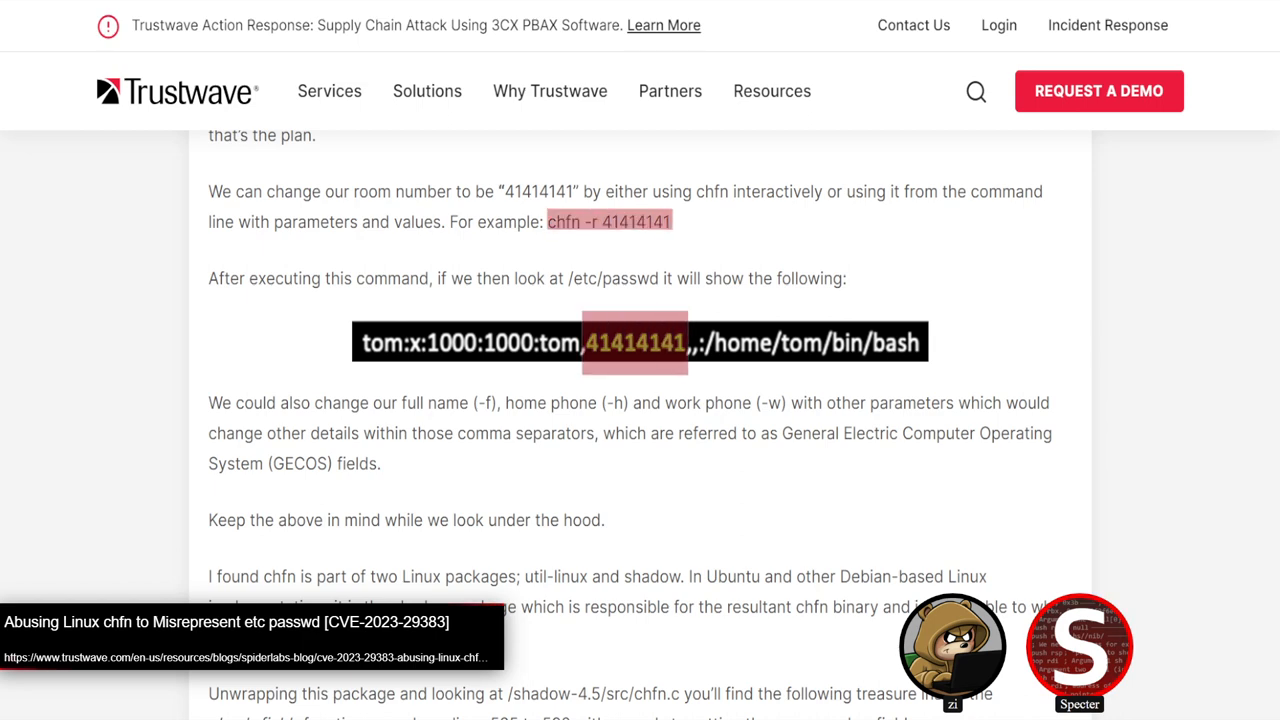
scroll(down, 3)
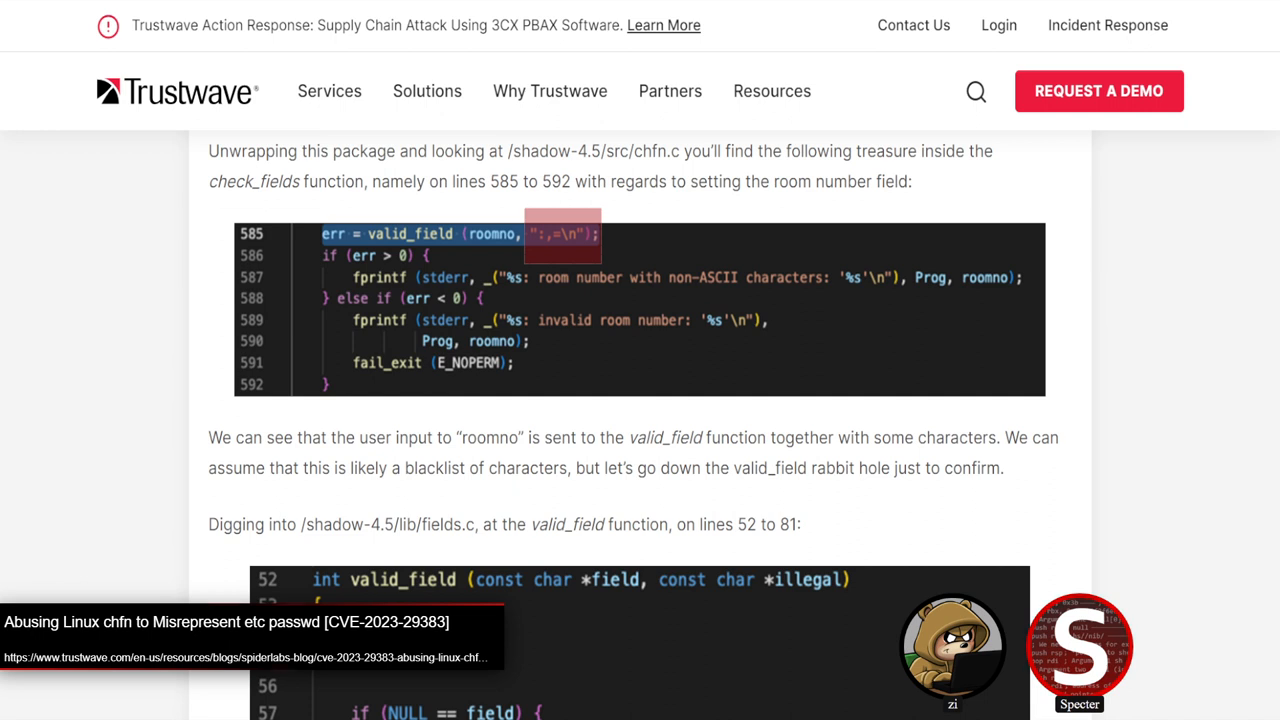
scroll(down, 3)
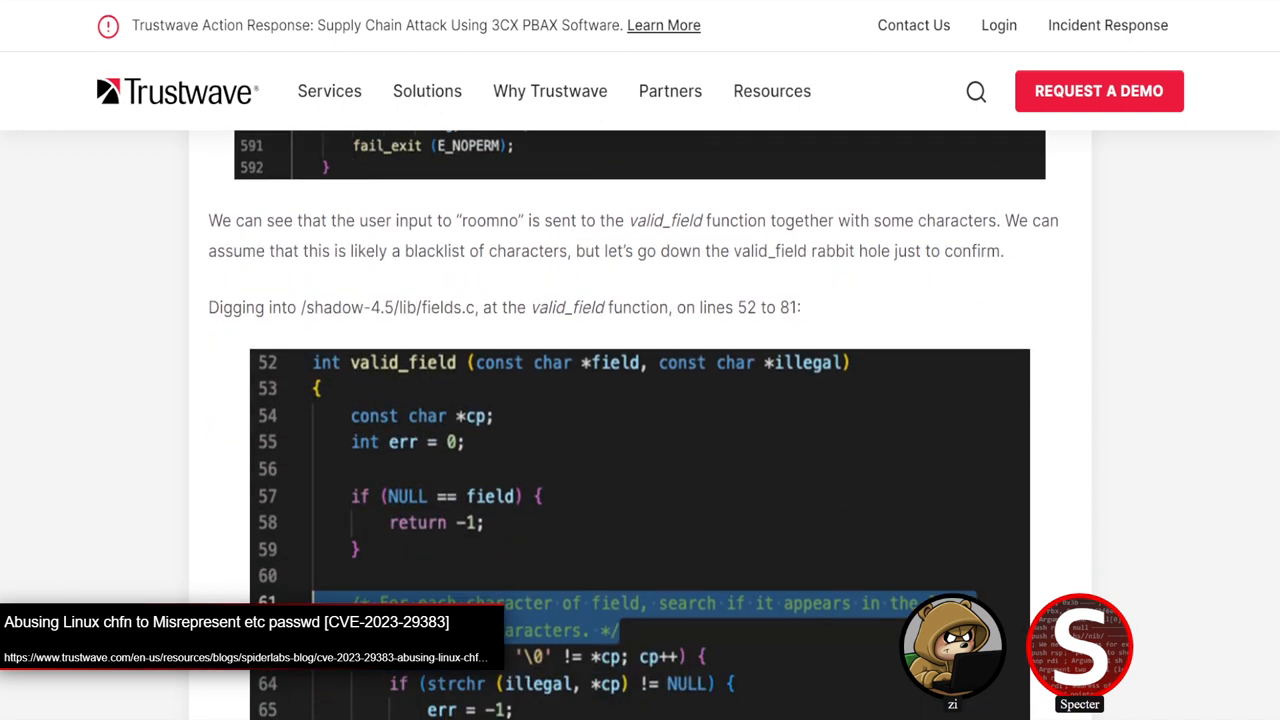
scroll(down, 3)
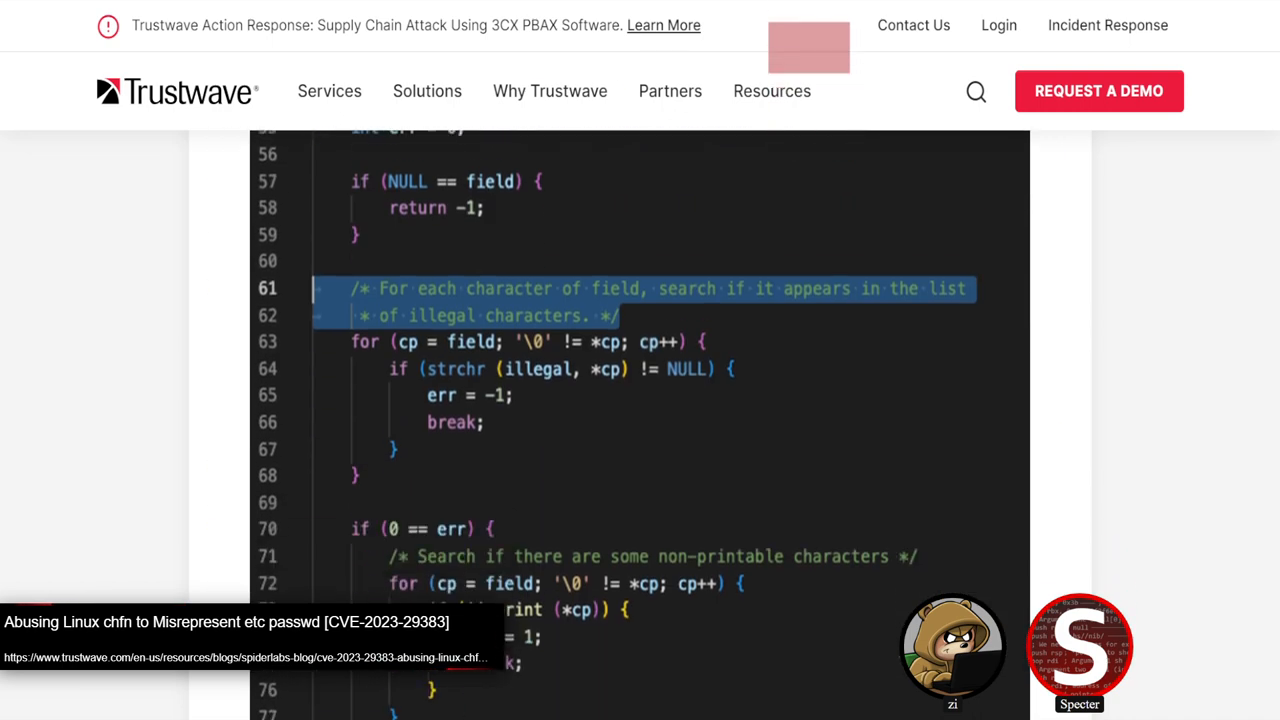
scroll(down, 3)
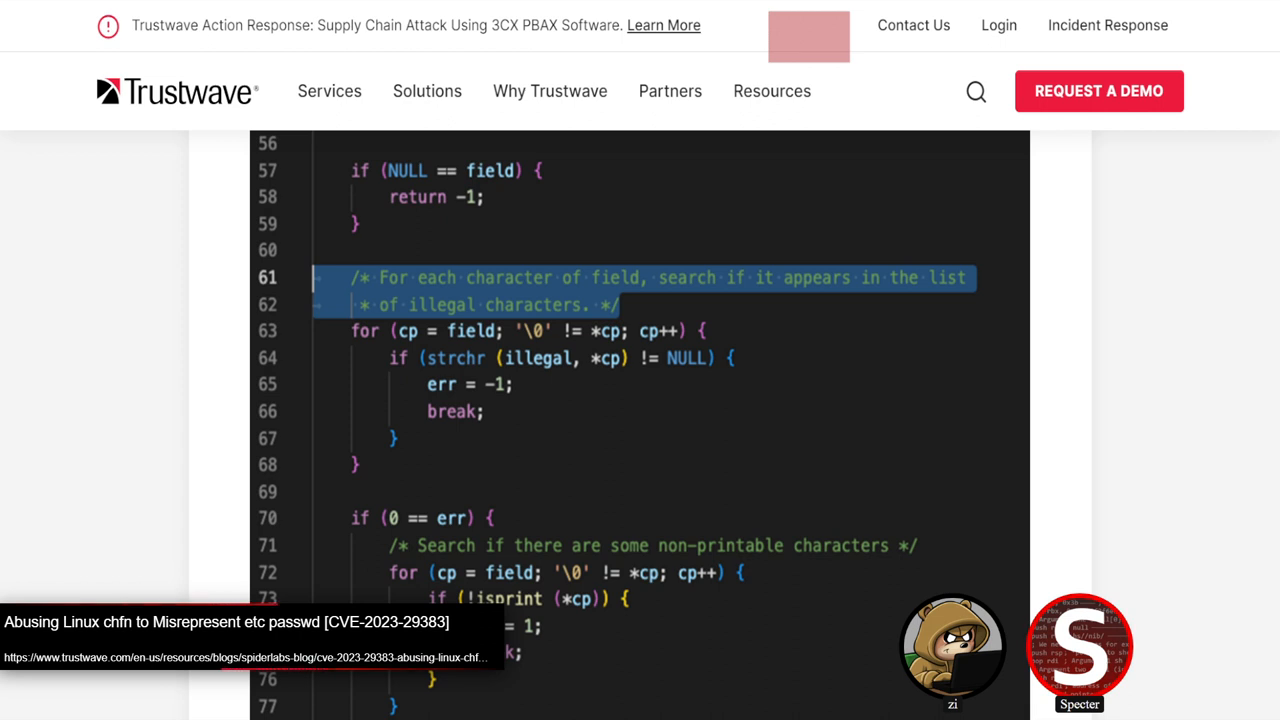
scroll(down, 3)
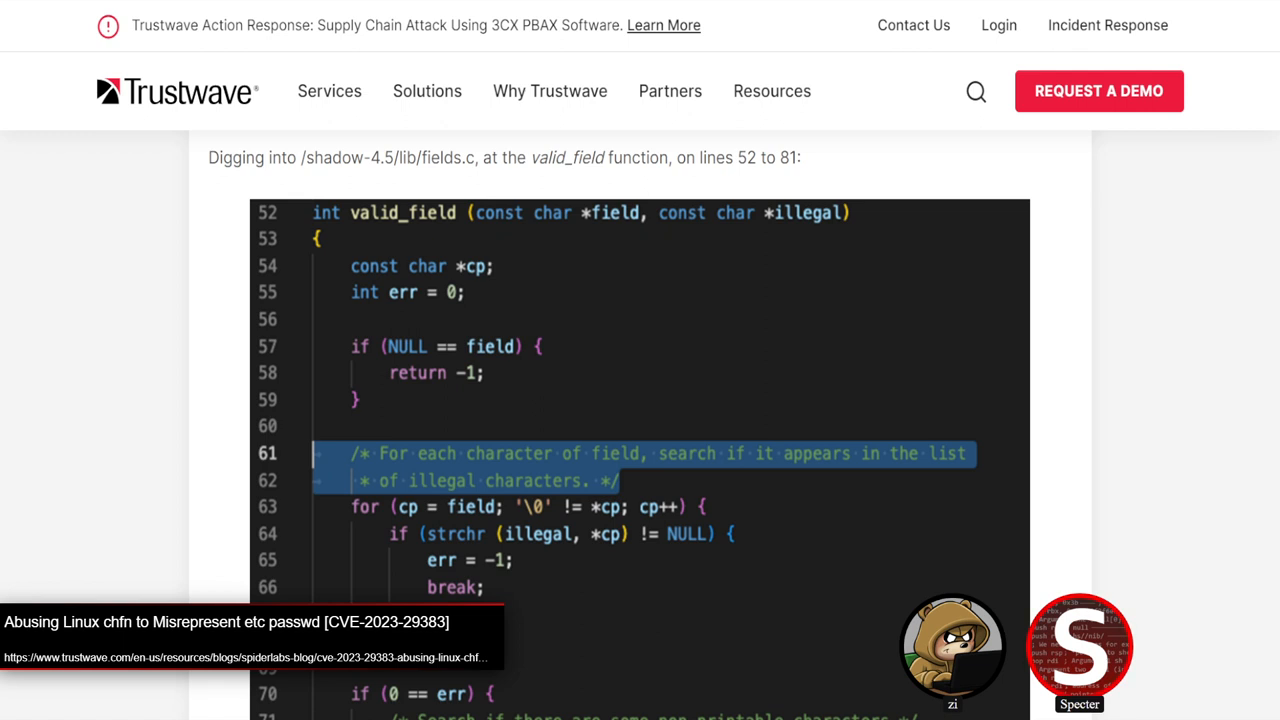
double_click(400, 212)
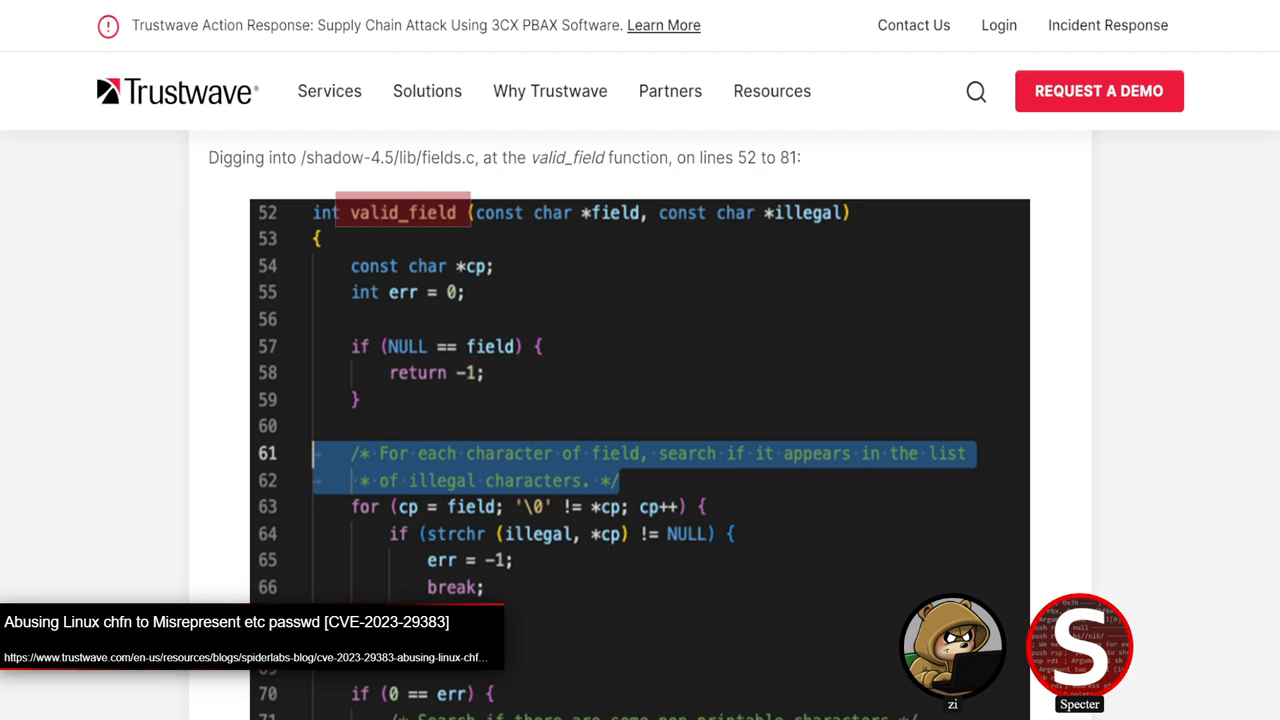
scroll(down, 3)
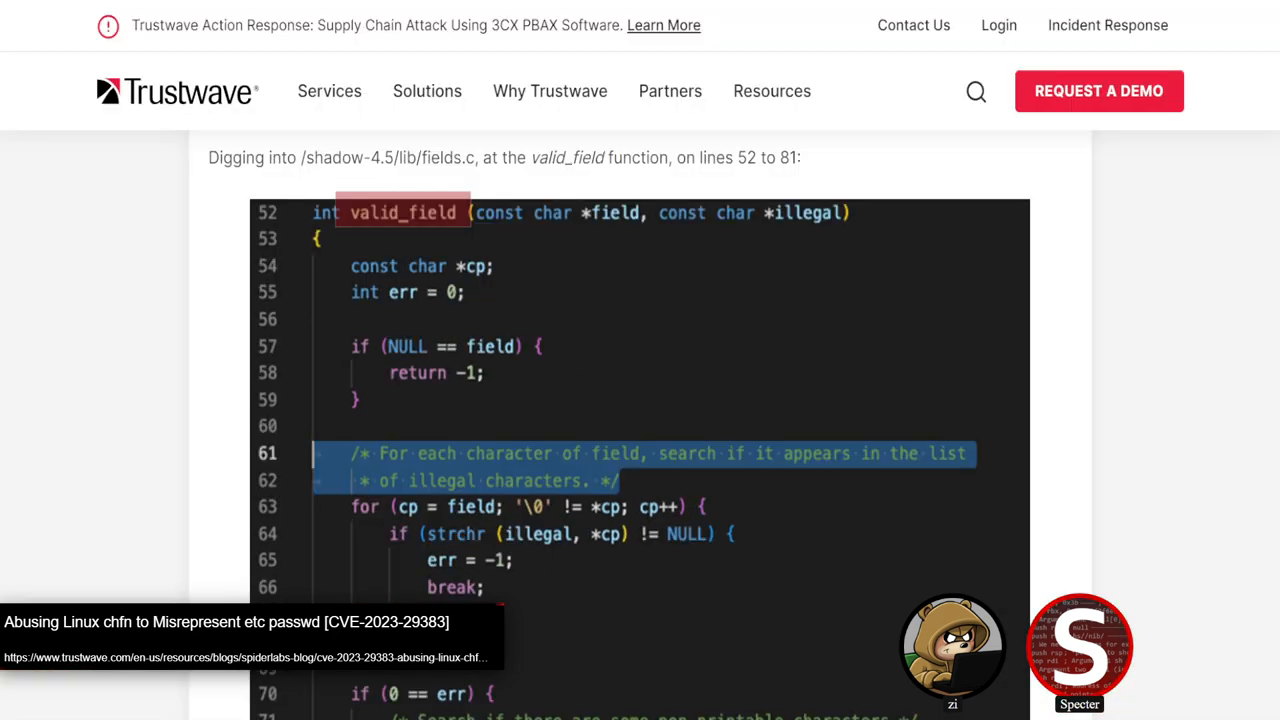
scroll(down, 3)
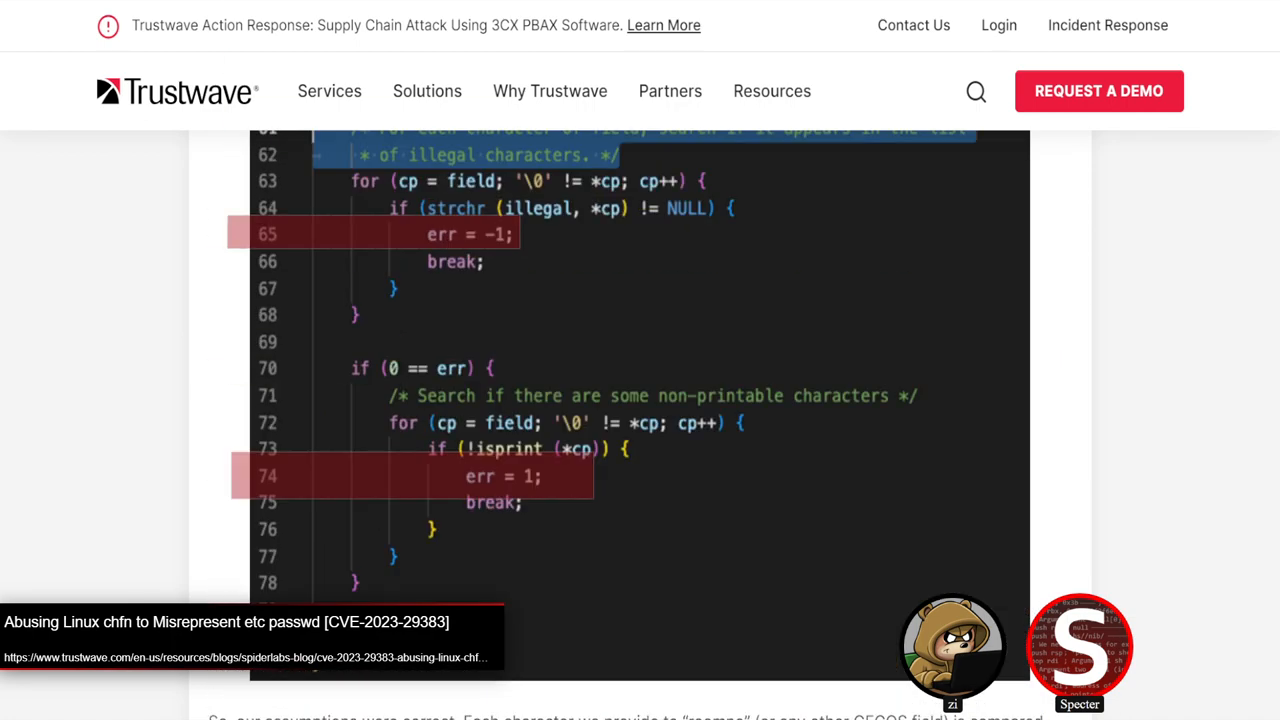
Step: Scroll past the code to the carriage-return injection idea and Figure 1's /etc/passwd ubuntu entry
scroll(down, 3)
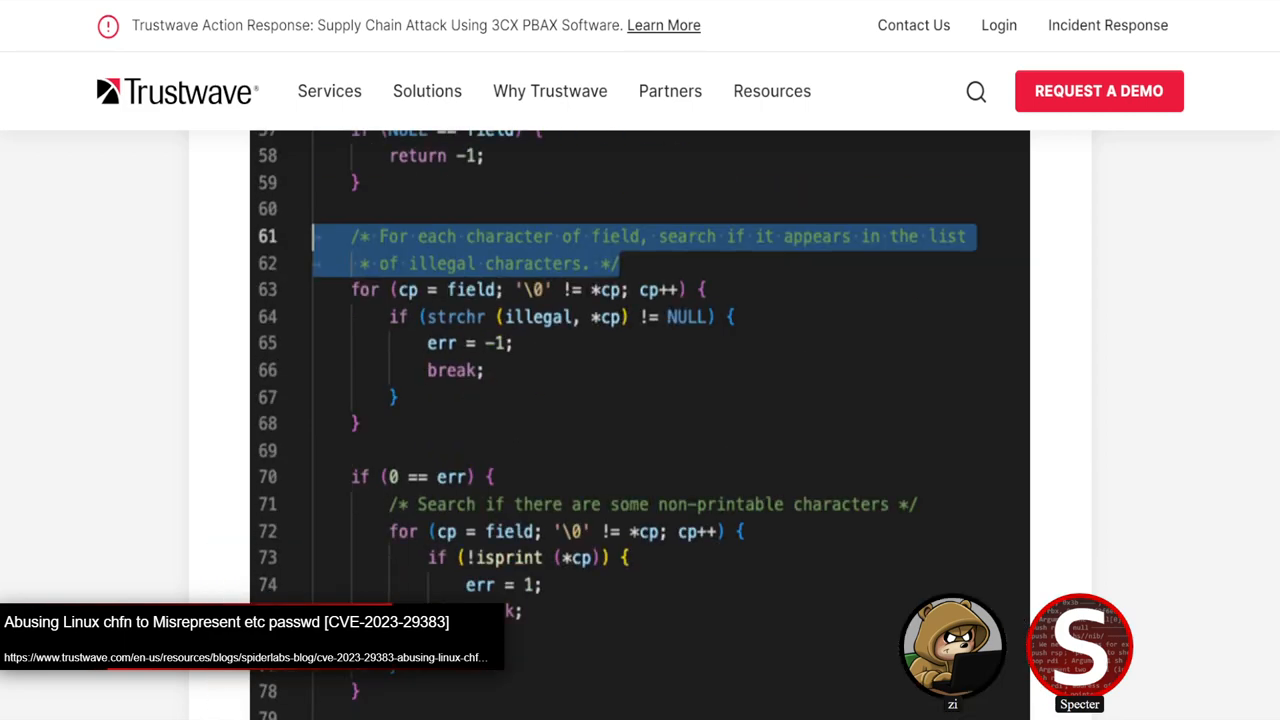
scroll(down, 3)
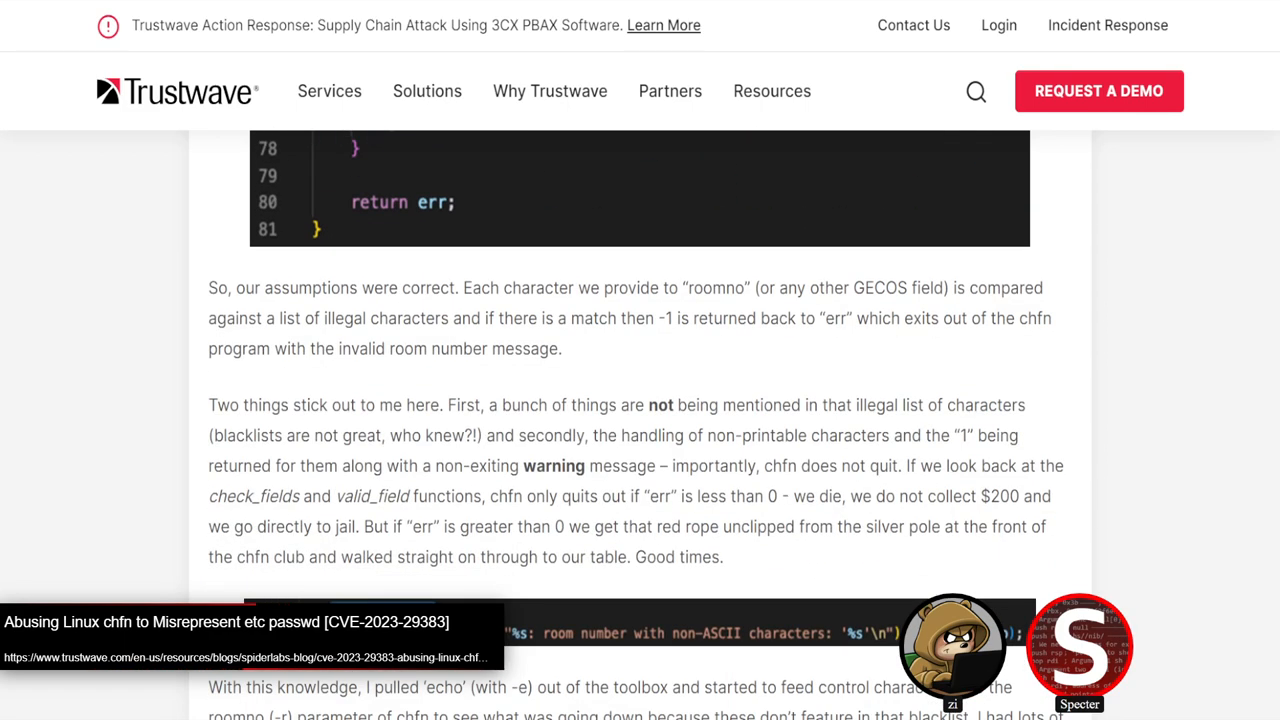
scroll(down, 3)
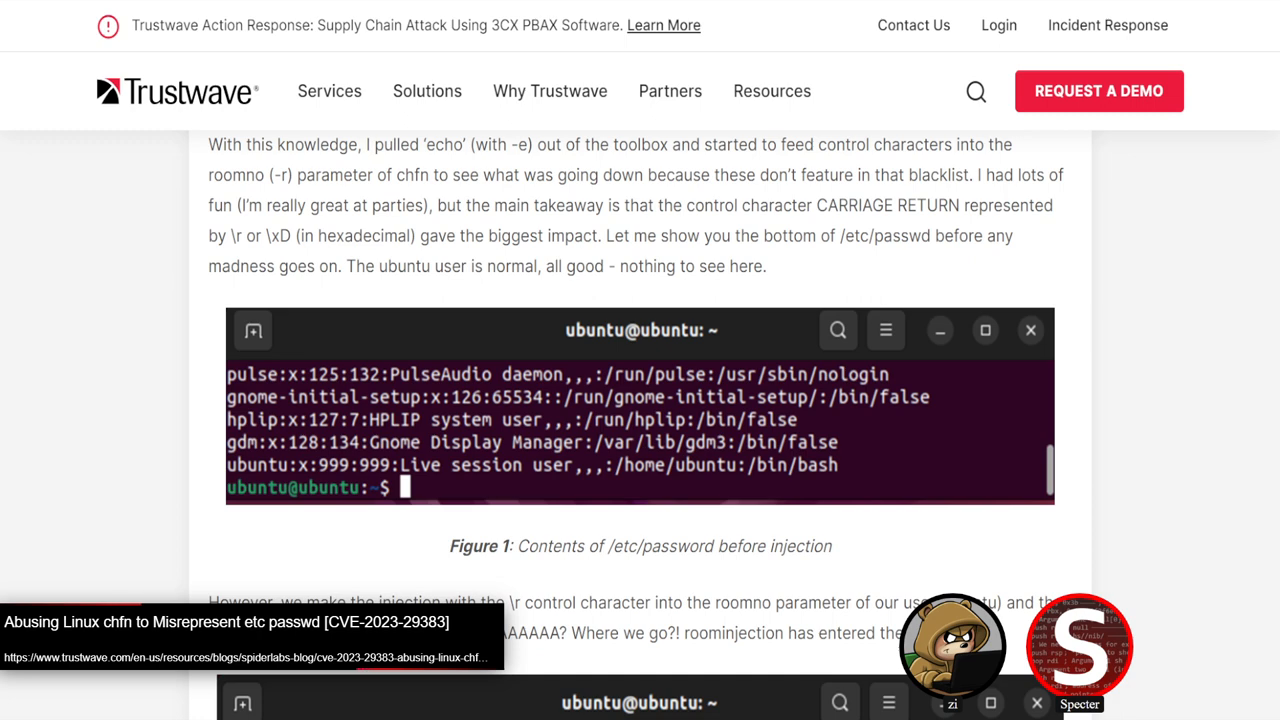
Step: Scroll to Figure 2, where roominjection overwrites the ubuntu entry, and the 'Fast forward' paragraph
scroll(down, 3)
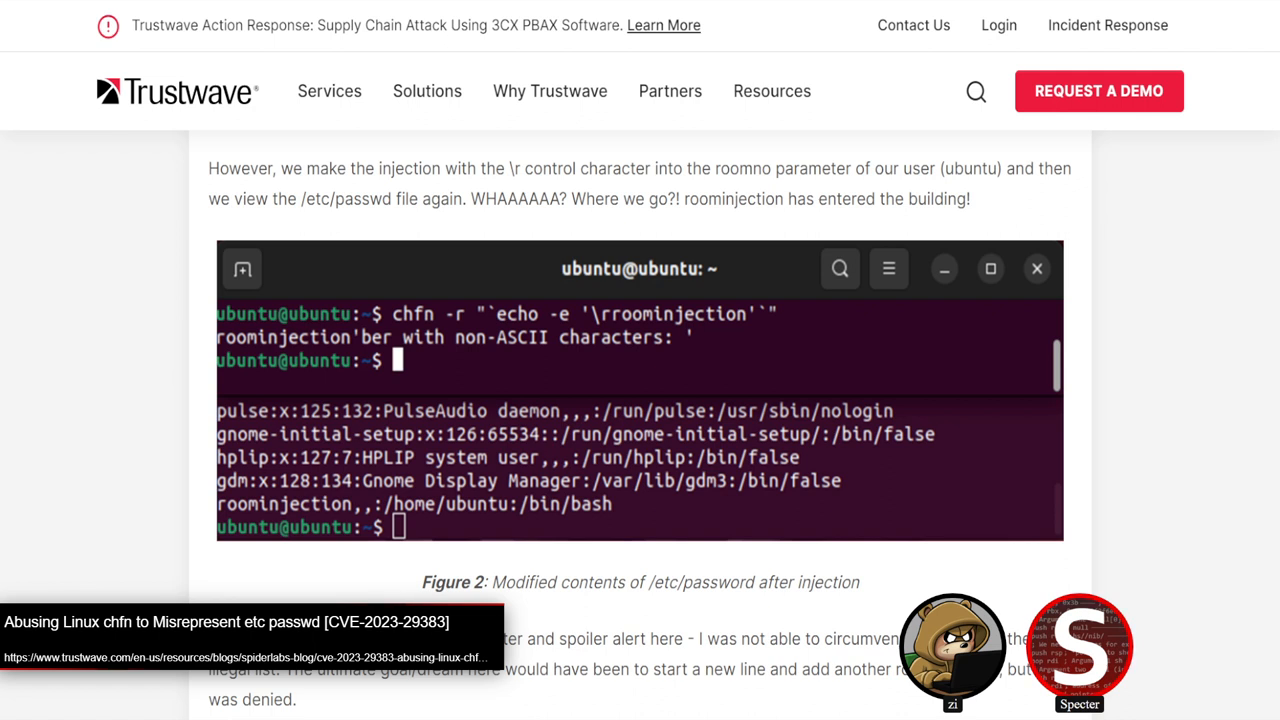
scroll(down, 3)
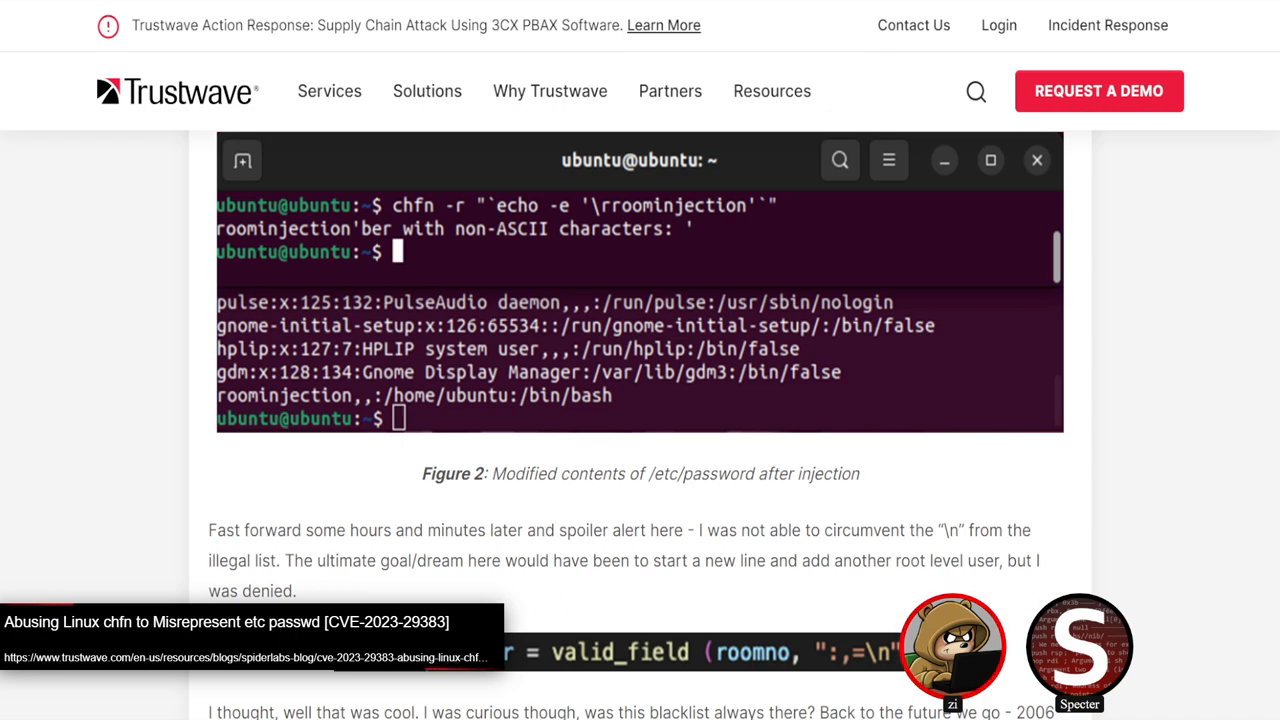
Step: Scroll onward from the Trustwave post, landing on CyberArk's Docker Desktop named pipes Part 2 article
scroll(down, 3)
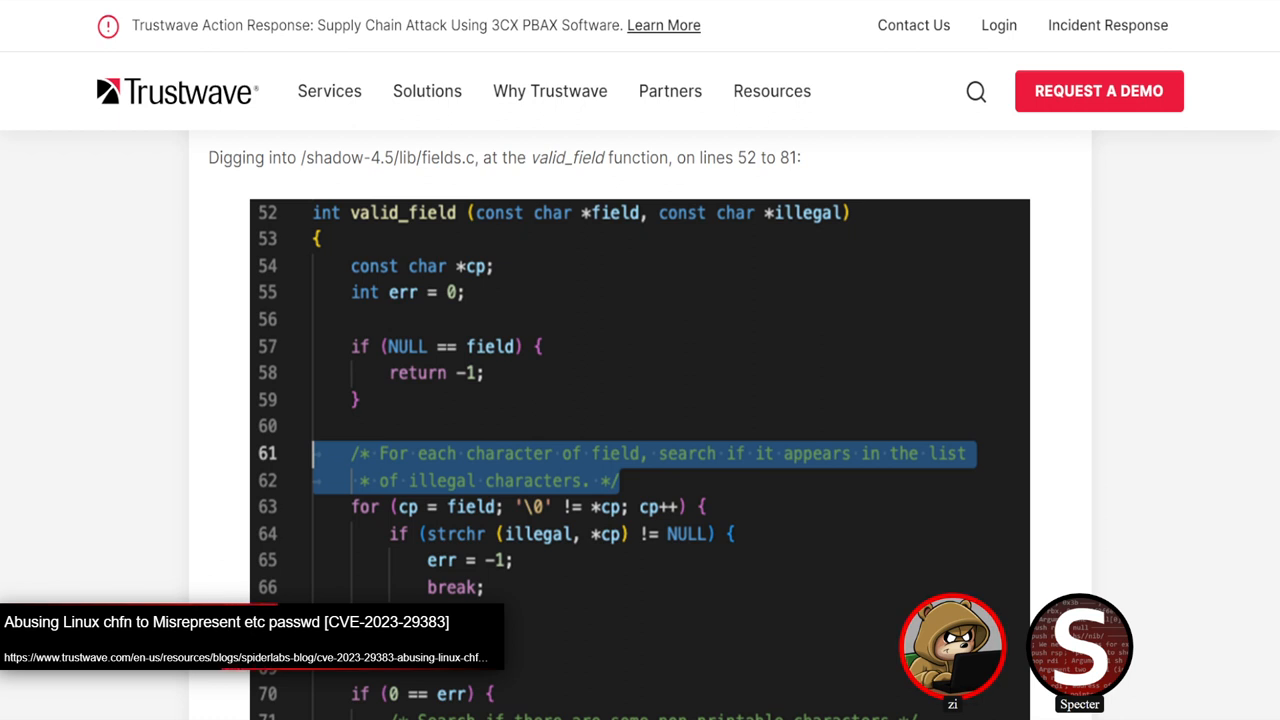
scroll(down, 3)
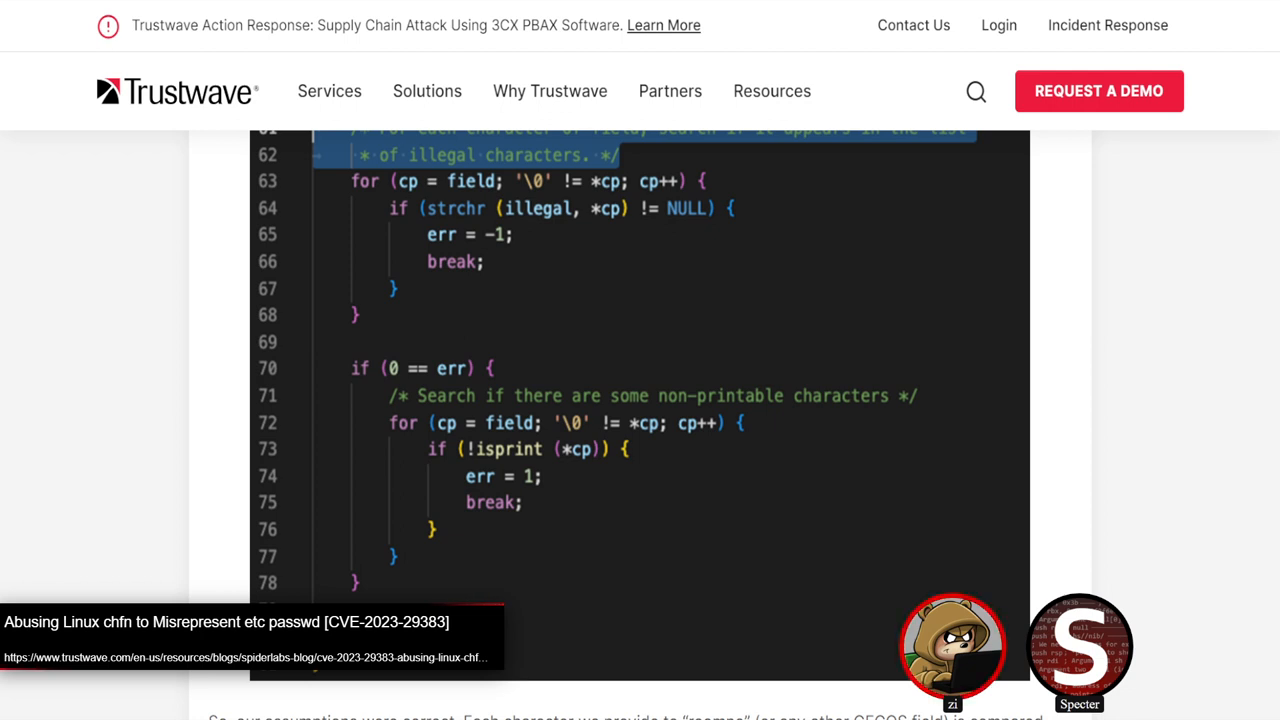
scroll(down, 3)
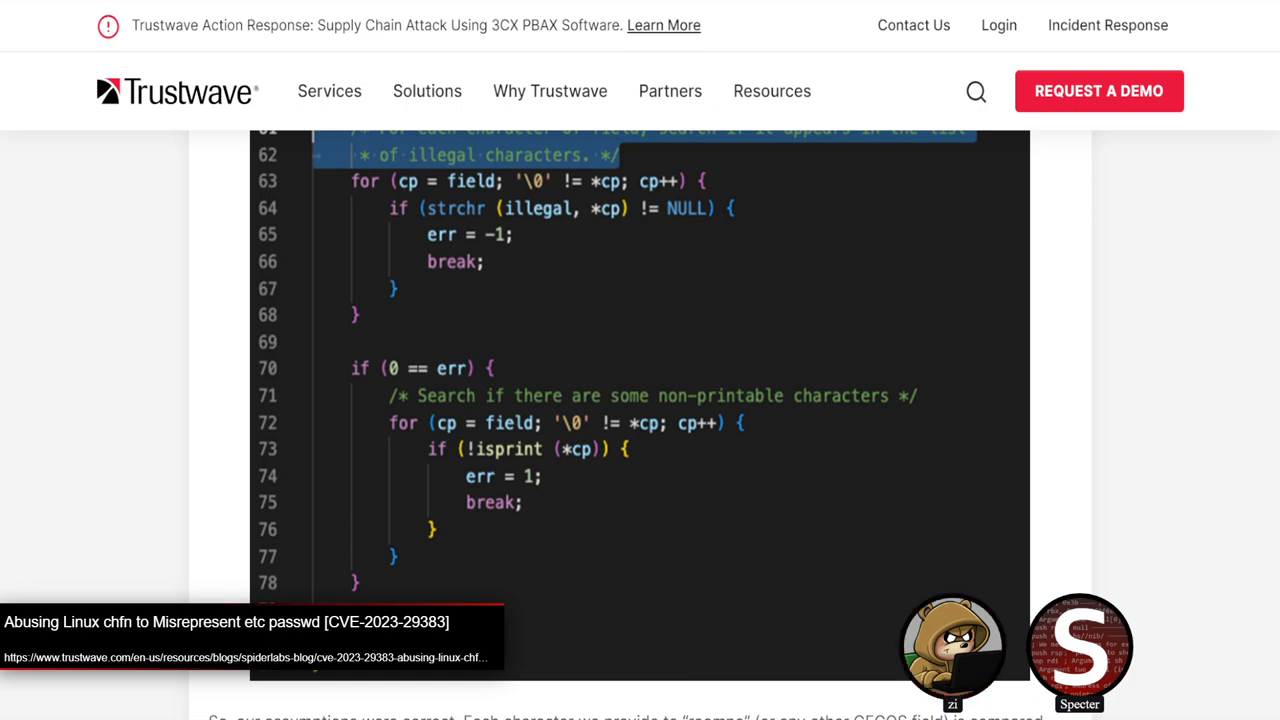
scroll(down, 3)
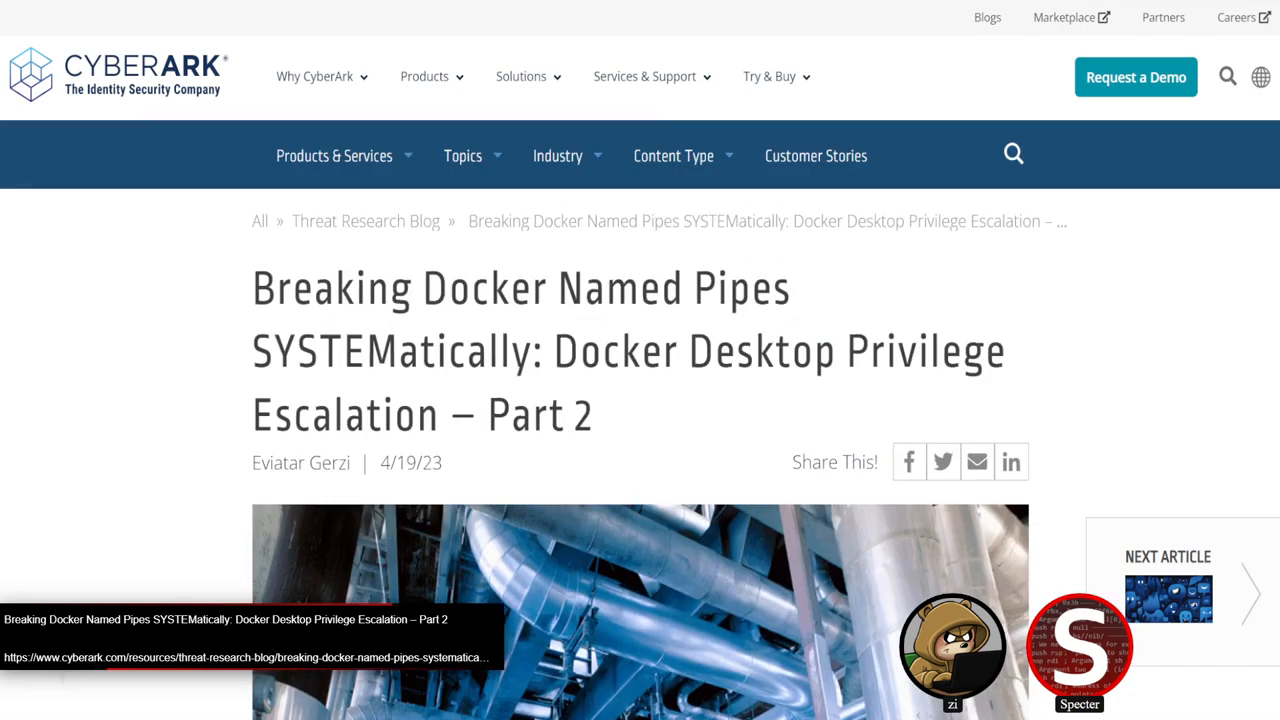
Step: Scroll to the WindowsContainerStartRequest class and highlight its Settings and DaemonJSON lines
scroll(down, 3)
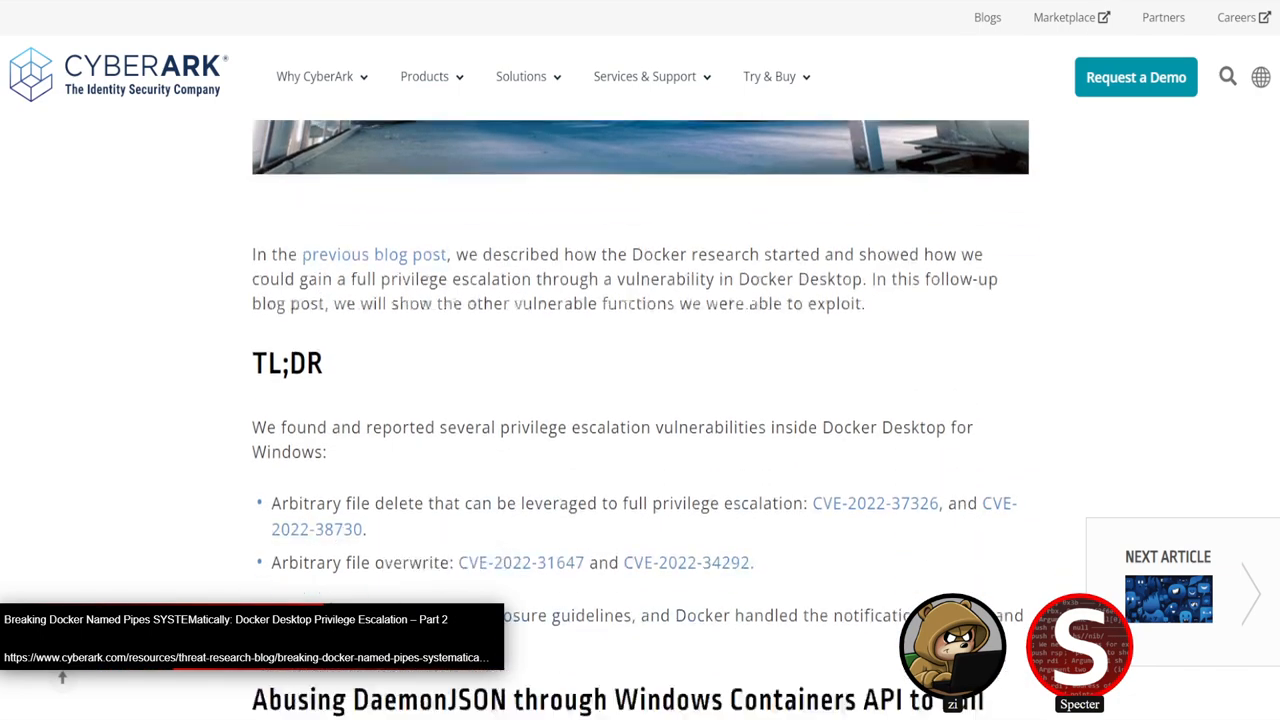
scroll(down, 3)
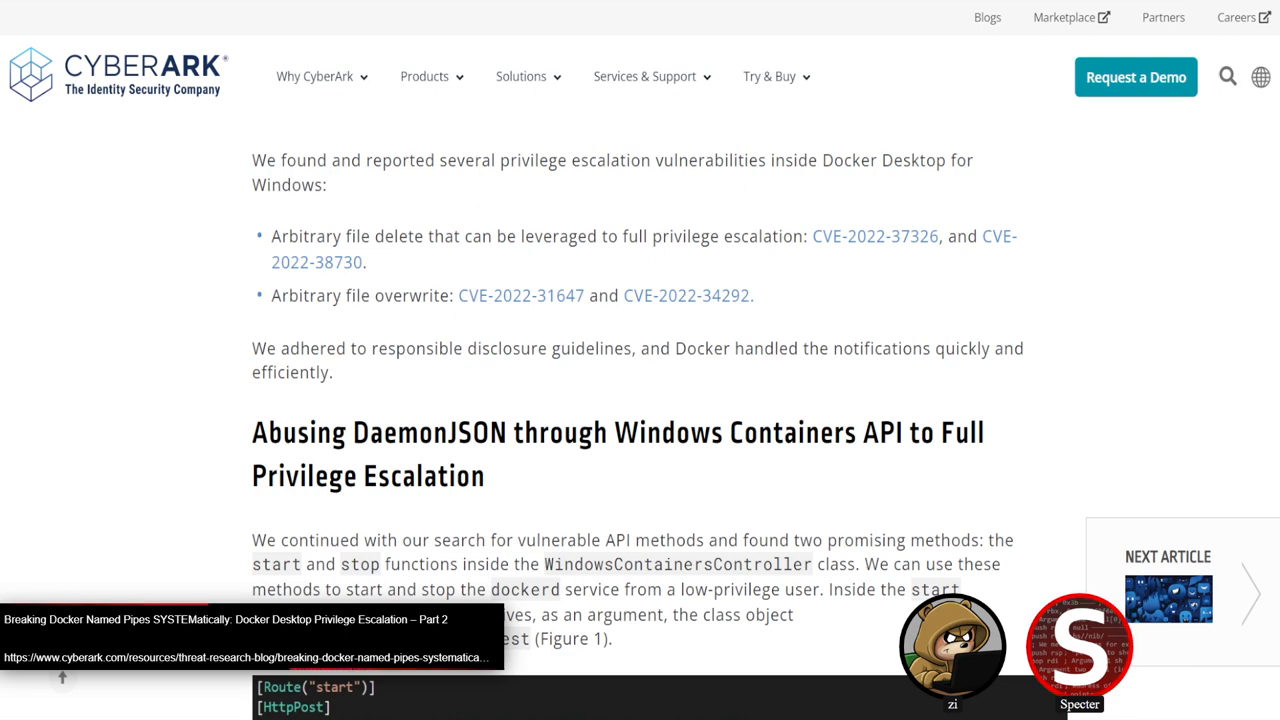
scroll(down, 3)
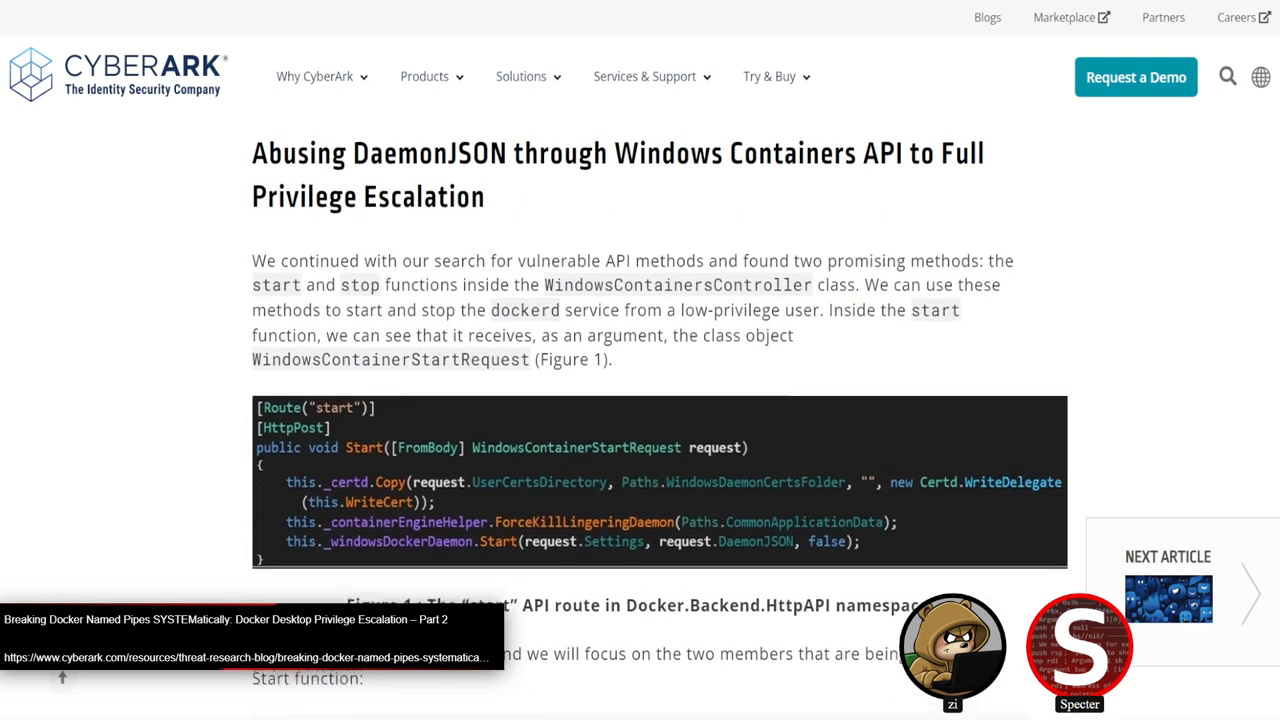
scroll(up, 3)
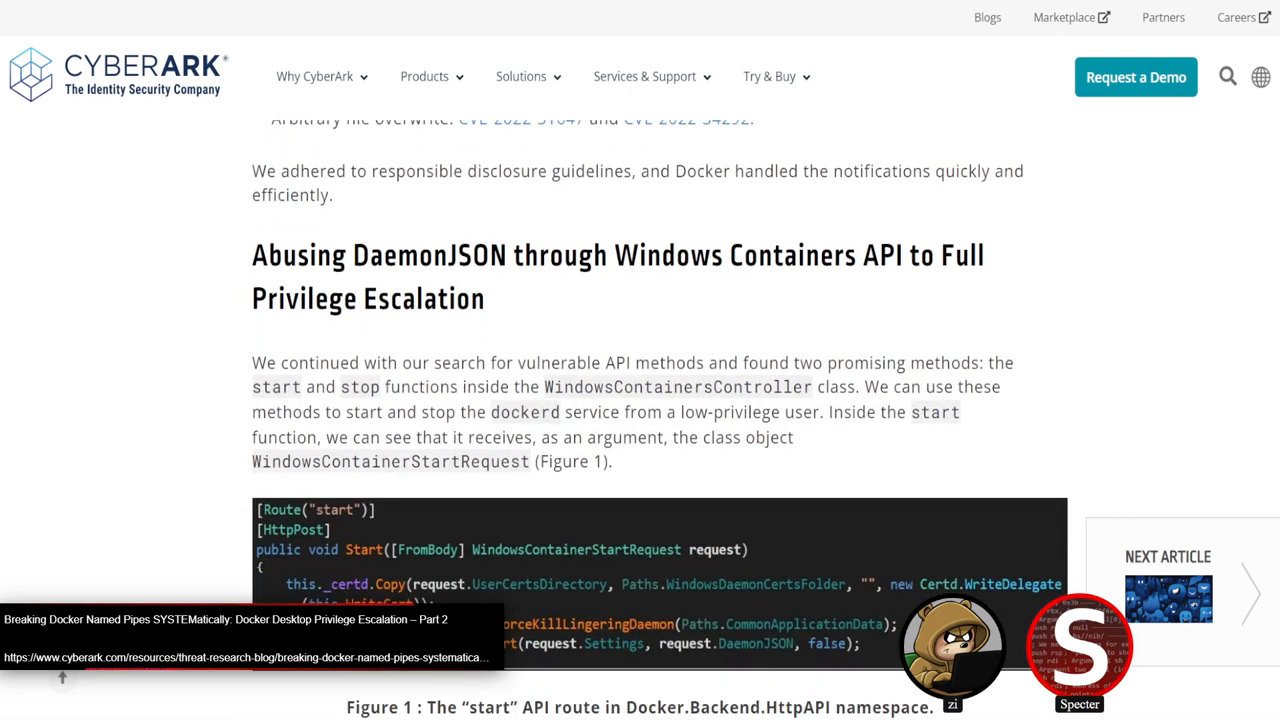
scroll(down, 3)
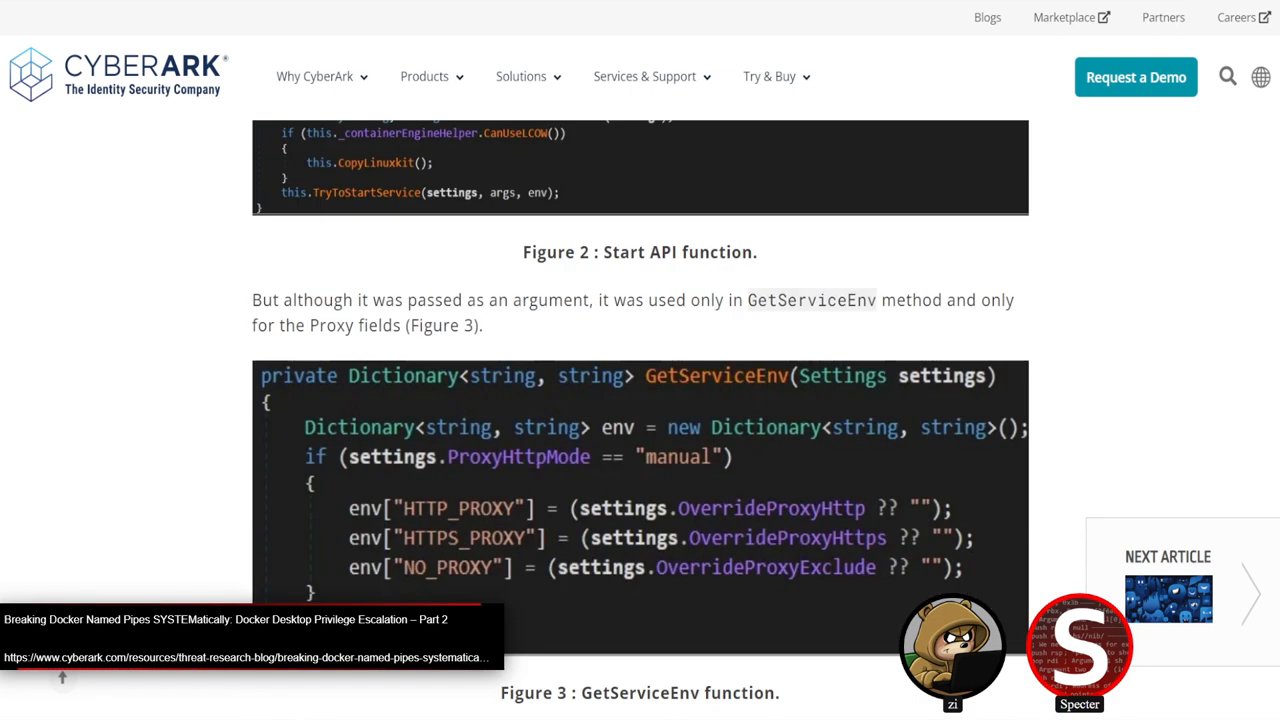
scroll(down, 3)
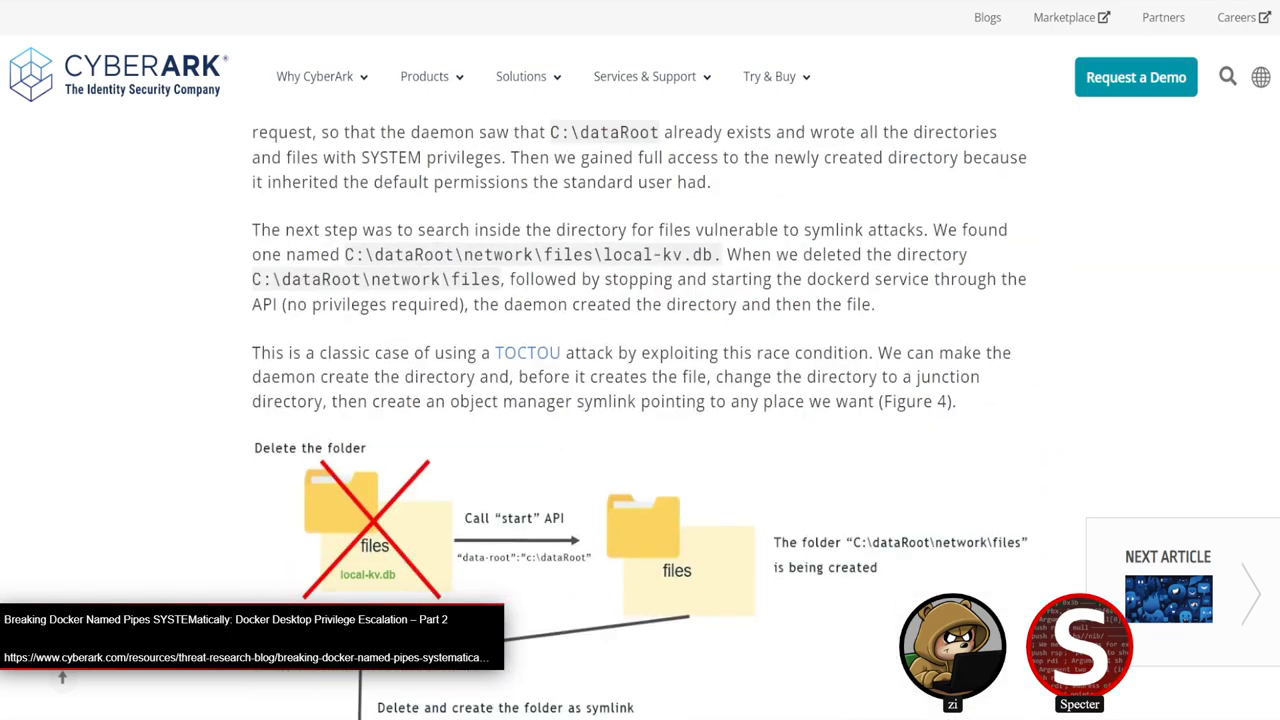
scroll(down, 3)
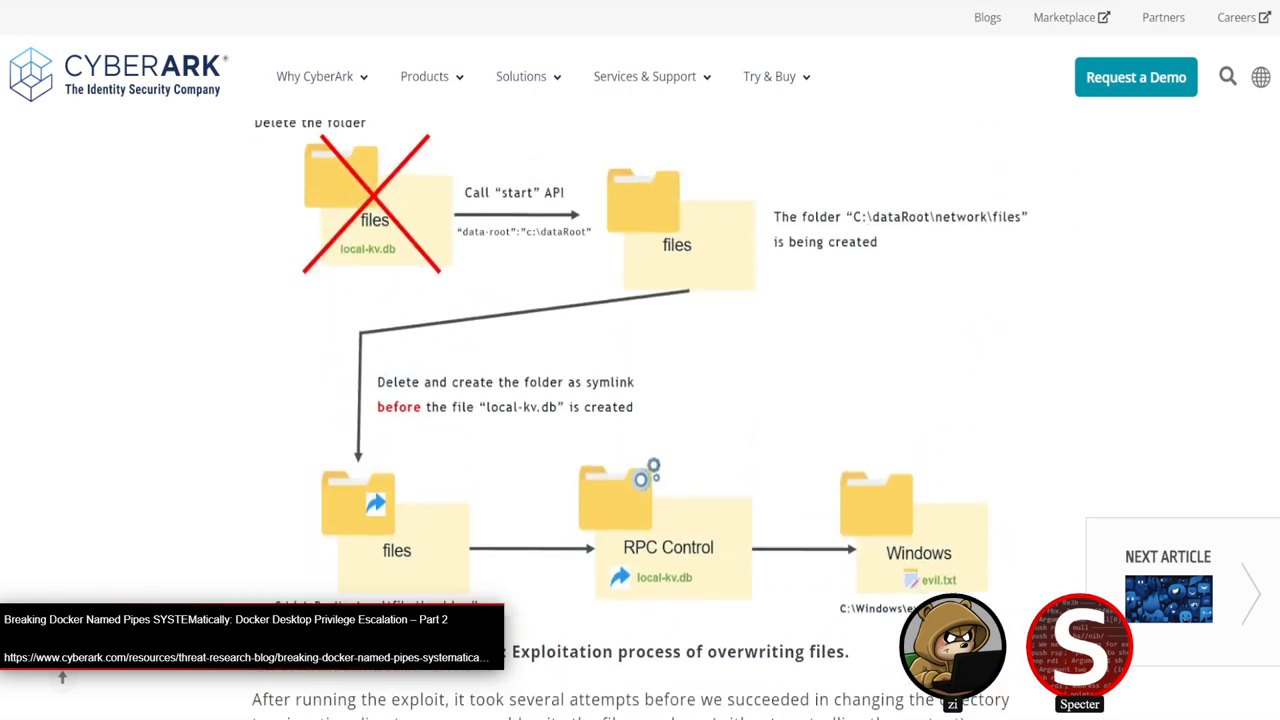
scroll(down, 3)
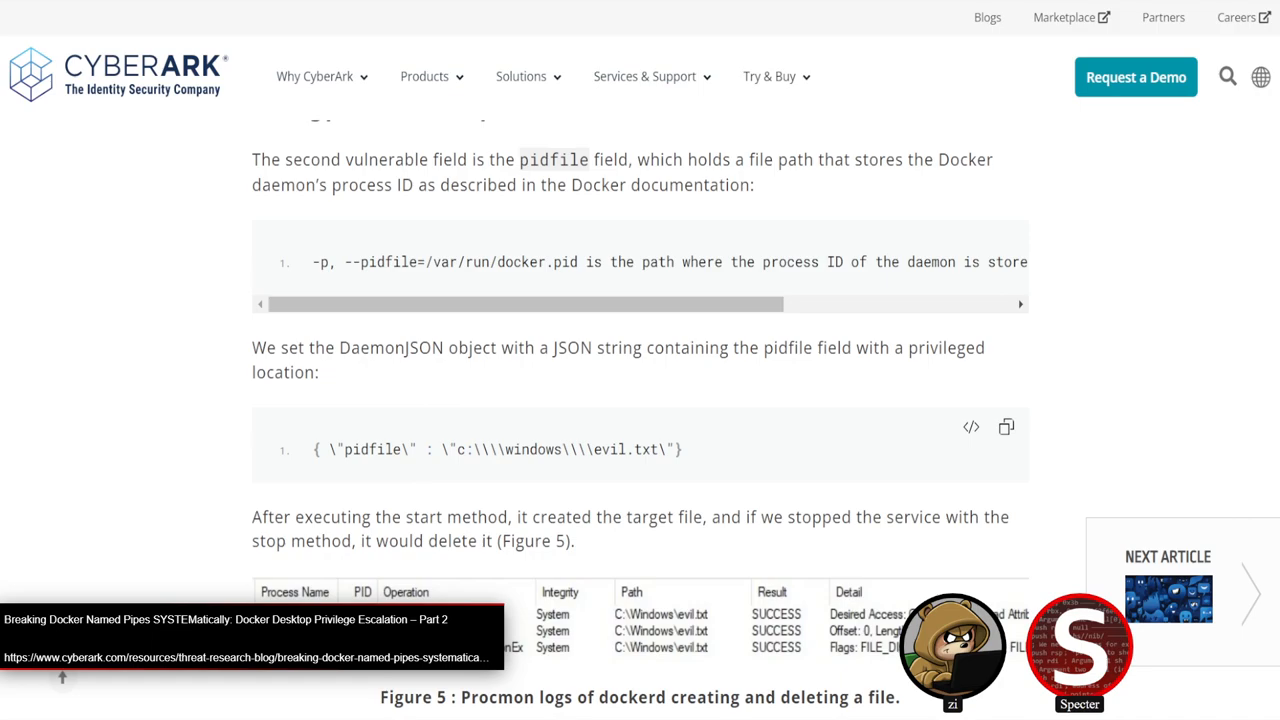
scroll(down, 3)
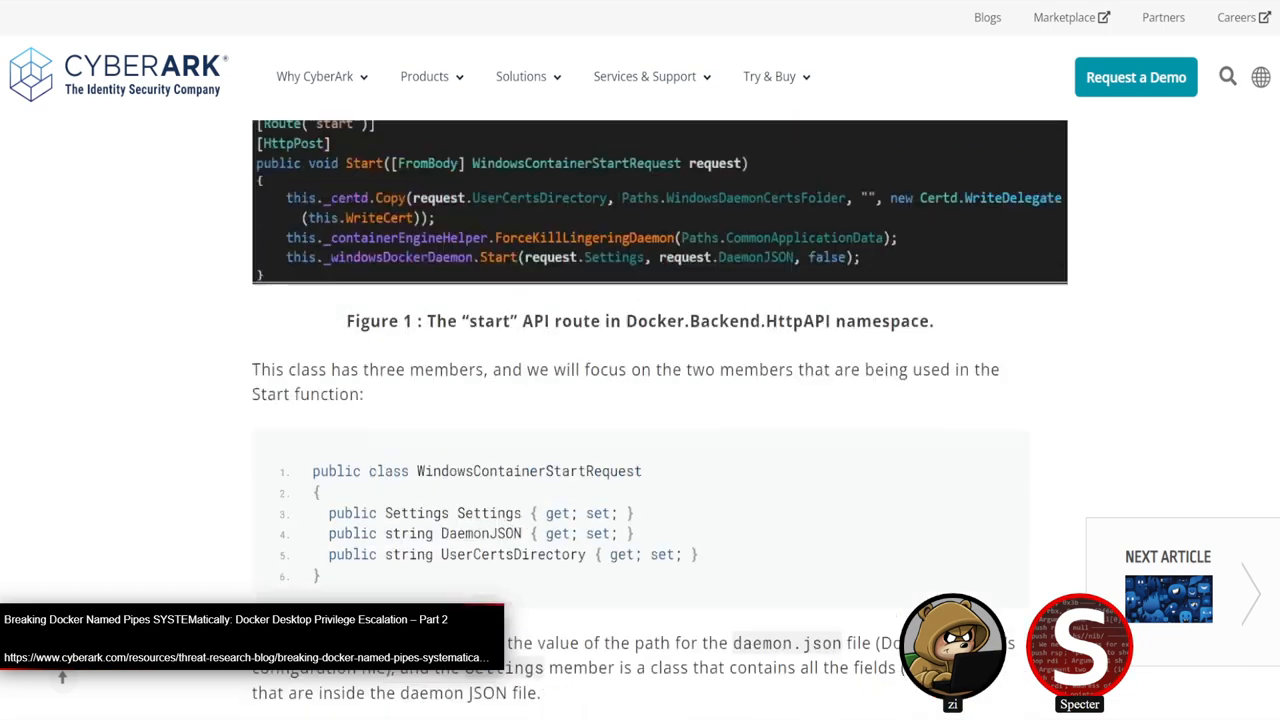
scroll(down, 3)
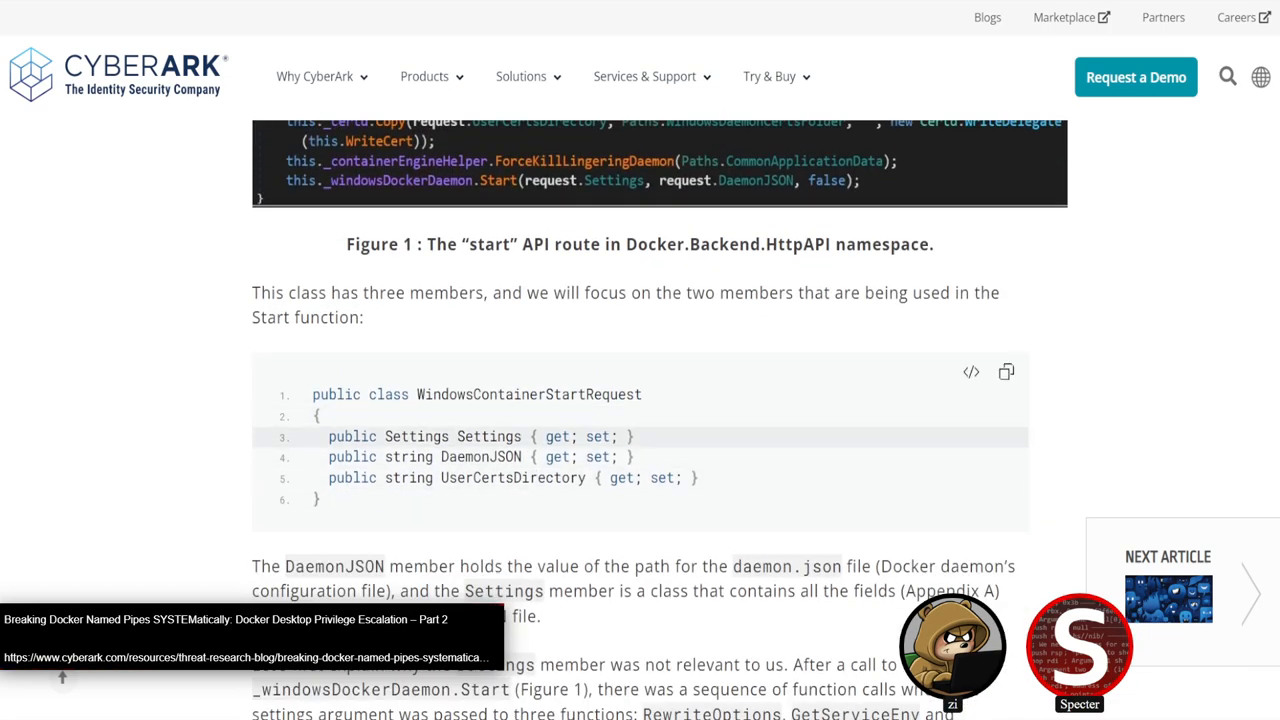
drag(328, 436, 634, 457)
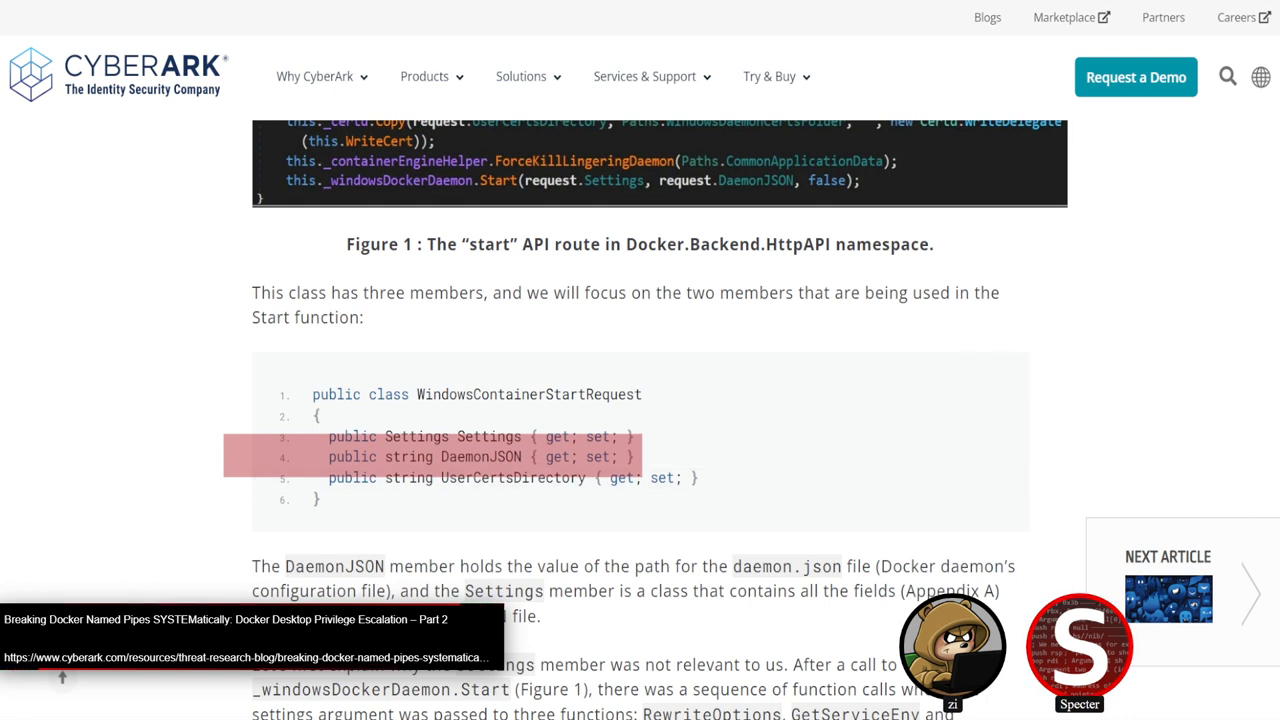
Step: Scroll past Figure 2 to the data-root field with DaemonJSON set to C:\dataRoot
scroll(down, 3)
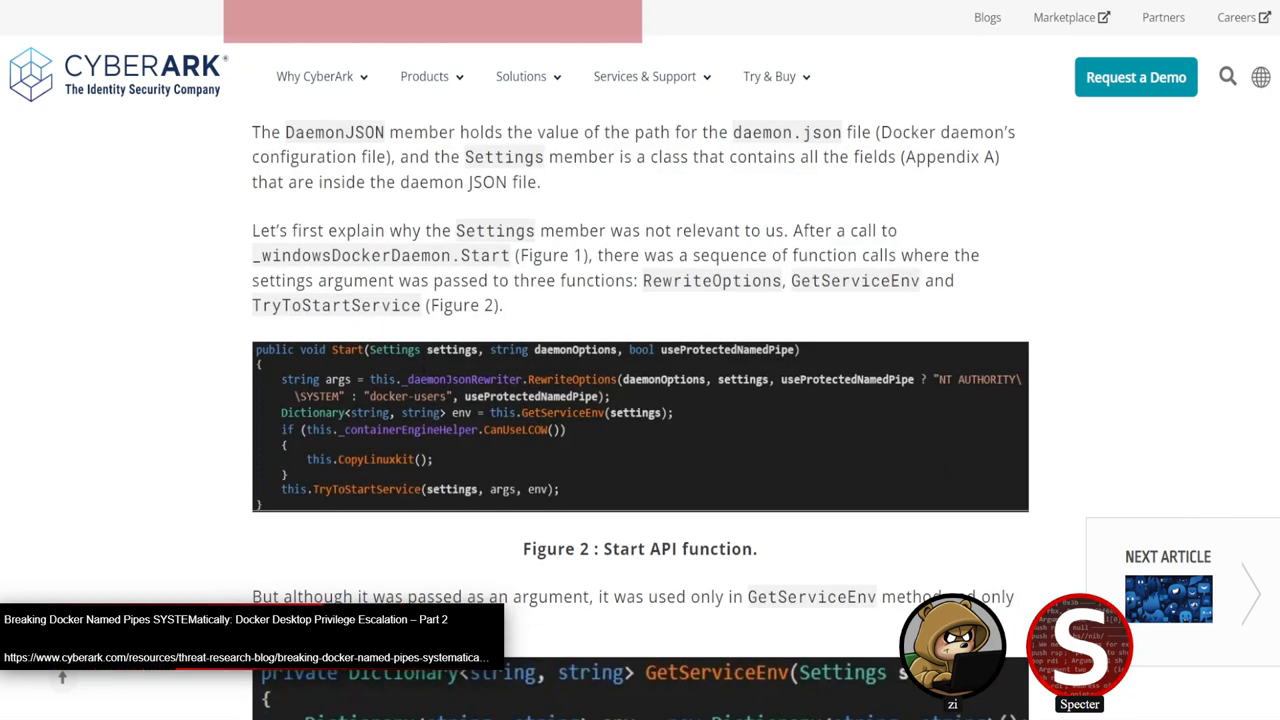
scroll(down, 3)
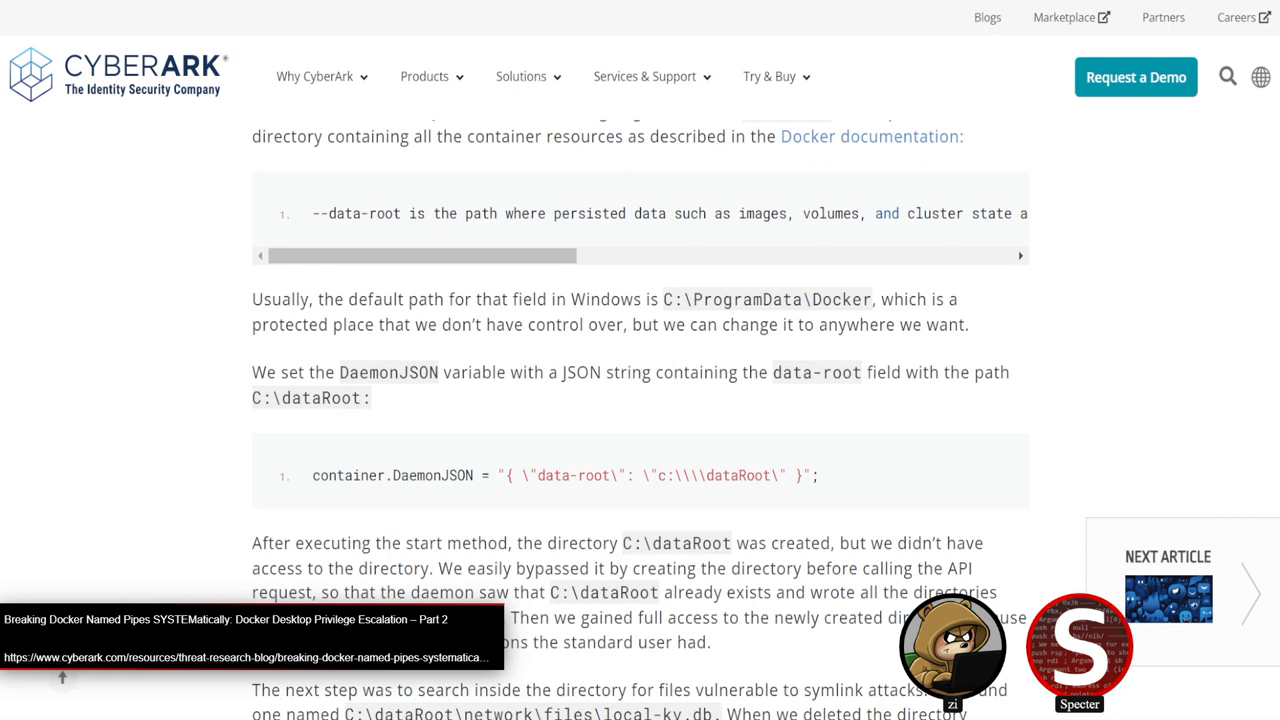
Step: Scroll through the TOCTOU symlink section until Figure 4's C:\Windows\evil.txt overwrite process shows
scroll(down, 3)
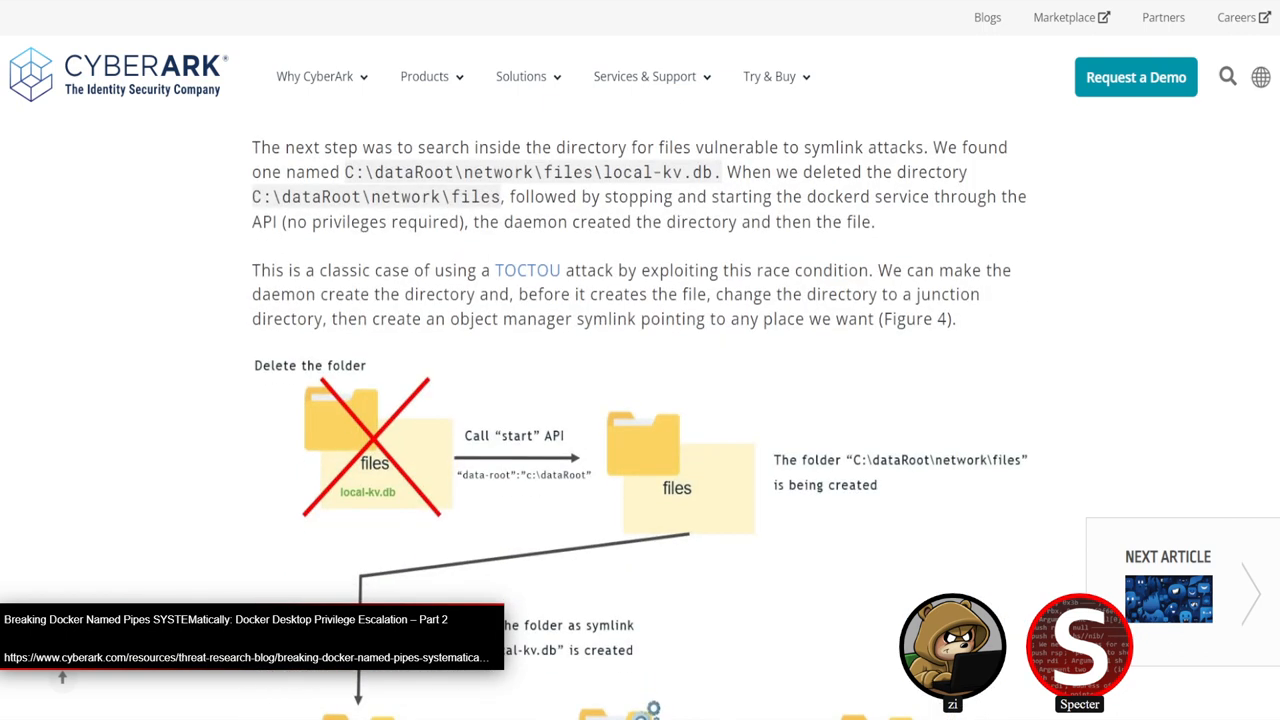
scroll(down, 3)
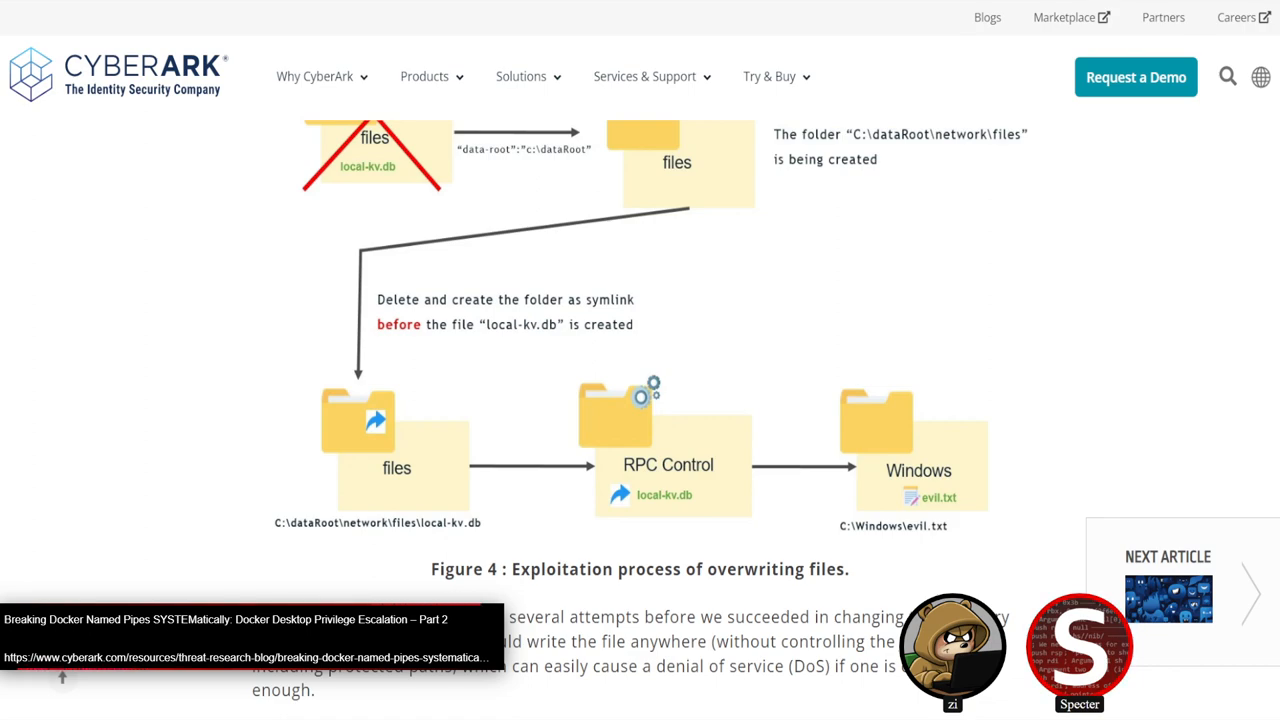
Step: Scroll past Figure 9 and the Config.Msi listing to the CVE-2022-37326 note and demo video
scroll(down, 3)
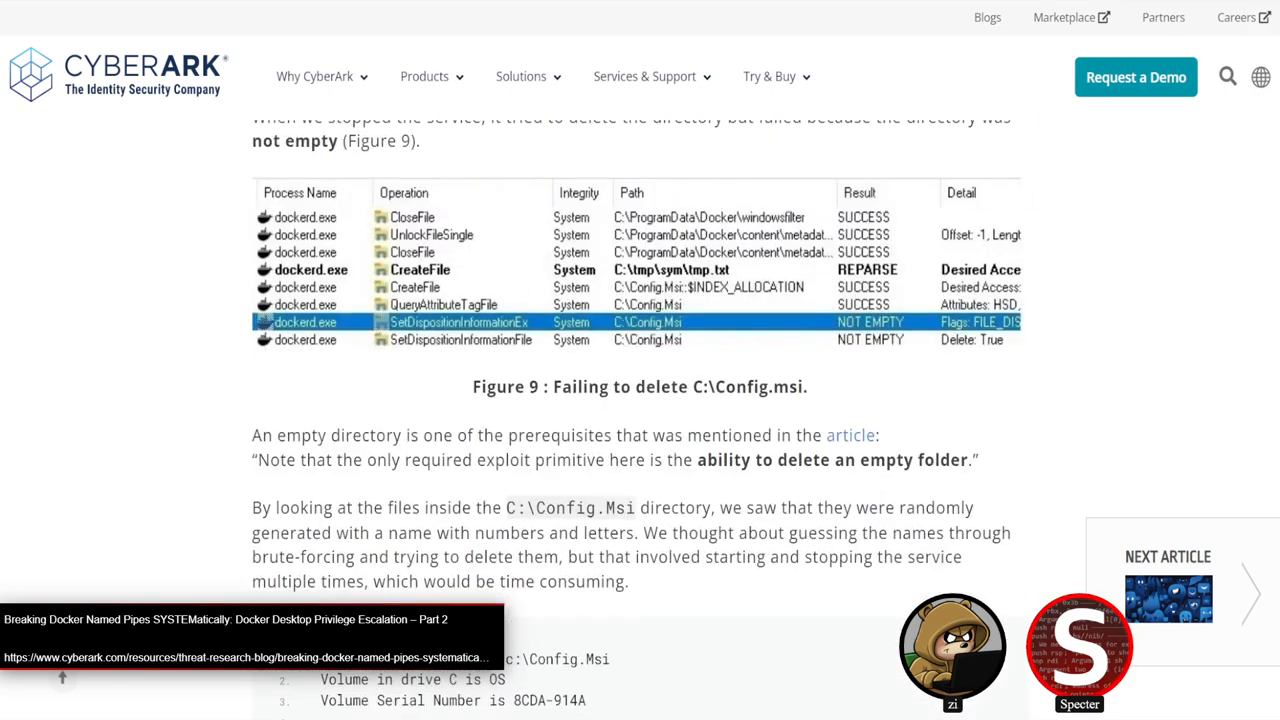
scroll(down, 3)
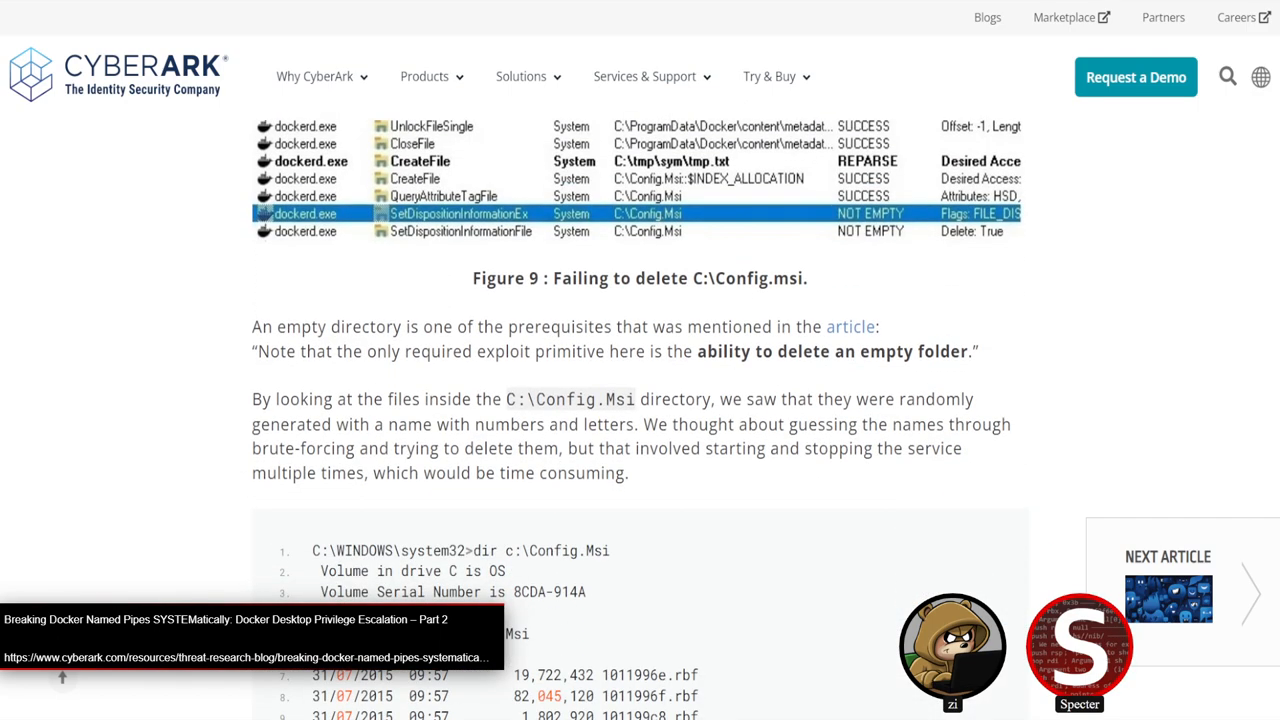
scroll(down, 3)
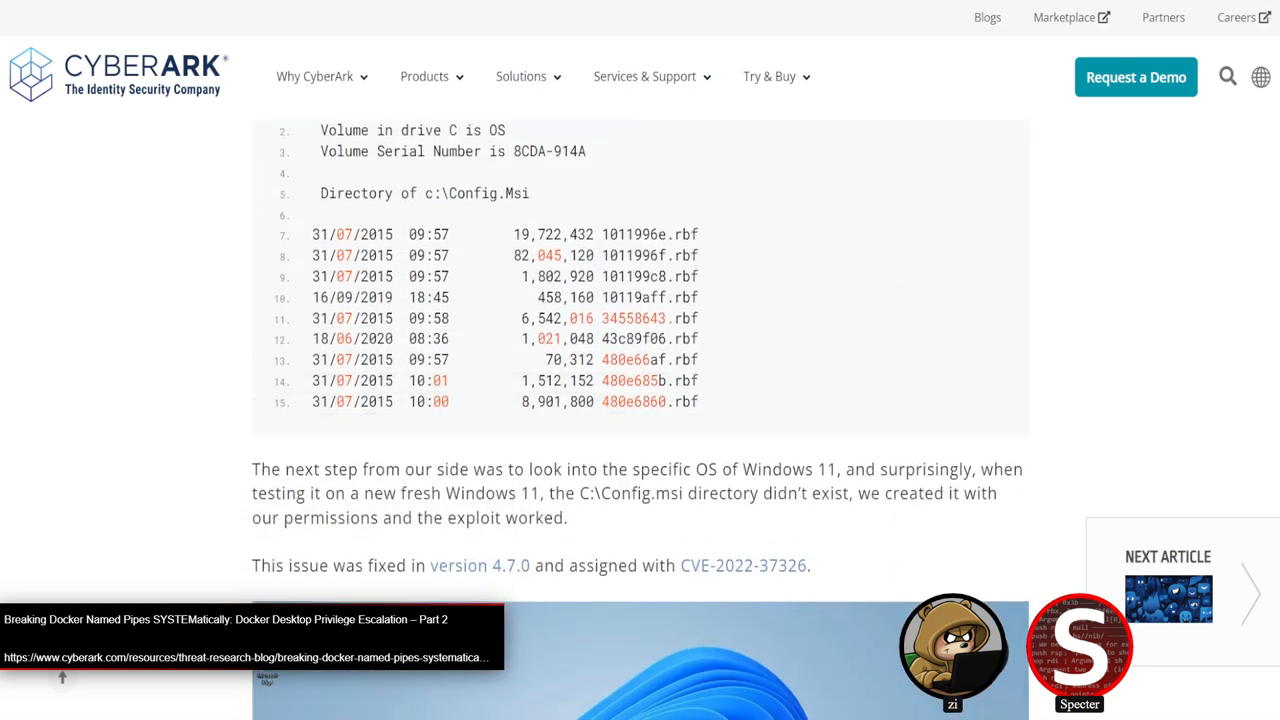
scroll(down, 3)
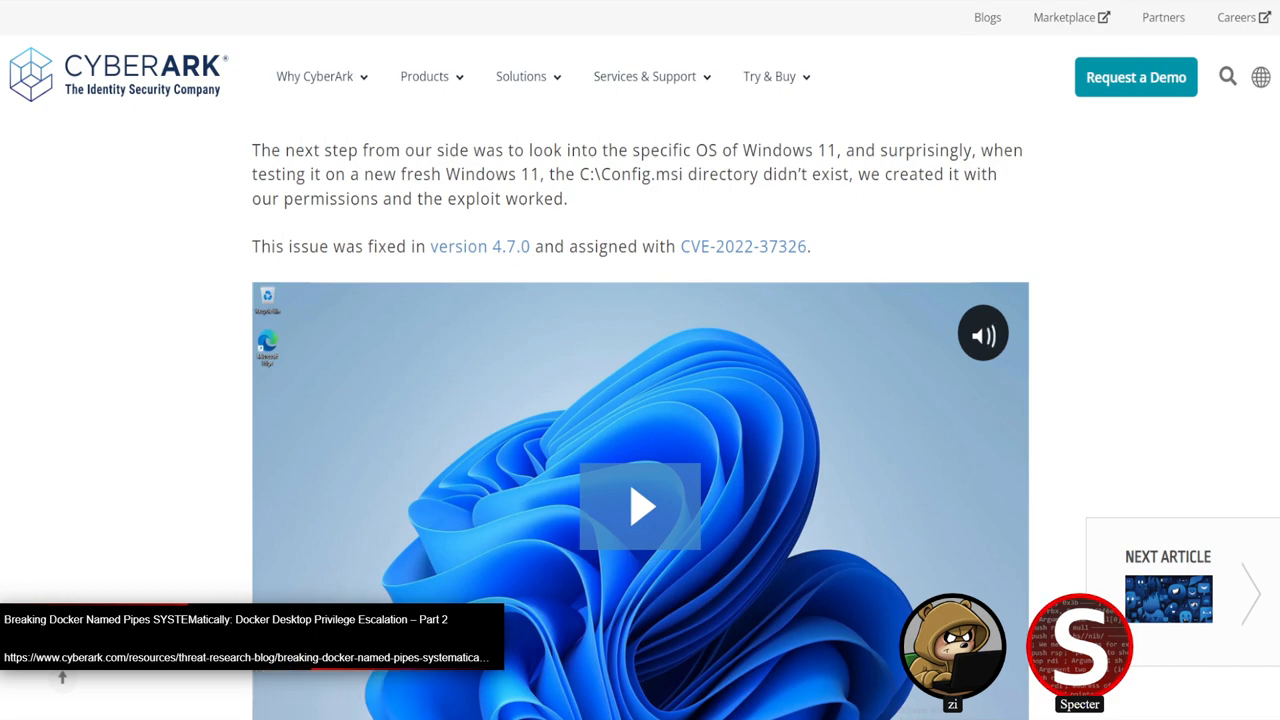
Step: Scroll past the video to 'Abusing Destroy for Arbitrary File Delete' and the DestroyAsync code
scroll(down, 3)
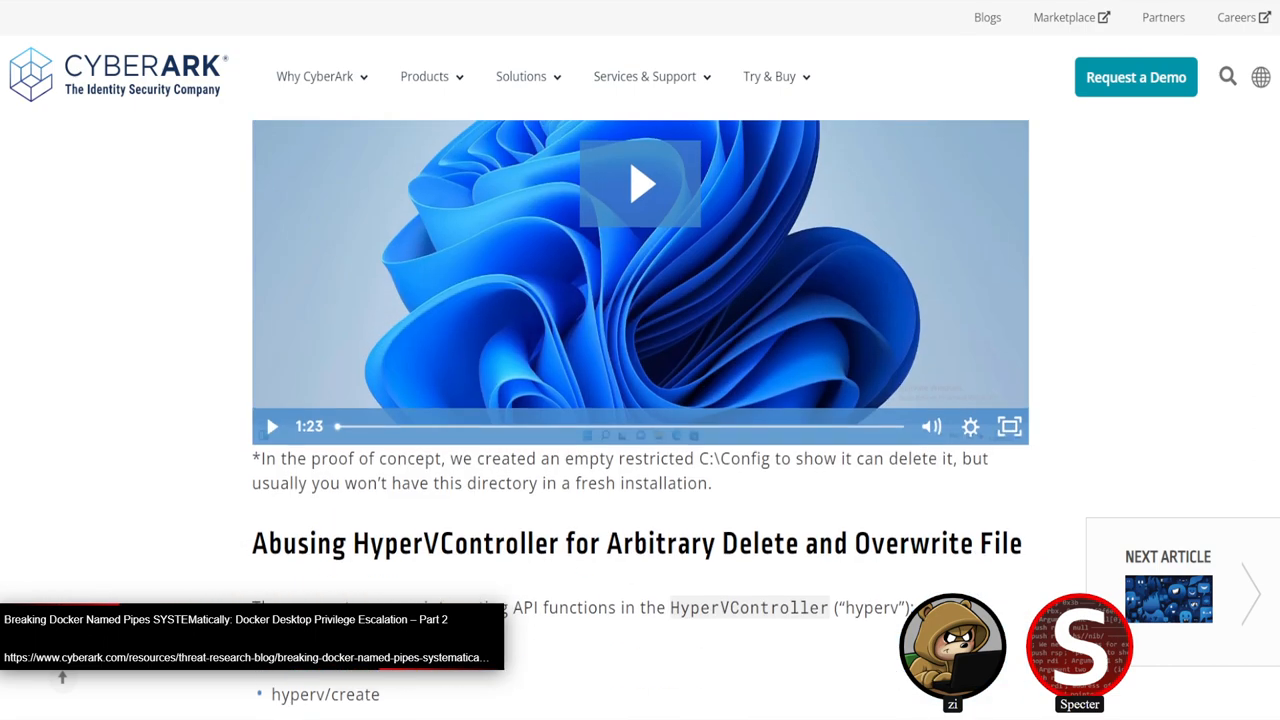
scroll(down, 3)
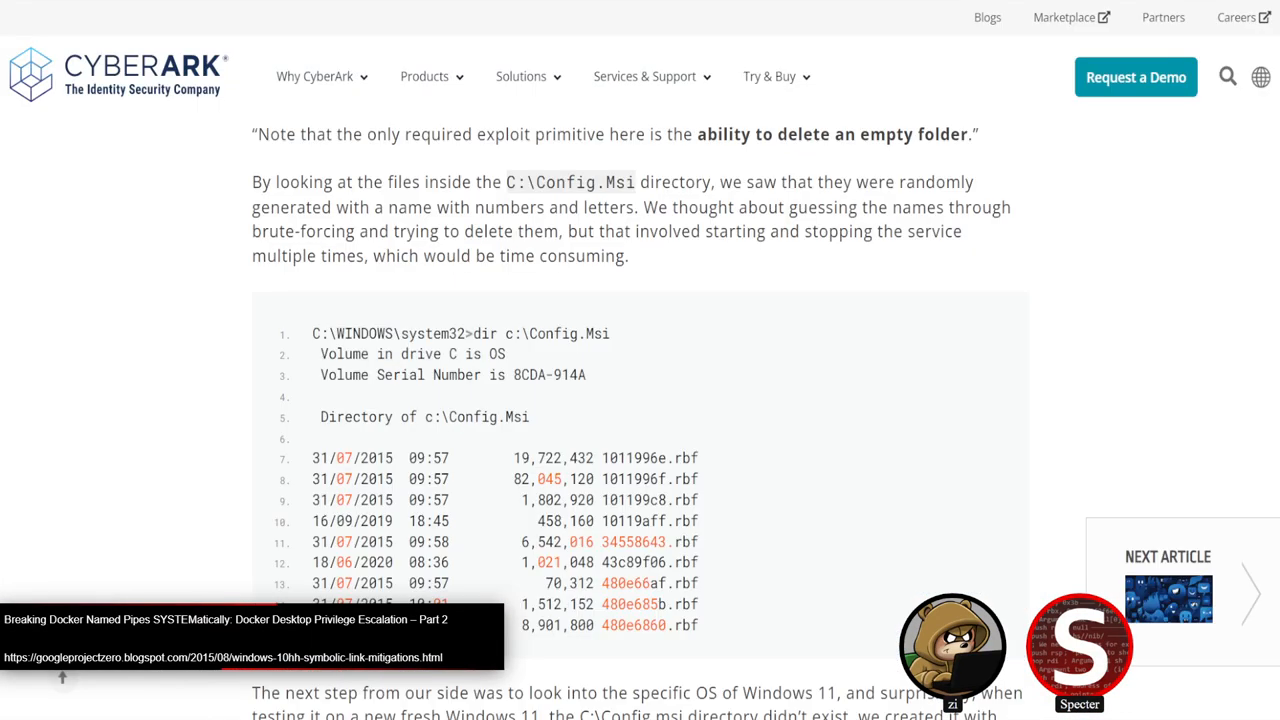
scroll(down, 3)
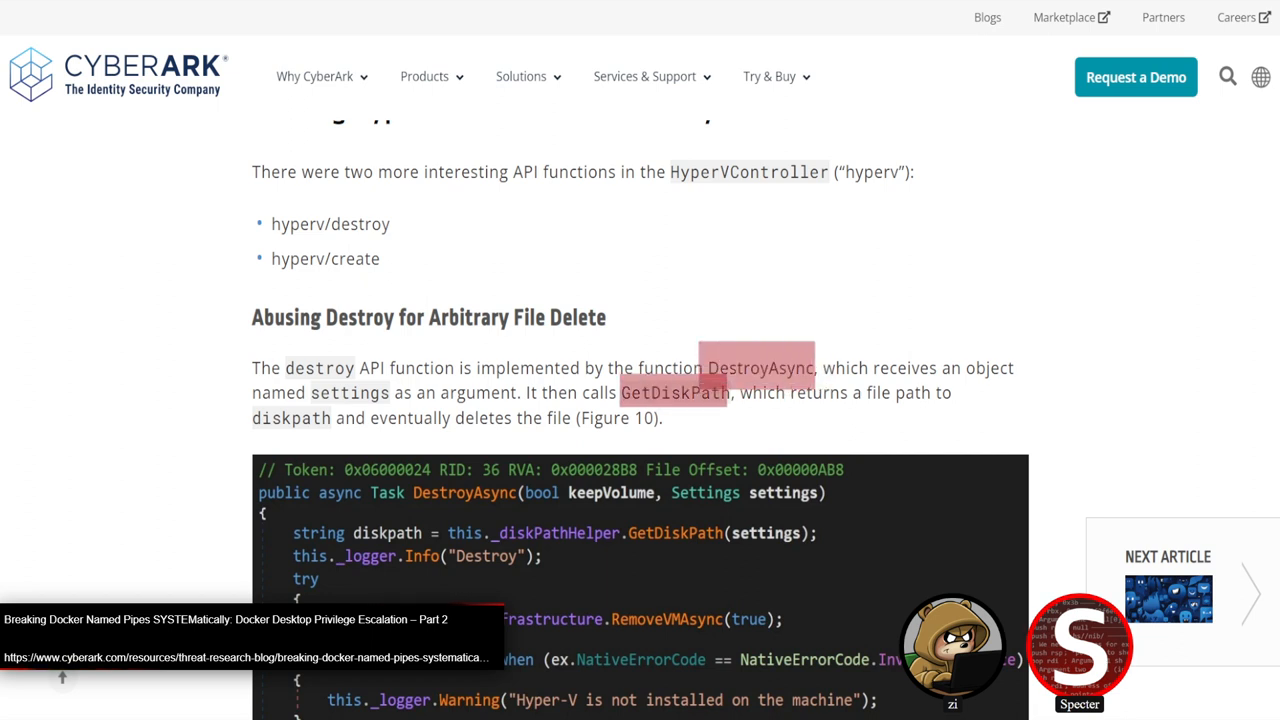
Step: Scroll past Figure 10 to Figure 11, the GetDiskPath function building the DockerDesktop.vhdx path
scroll(down, 3)
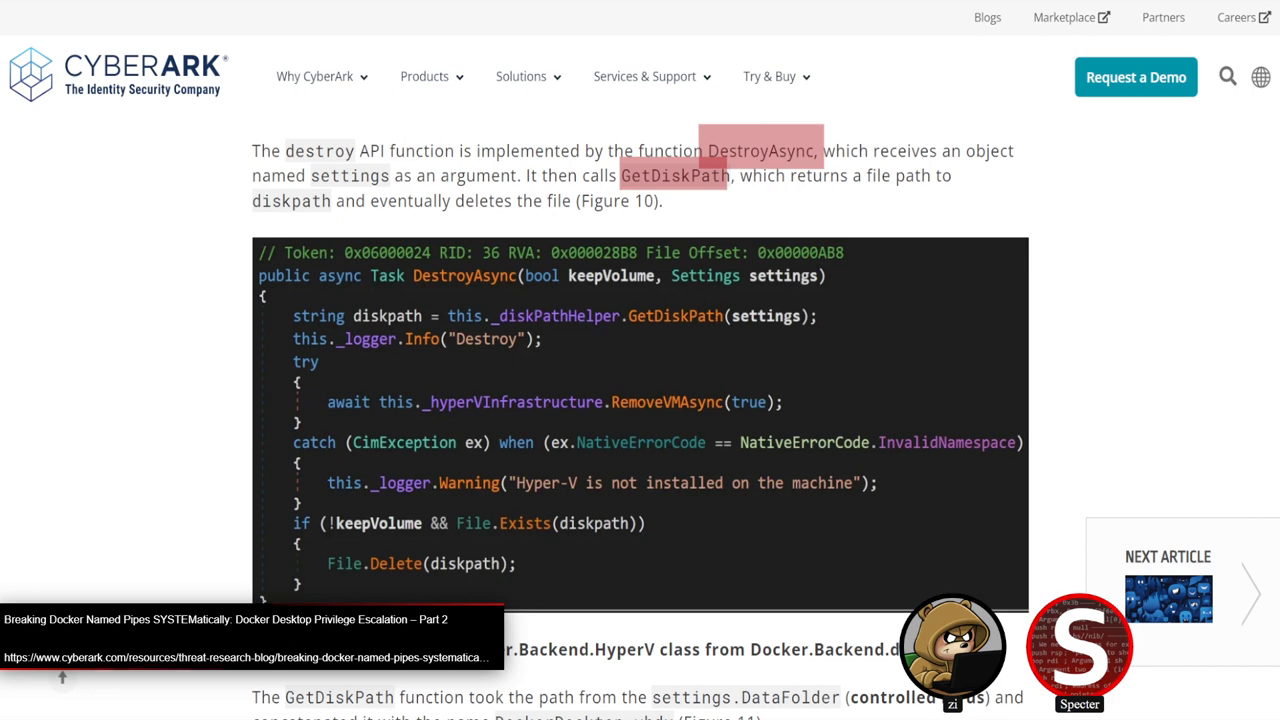
scroll(down, 3)
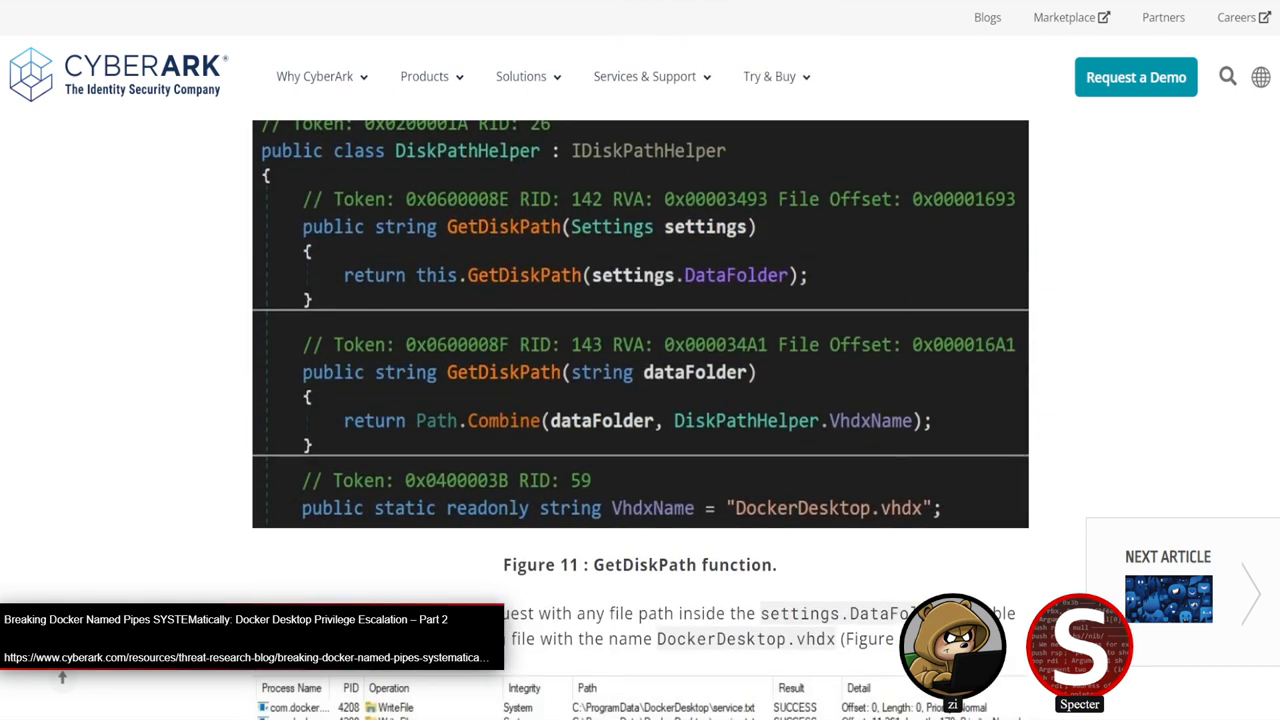
scroll(down, 3)
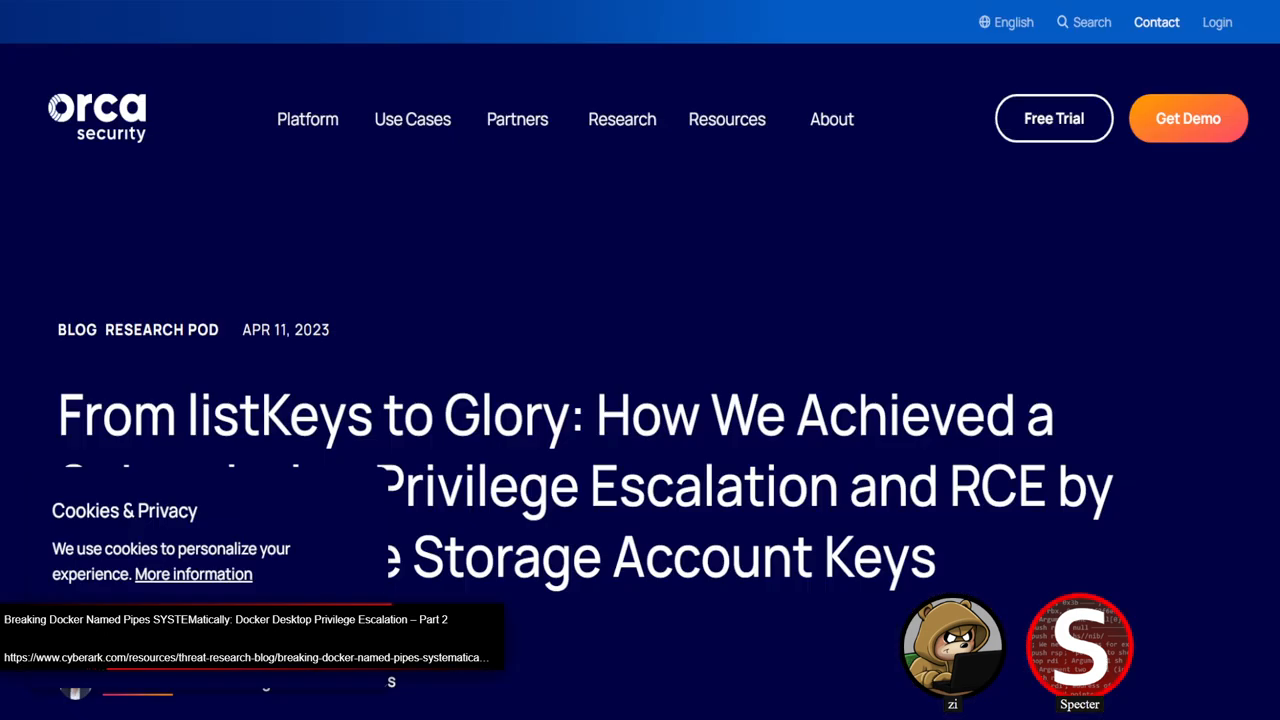
Step: Search the Orca listKeys post for 'ListK', then dismiss the search highlights
scroll(down, 3)
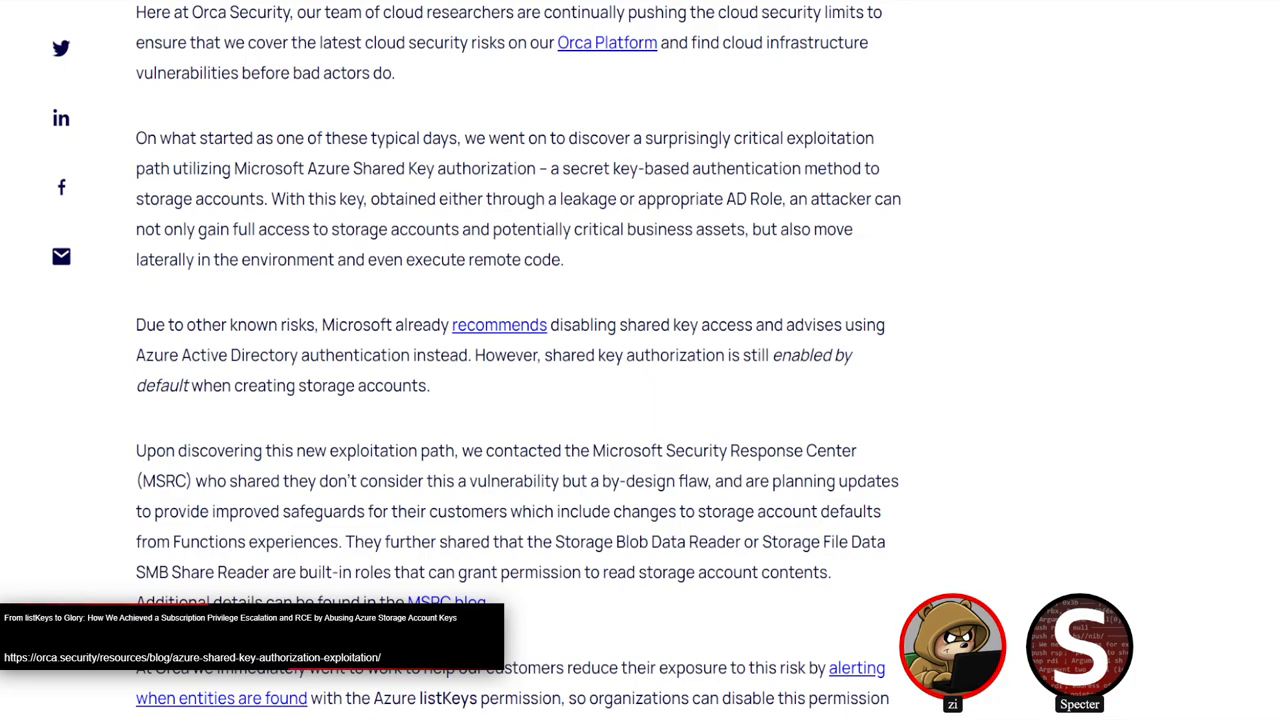
scroll(down, 3)
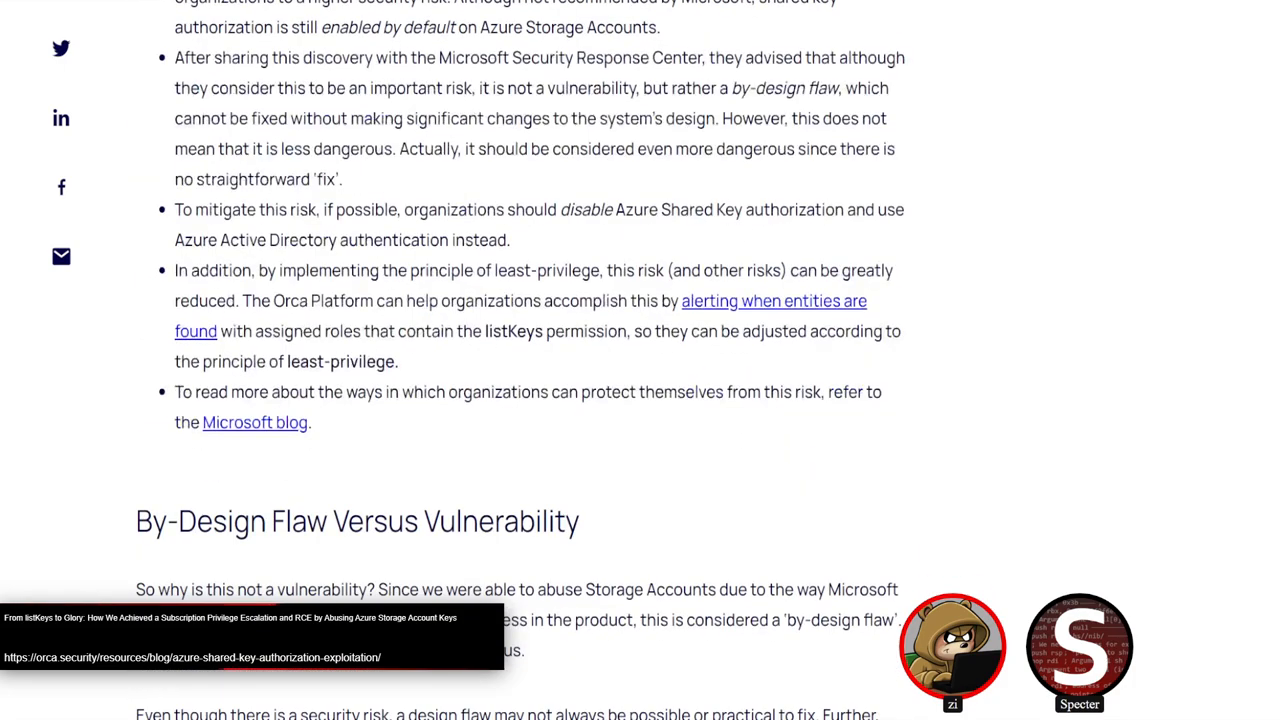
text(ListK)
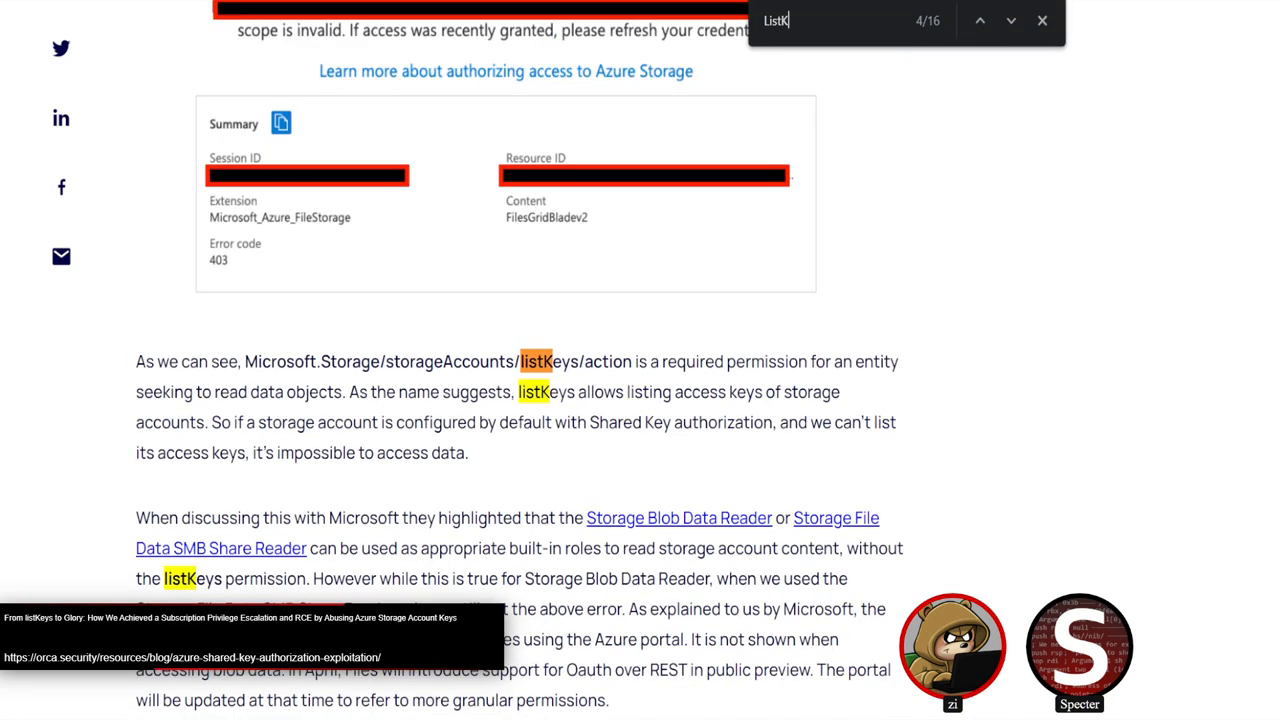
click(1042, 20)
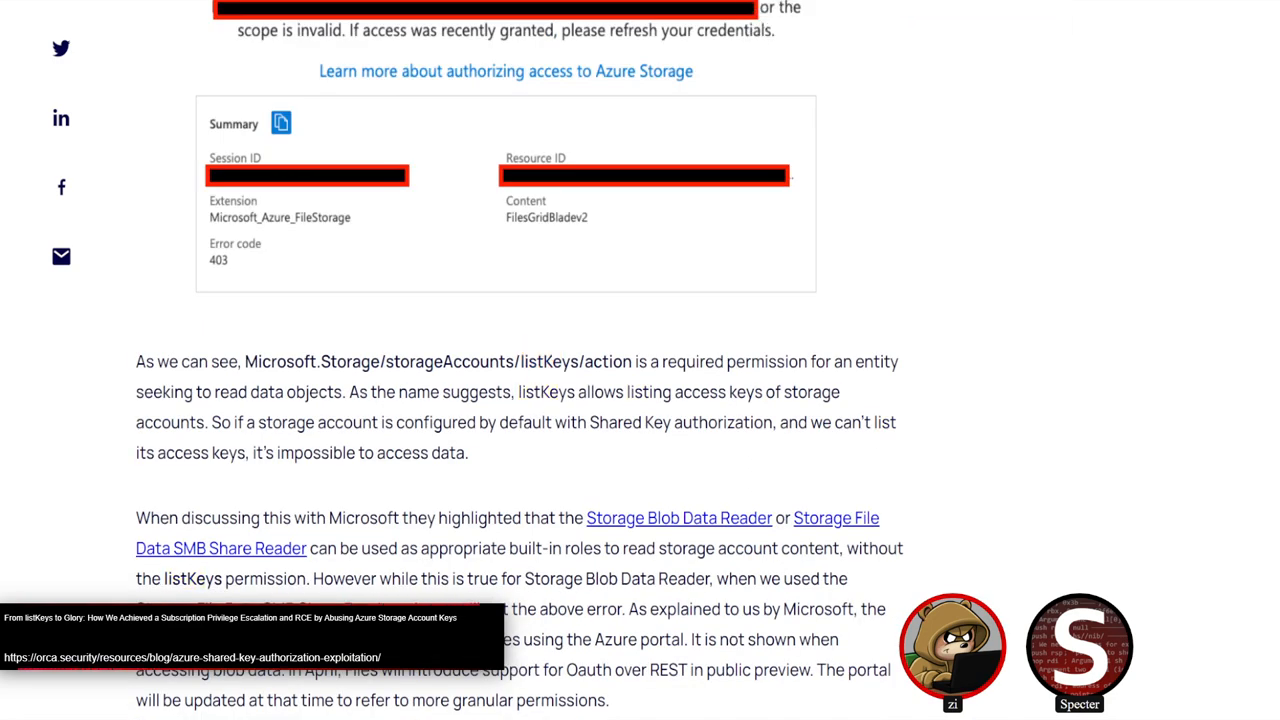
Step: Read through Control Plane Versus Data Plane to why listKeys is needed for storage data
scroll(down, 3)
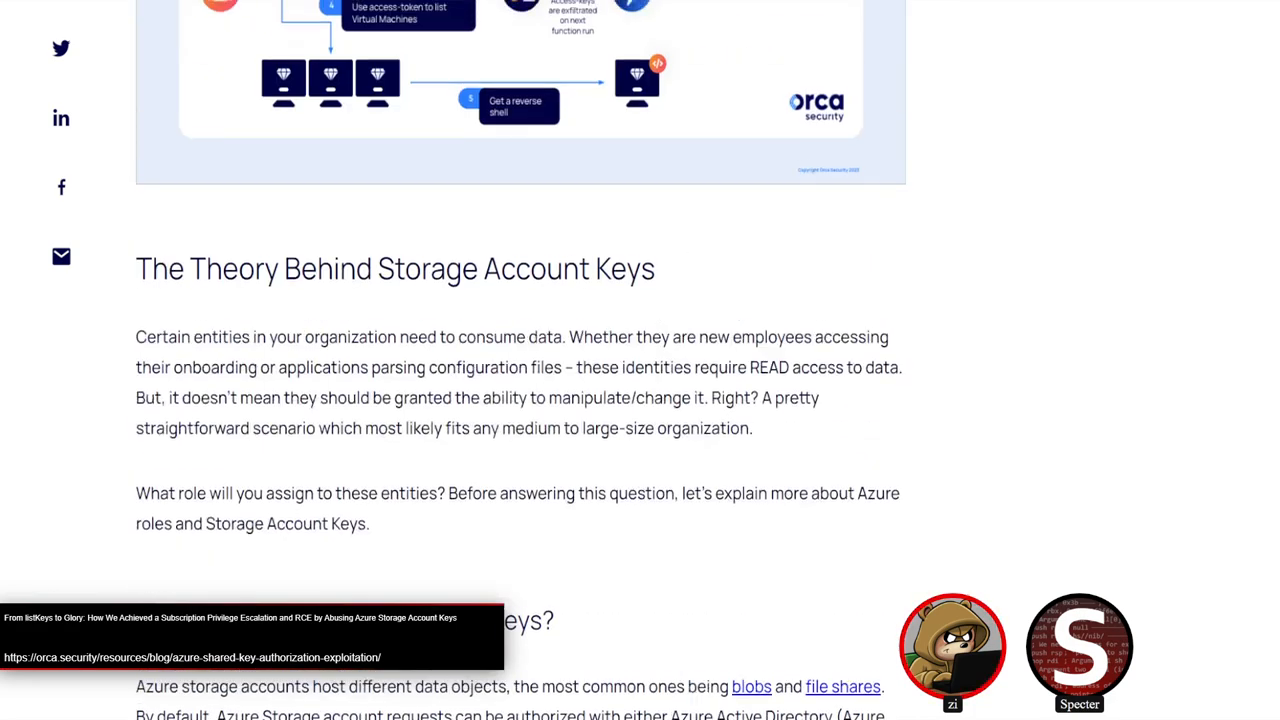
scroll(down, 3)
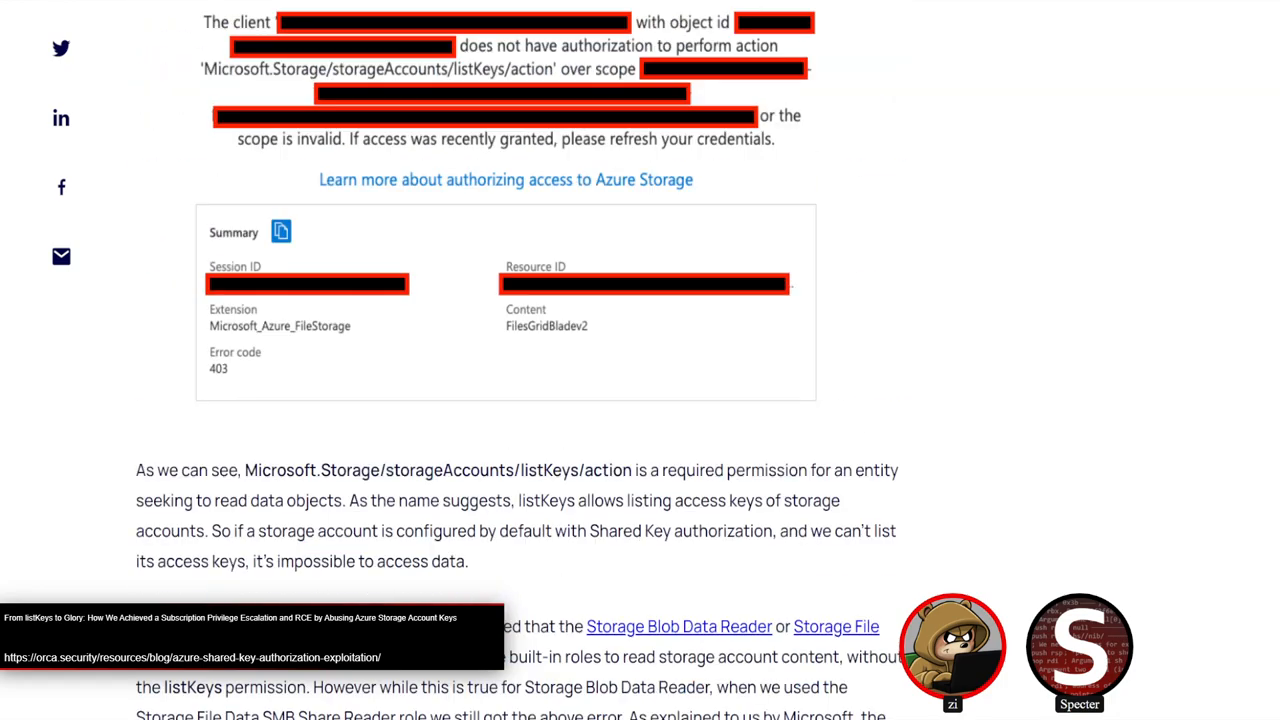
scroll(down, 3)
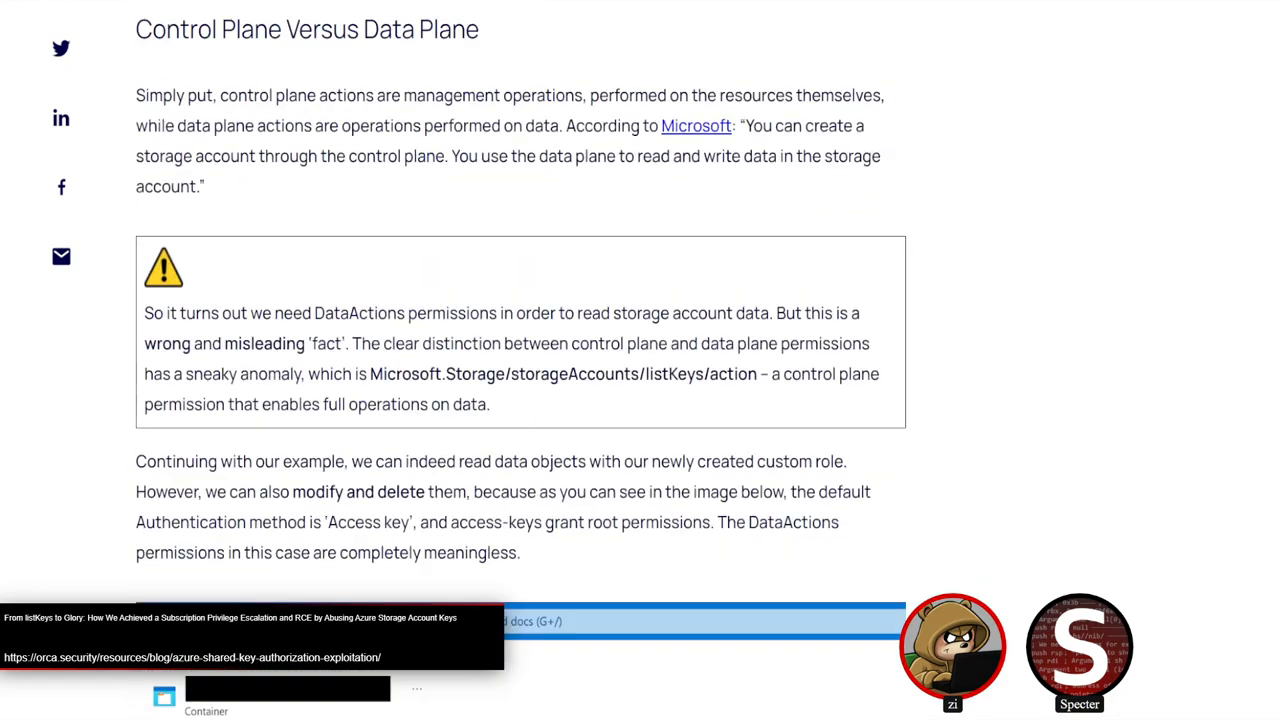
scroll(down, 3)
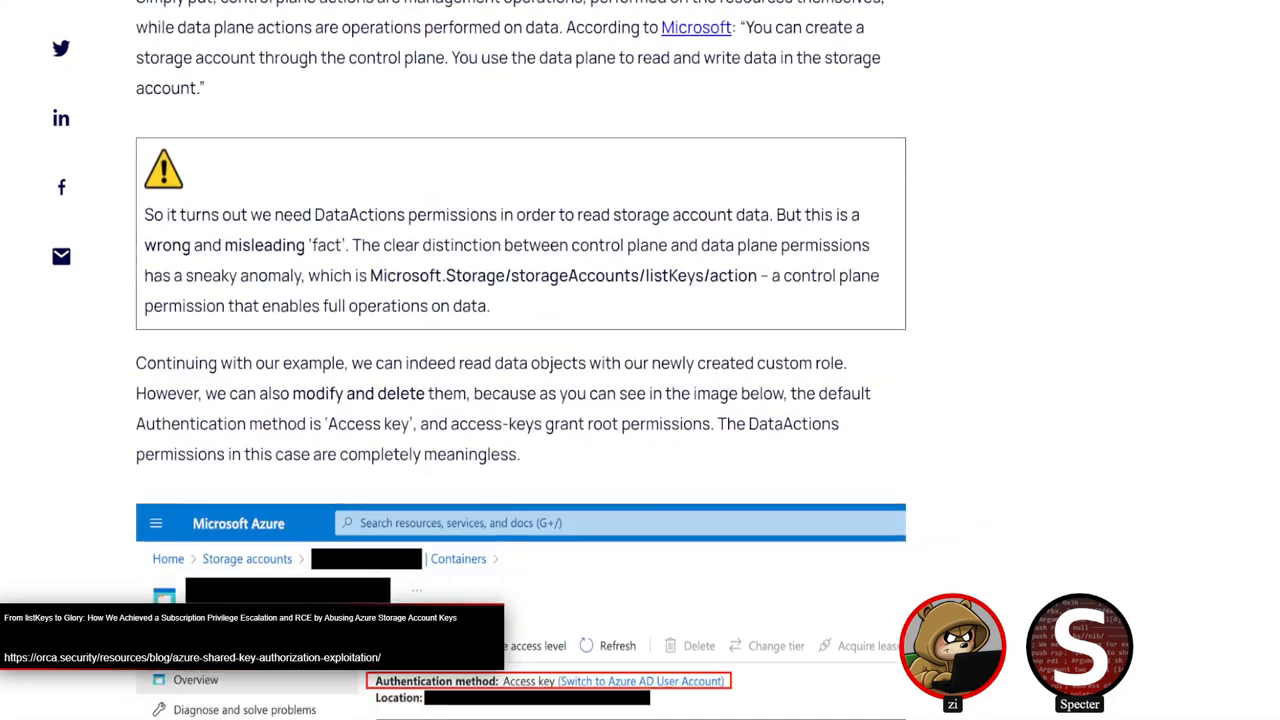
scroll(down, 3)
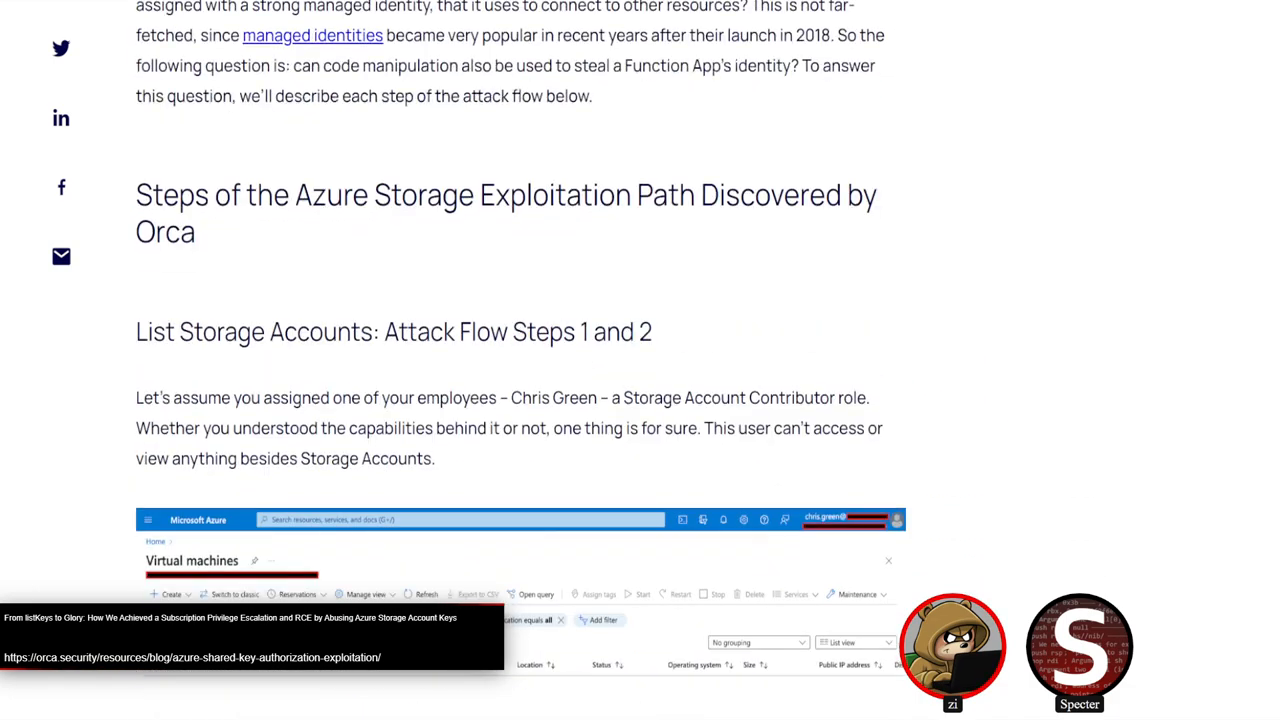
scroll(down, 3)
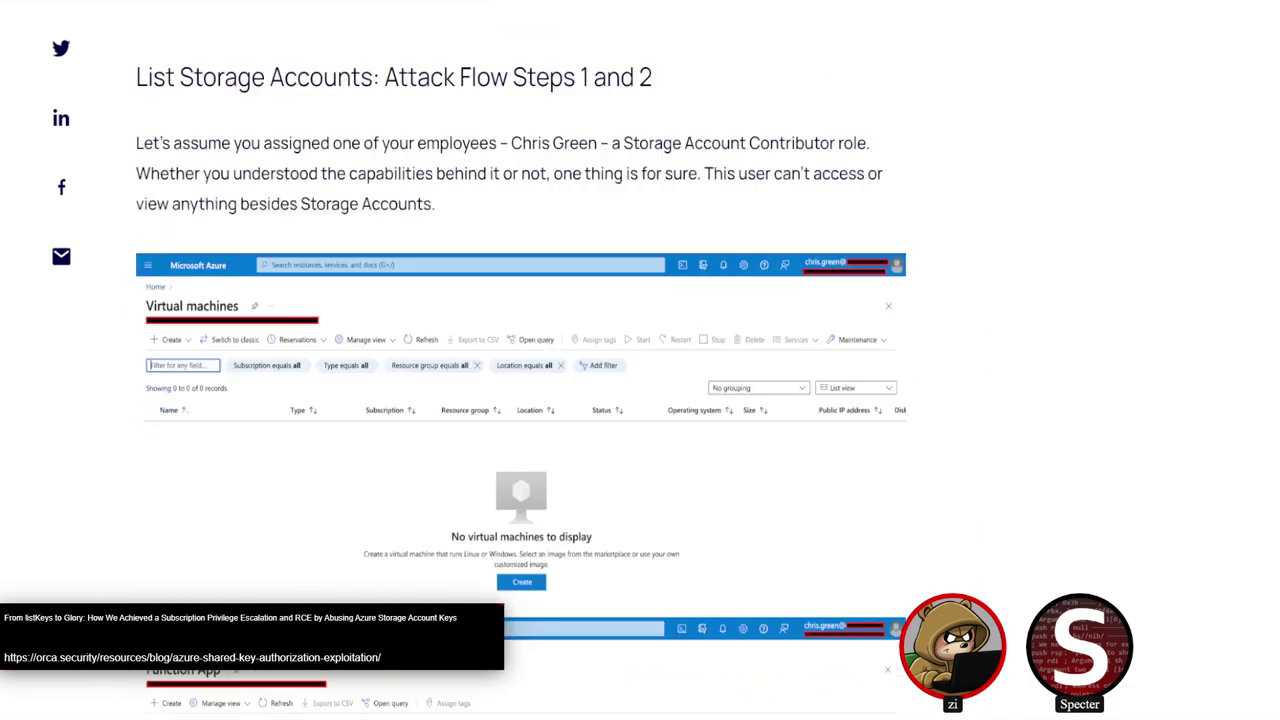
scroll(down, 3)
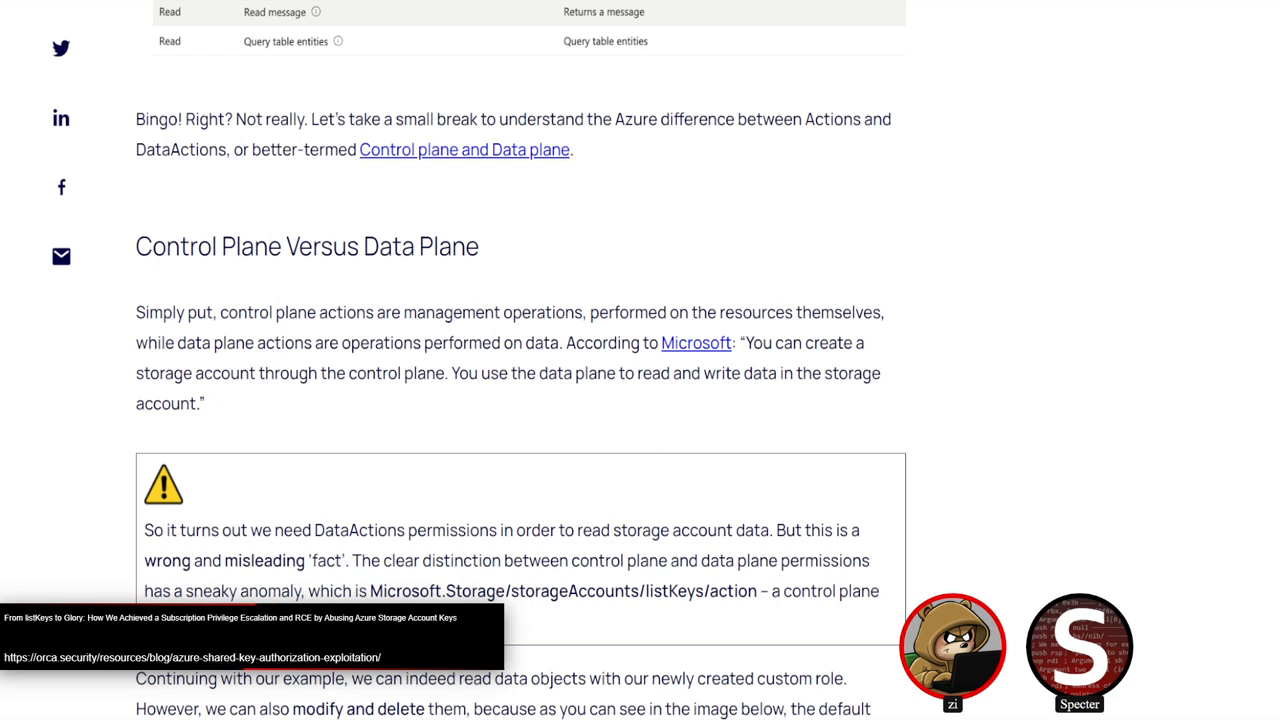
scroll(up, 3)
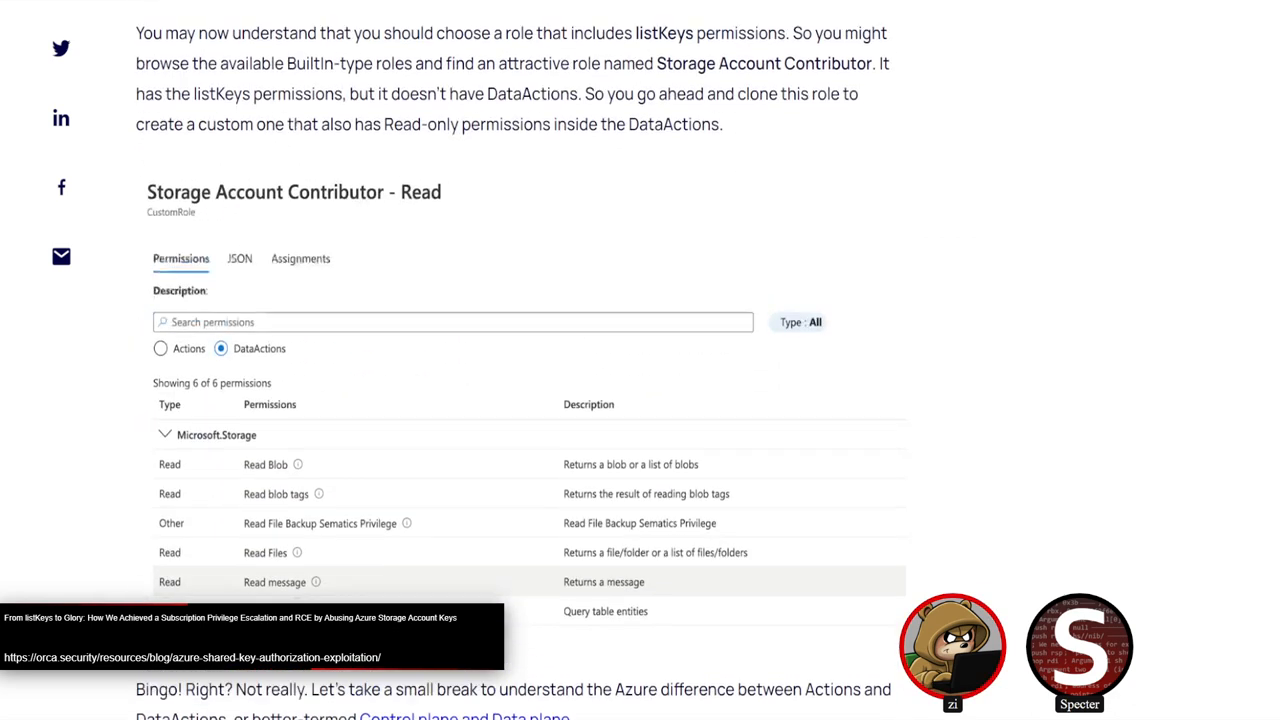
scroll(up, 3)
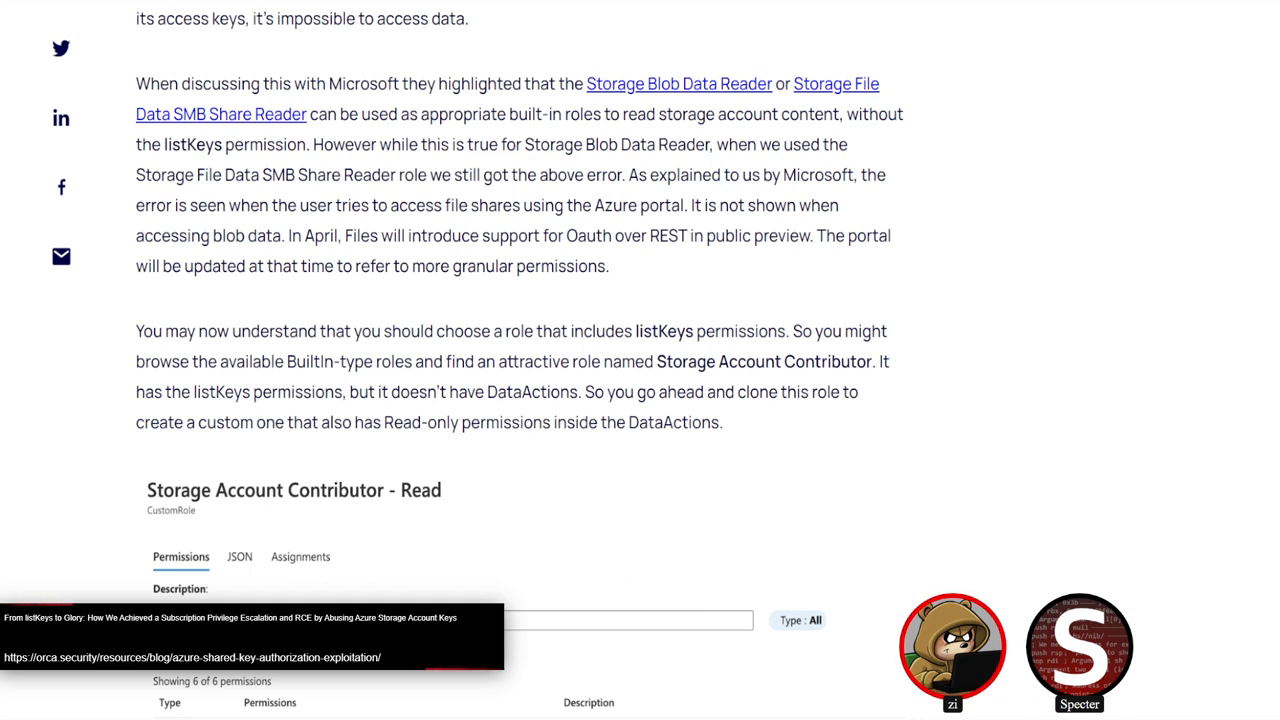
scroll(down, 3)
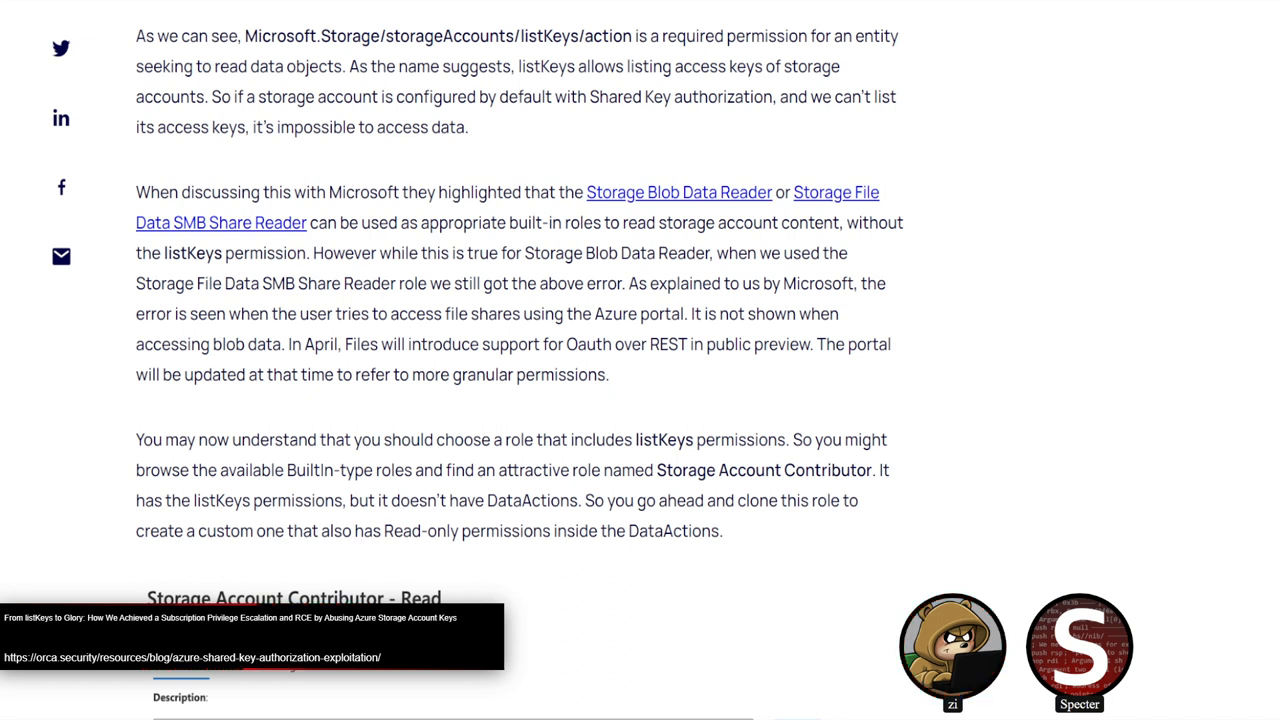
mouse_move(954, 655)
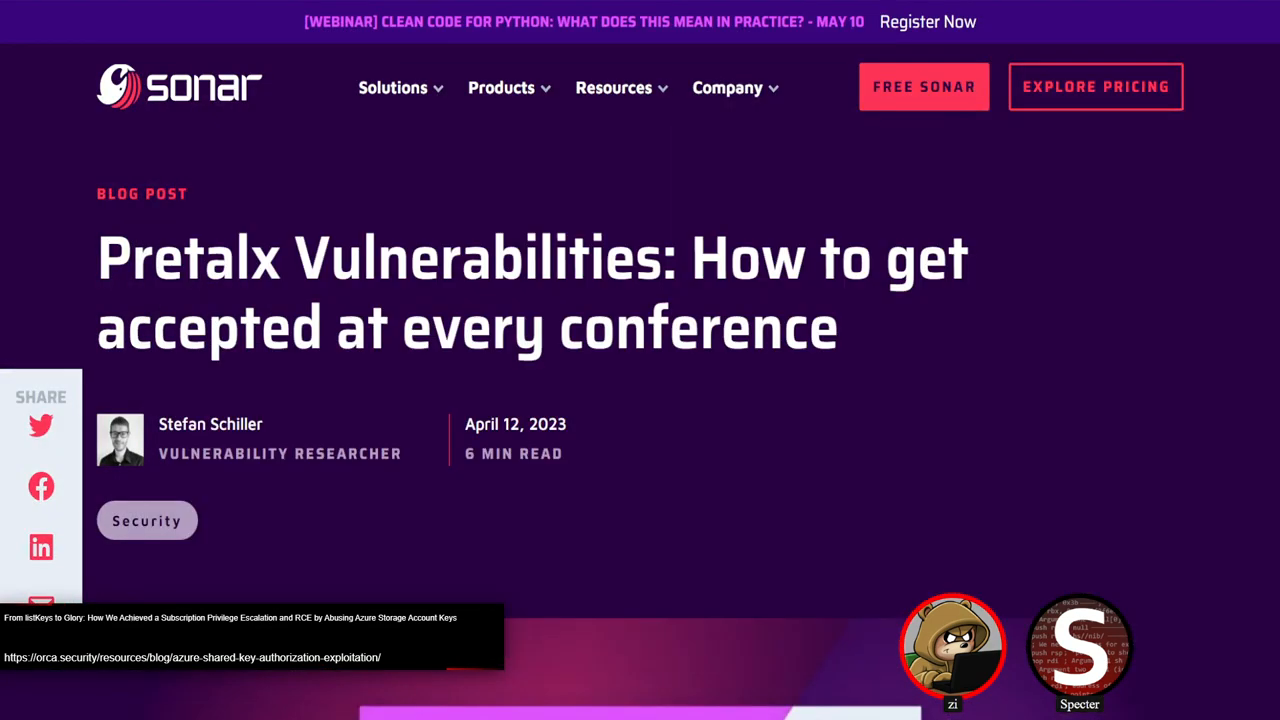
Step: Select 'Pretalx' in the title and read past Impact and Arbitrary File Read (CVE-2023-28459)
double_click(195, 257)
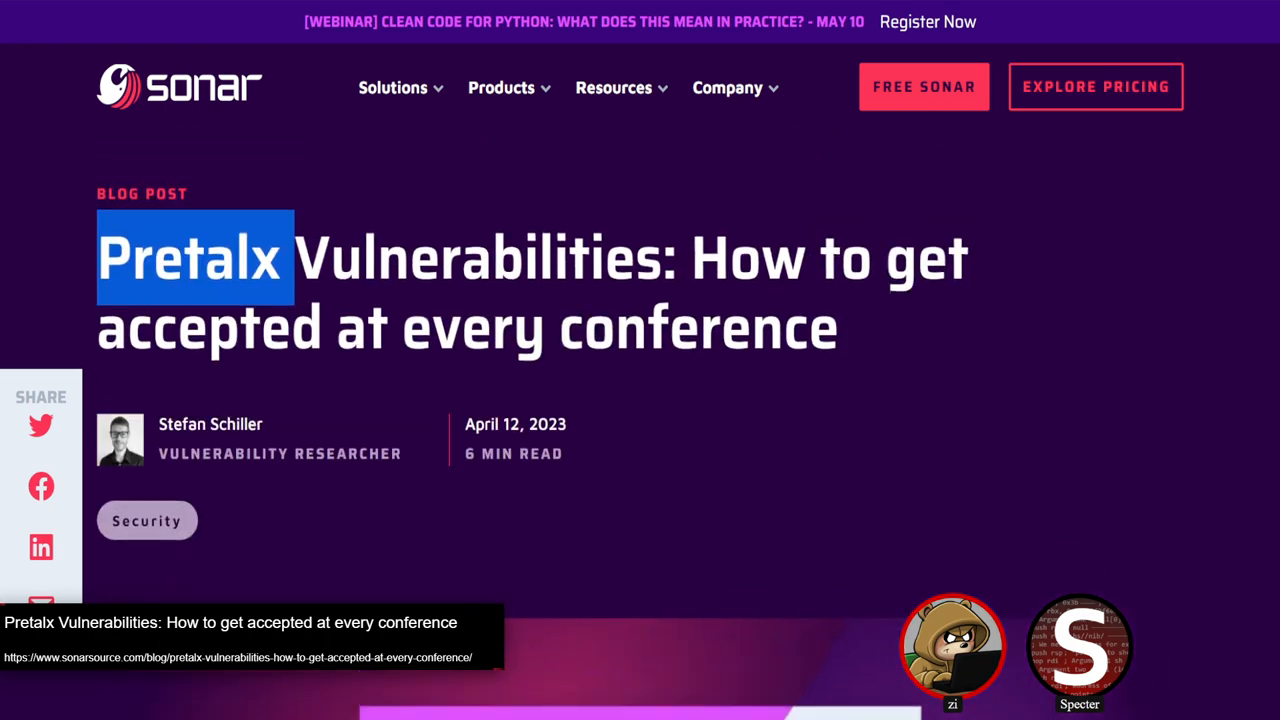
scroll(down, 3)
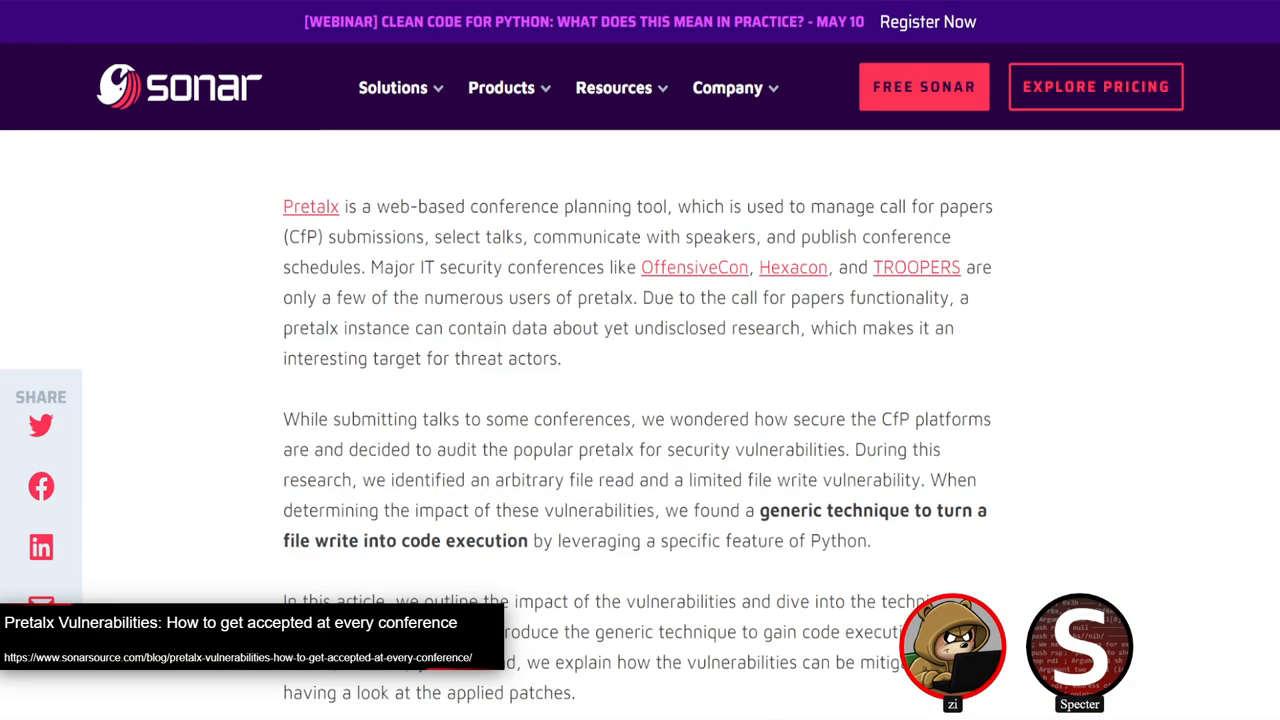
scroll(down, 3)
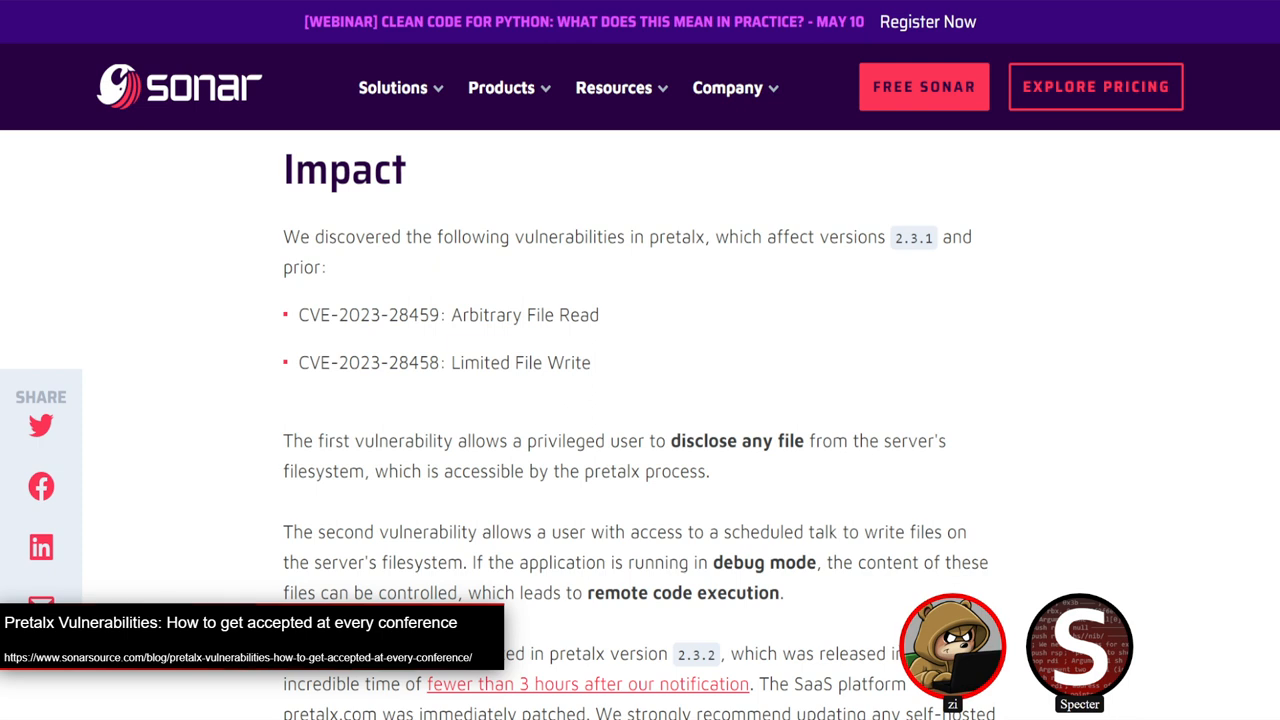
scroll(down, 3)
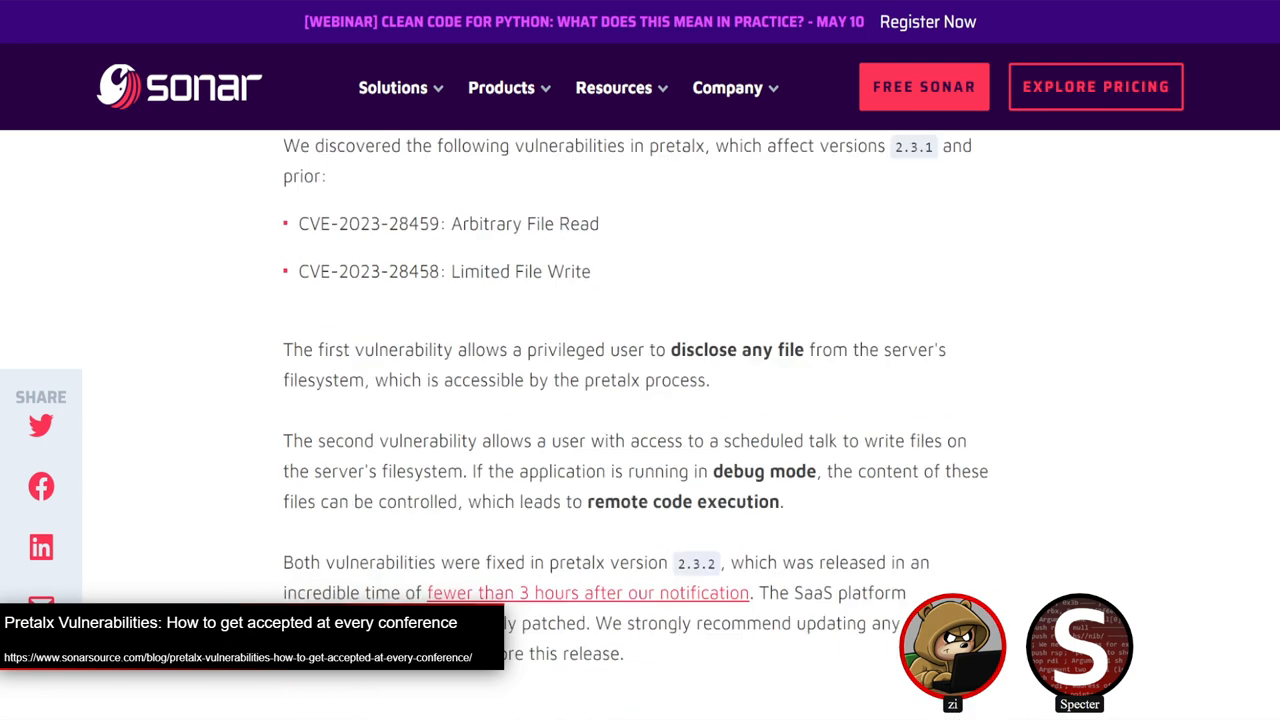
scroll(down, 3)
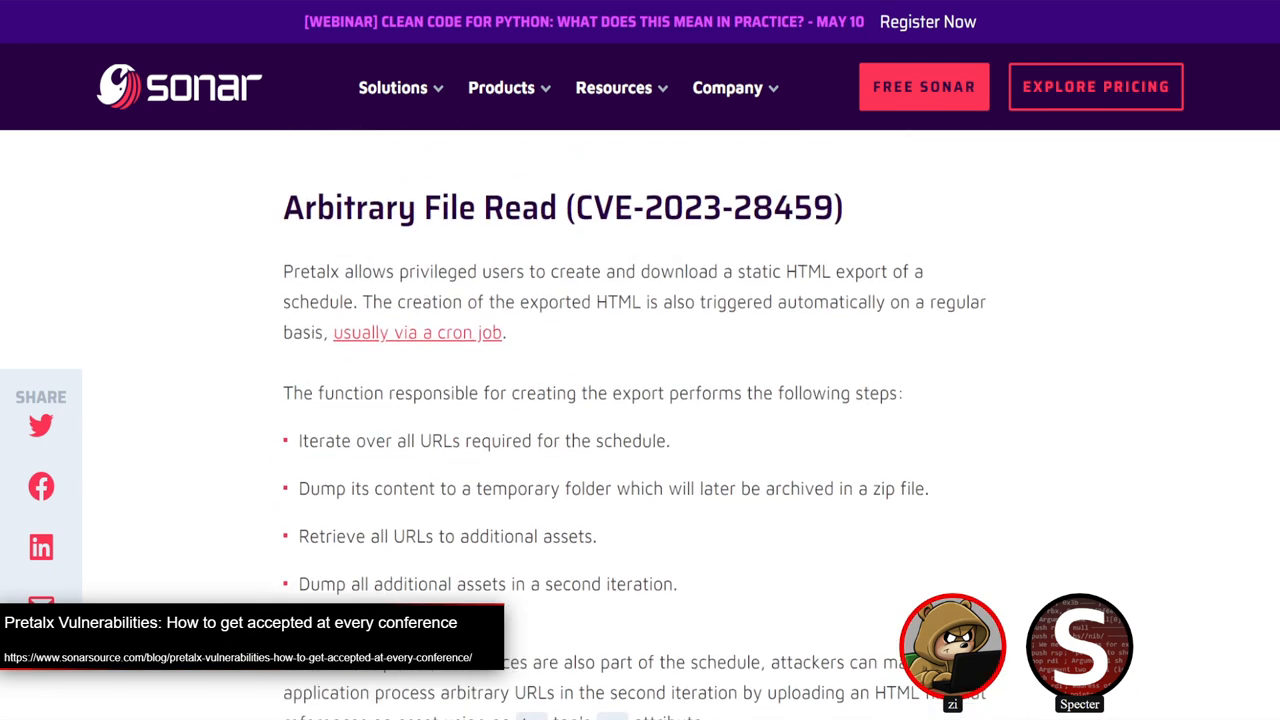
scroll(down, 3)
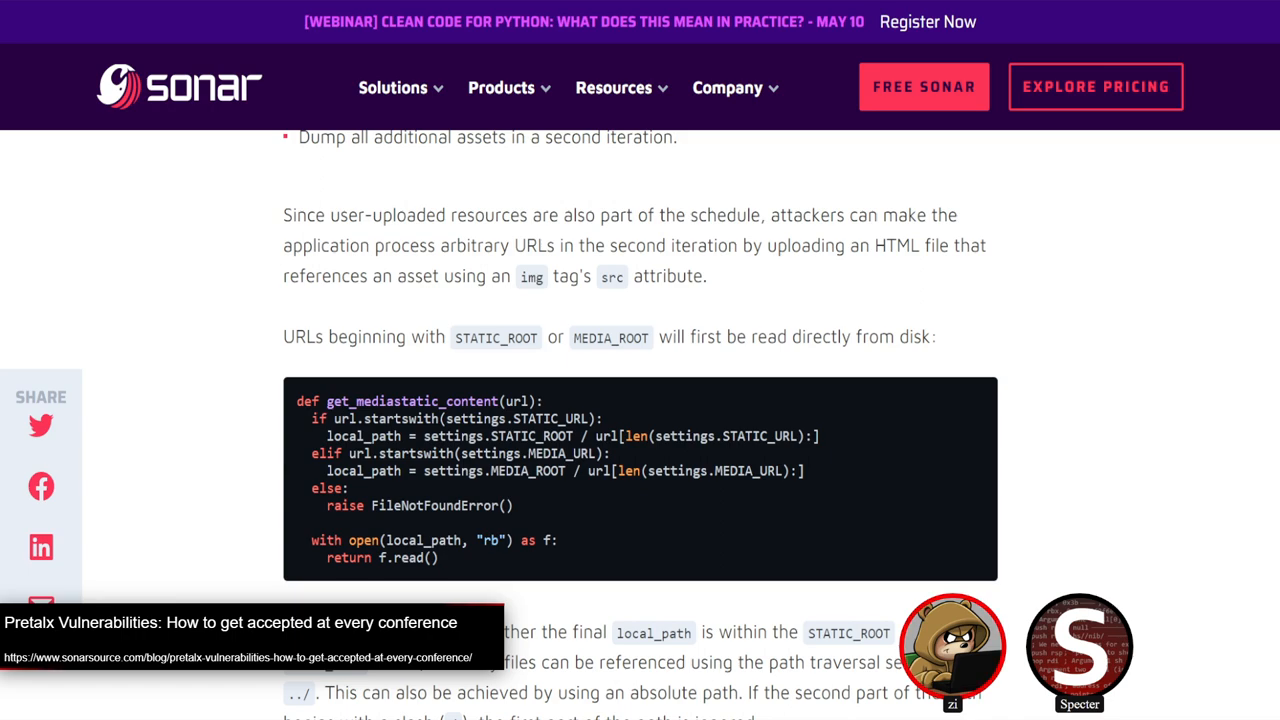
scroll(down, 3)
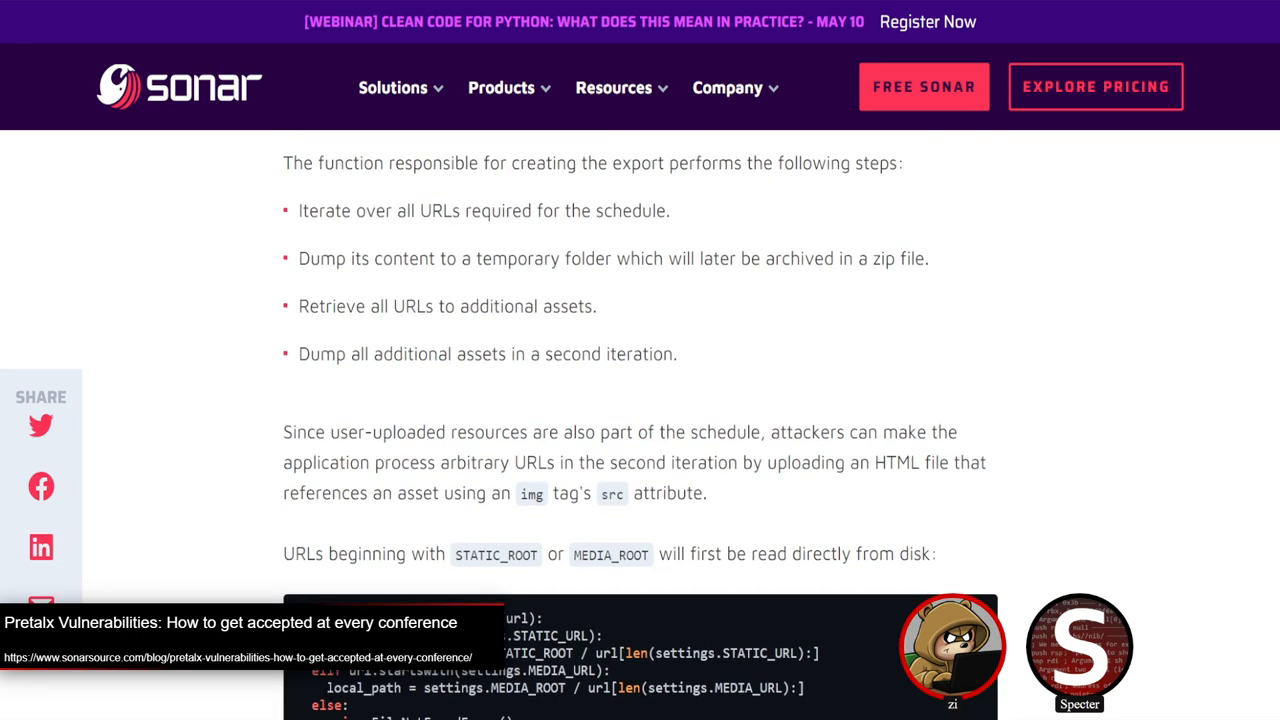
scroll(down, 3)
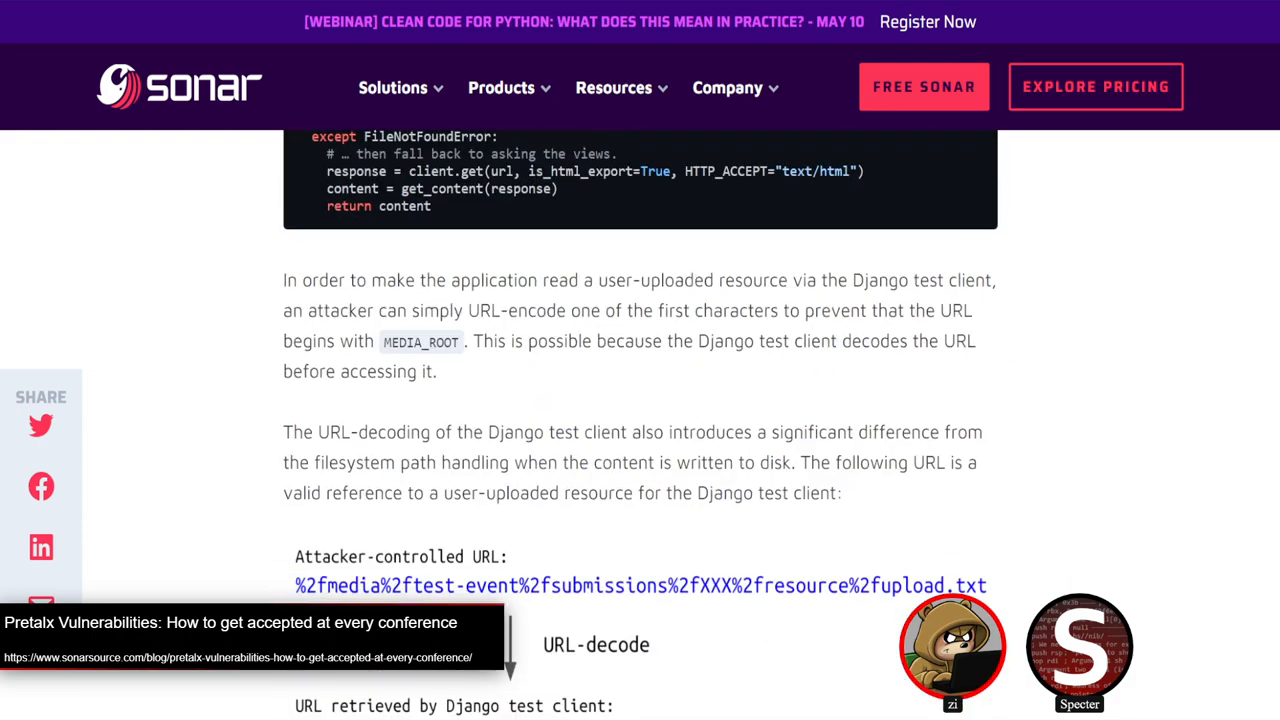
scroll(down, 3)
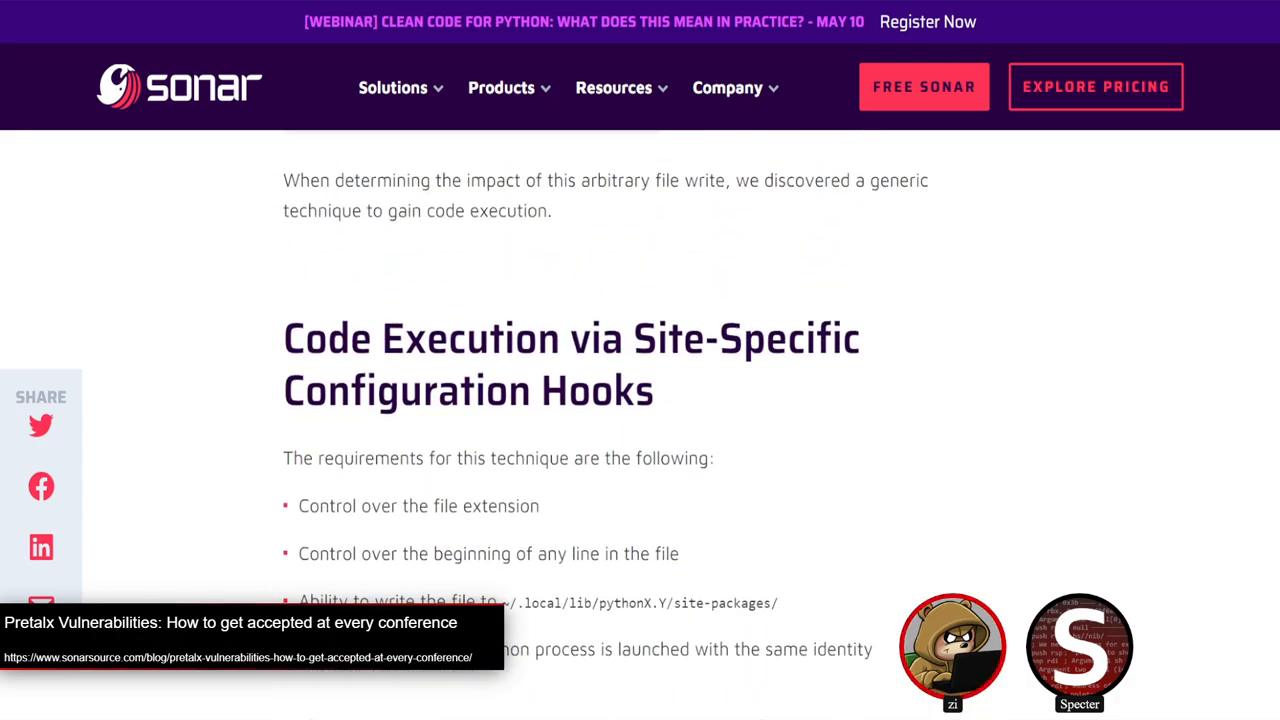
scroll(down, 3)
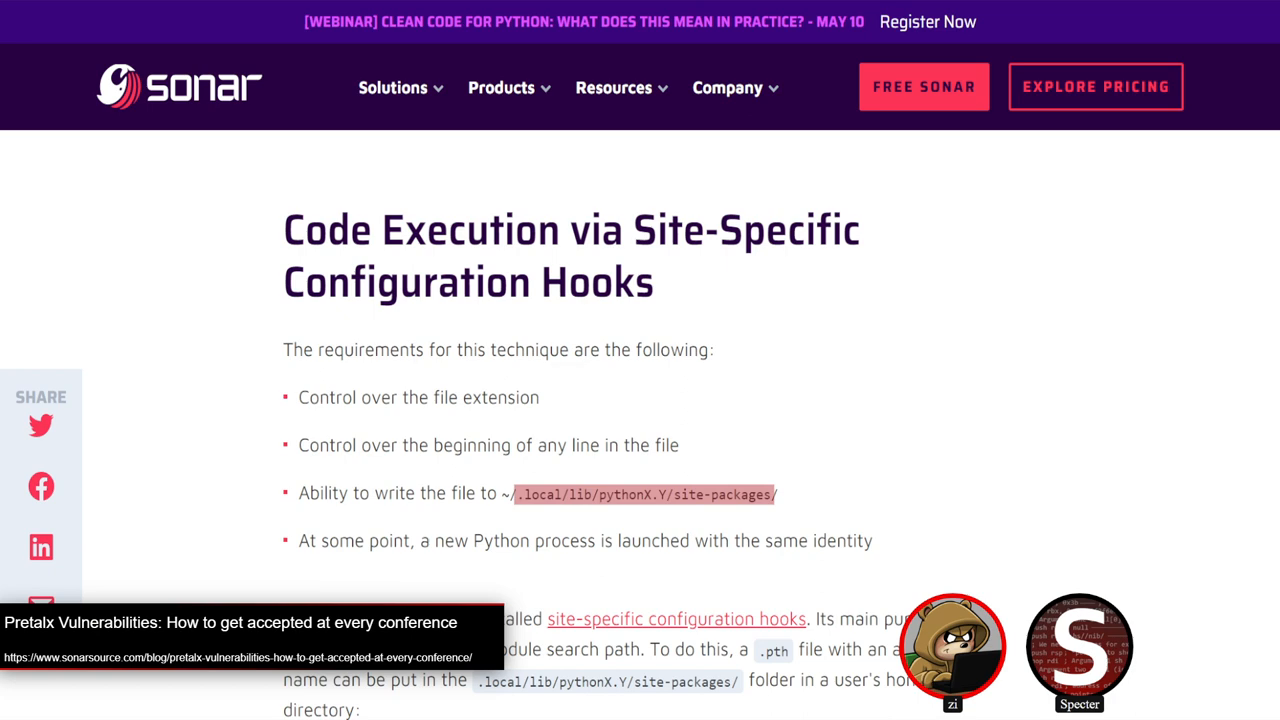
scroll(down, 3)
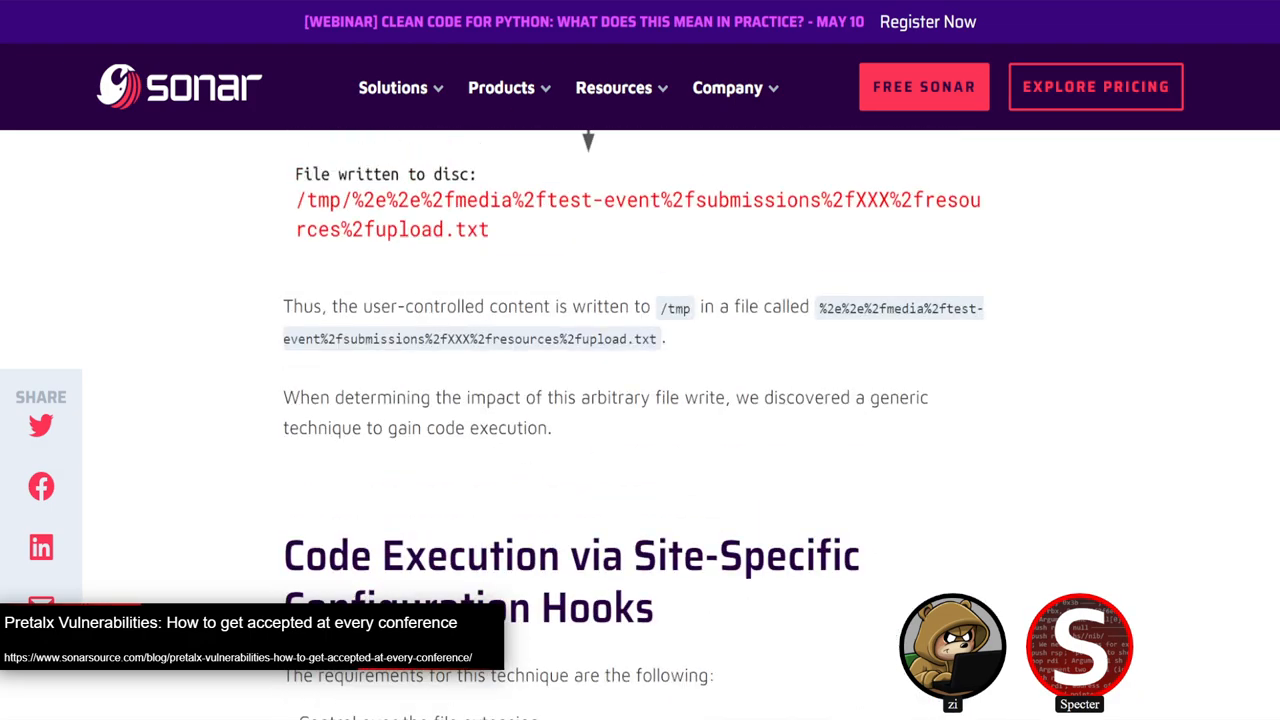
Step: Read down through the Pretalx post's Impact and Technical Details sections
scroll(down, 3)
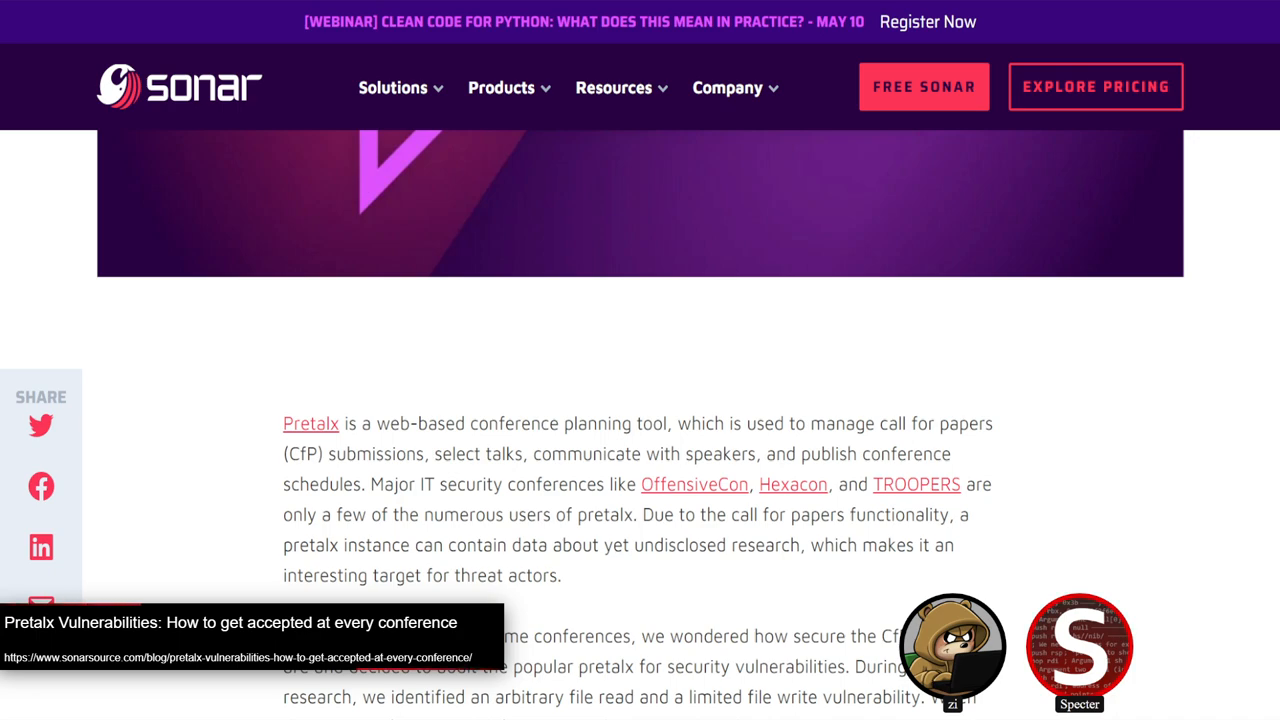
scroll(down, 3)
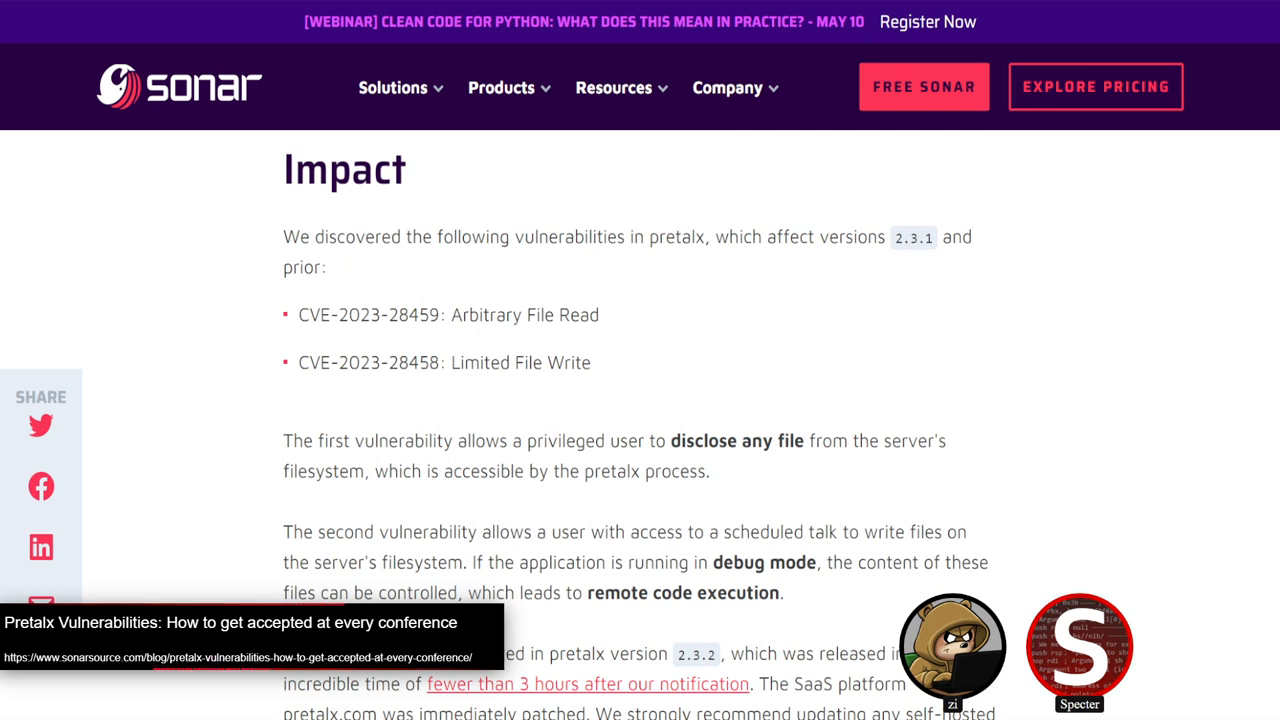
scroll(down, 3)
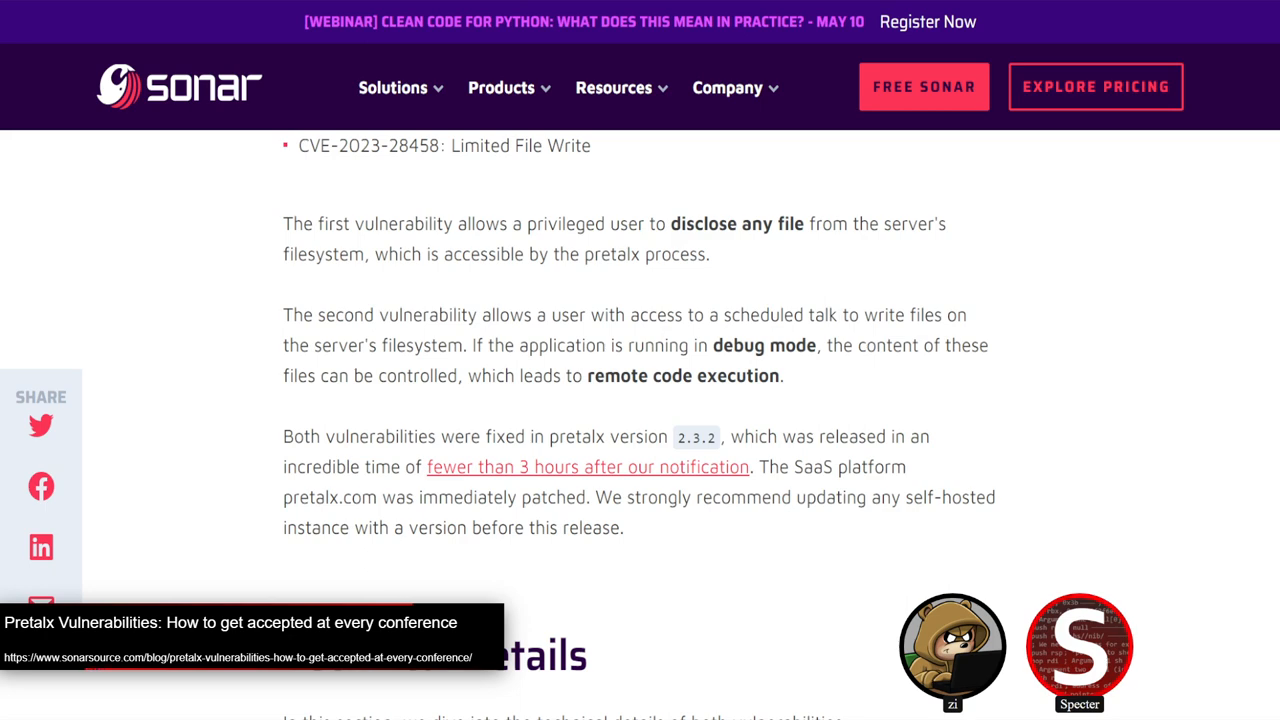
scroll(down, 3)
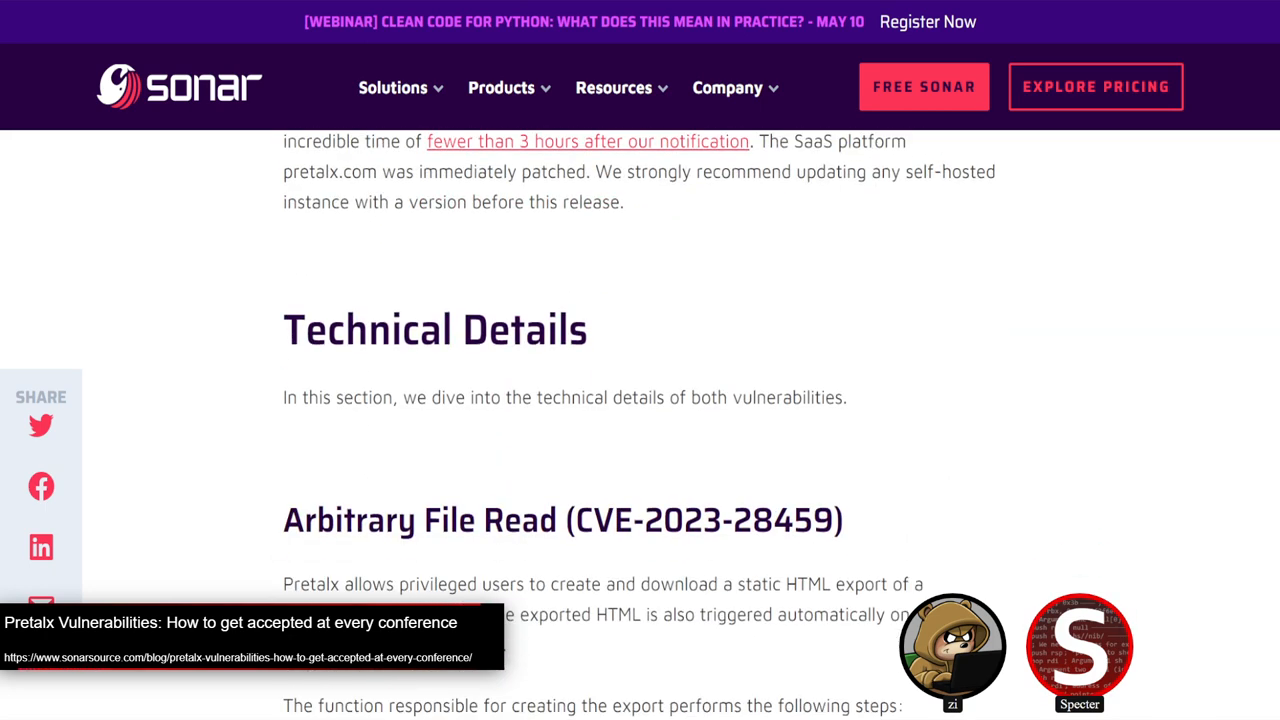
scroll(down, 3)
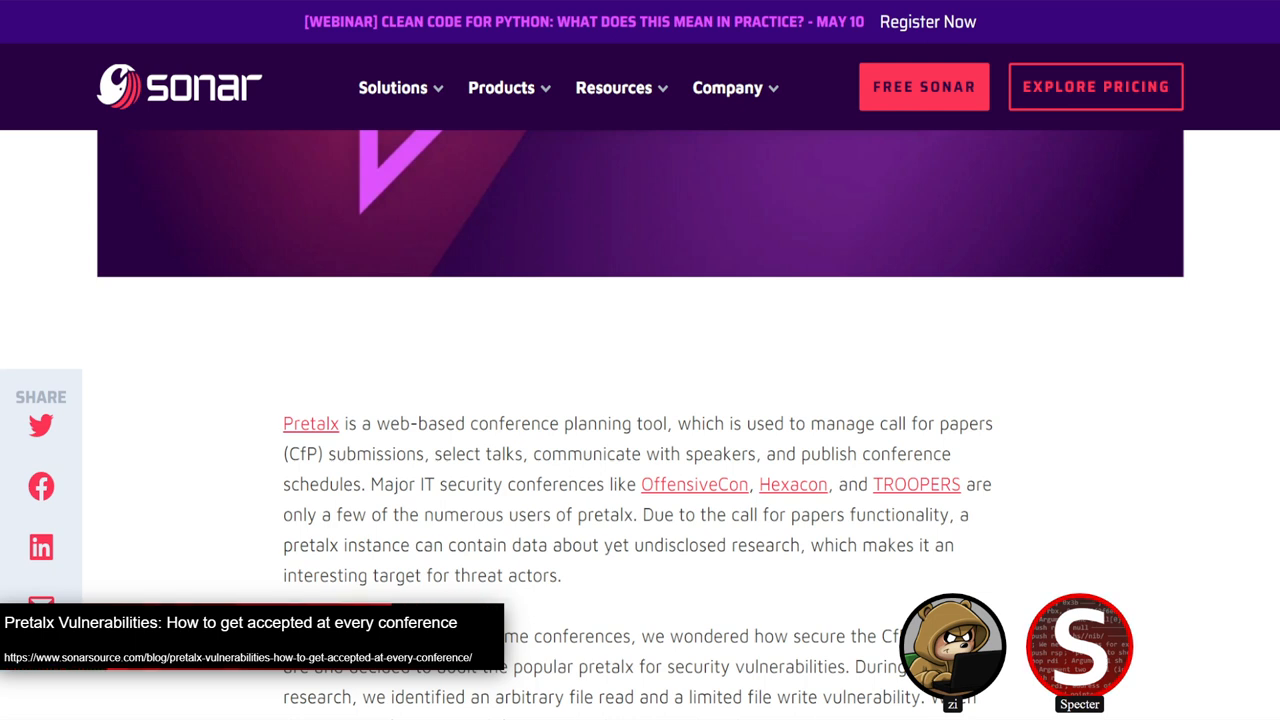
scroll(down, 3)
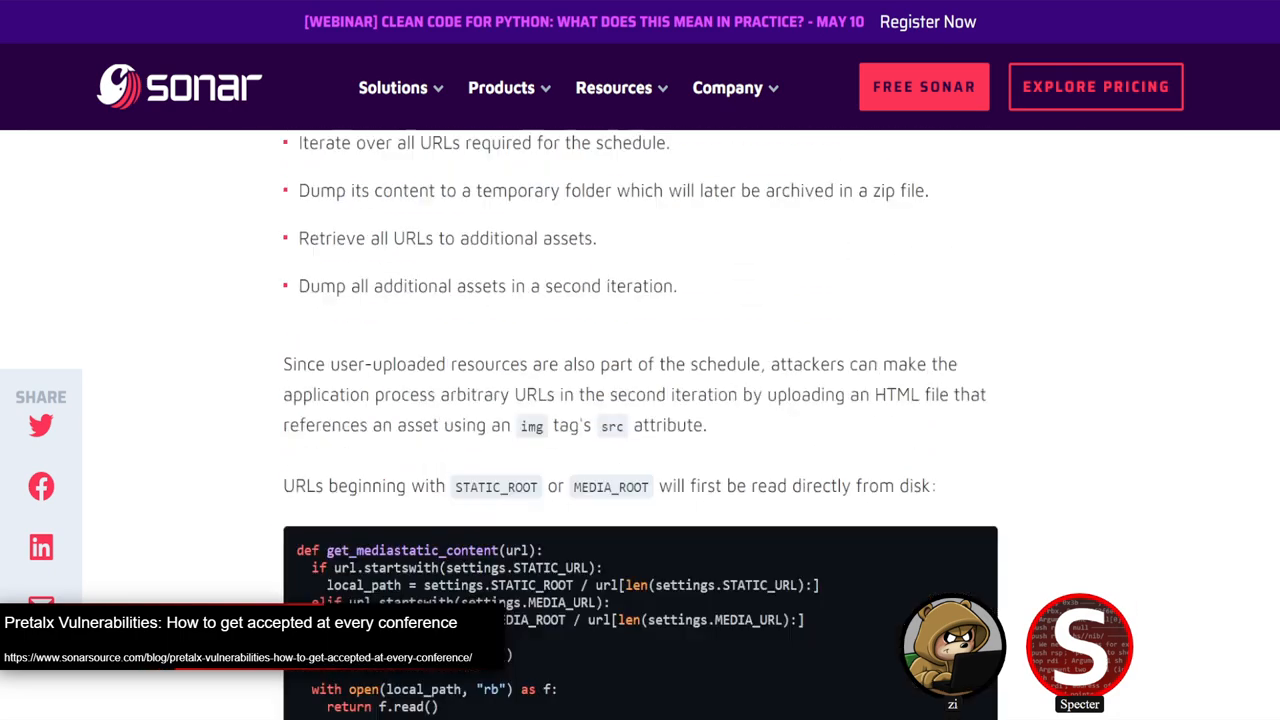
scroll(down, 3)
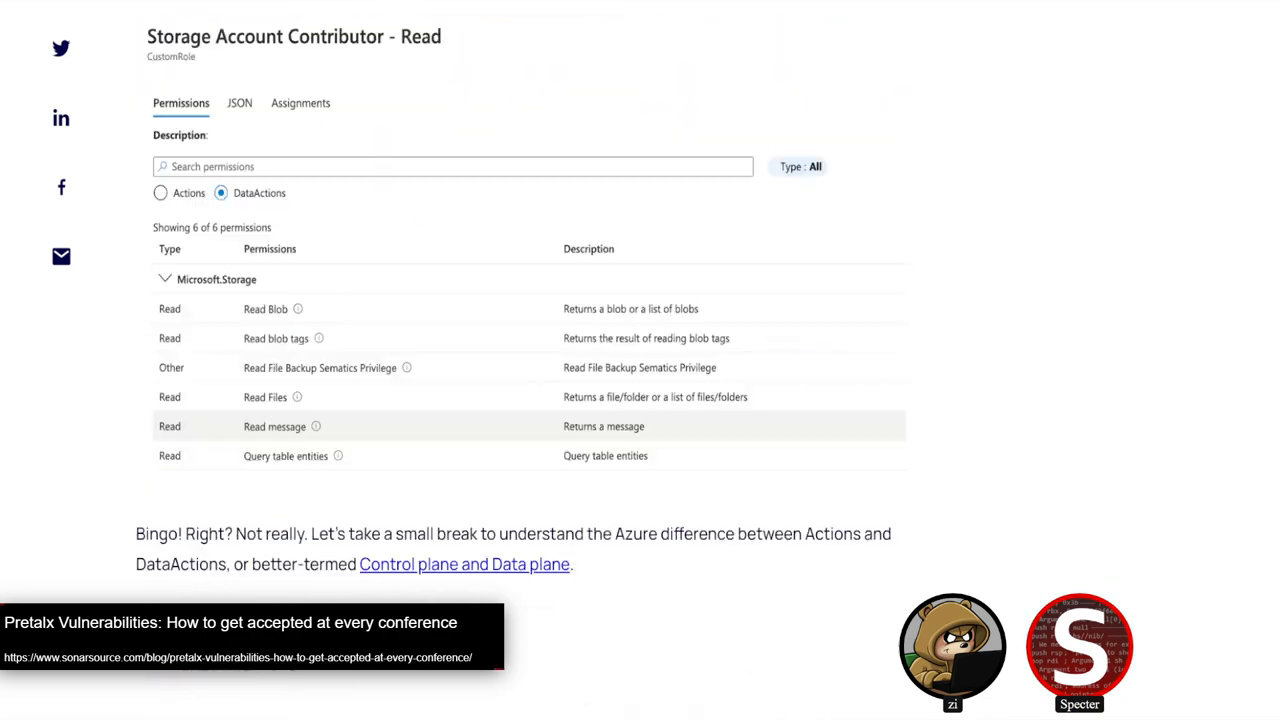
Step: Read the listKeys post past the DataActions screenshots to 'How Can Orca Help?'
scroll(down, 3)
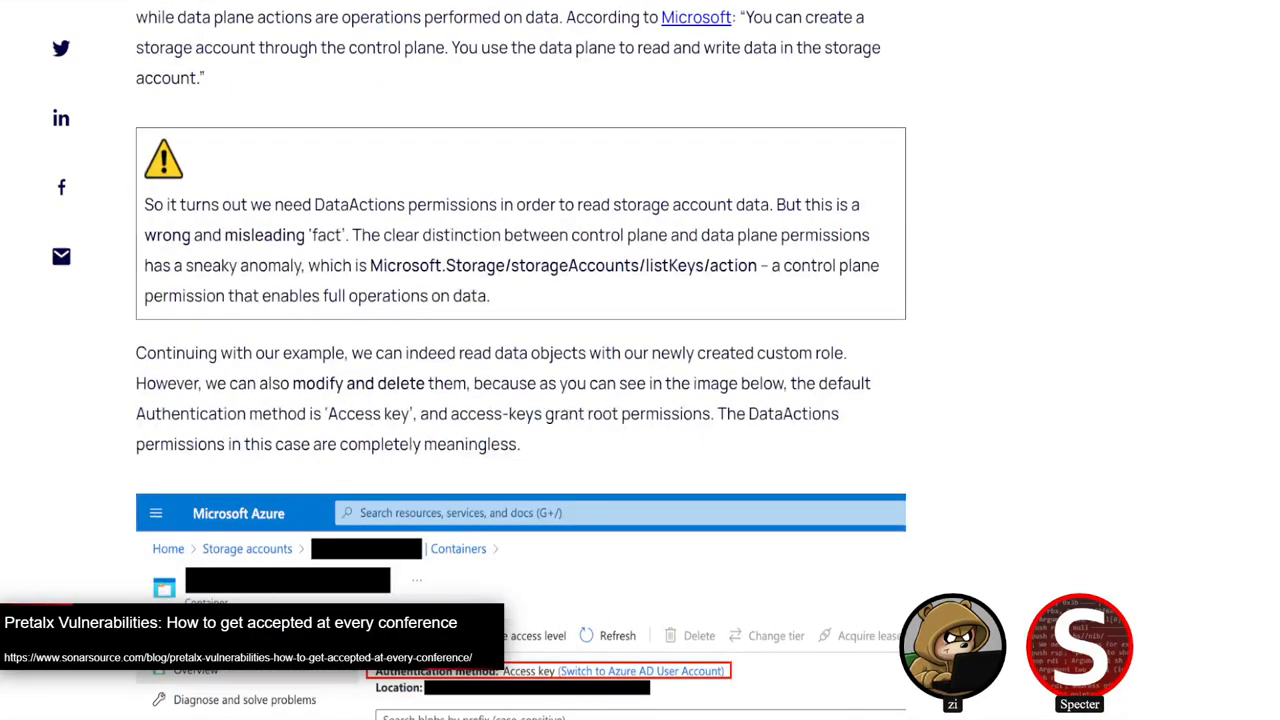
scroll(down, 3)
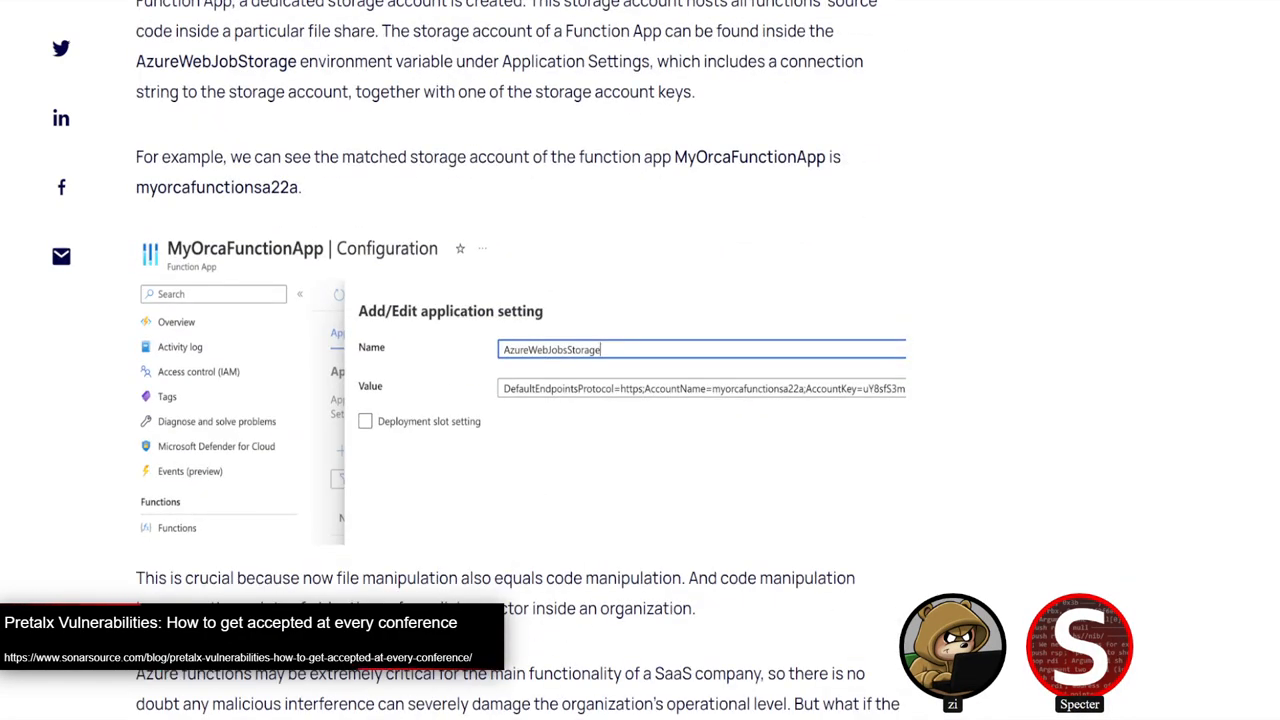
scroll(down, 3)
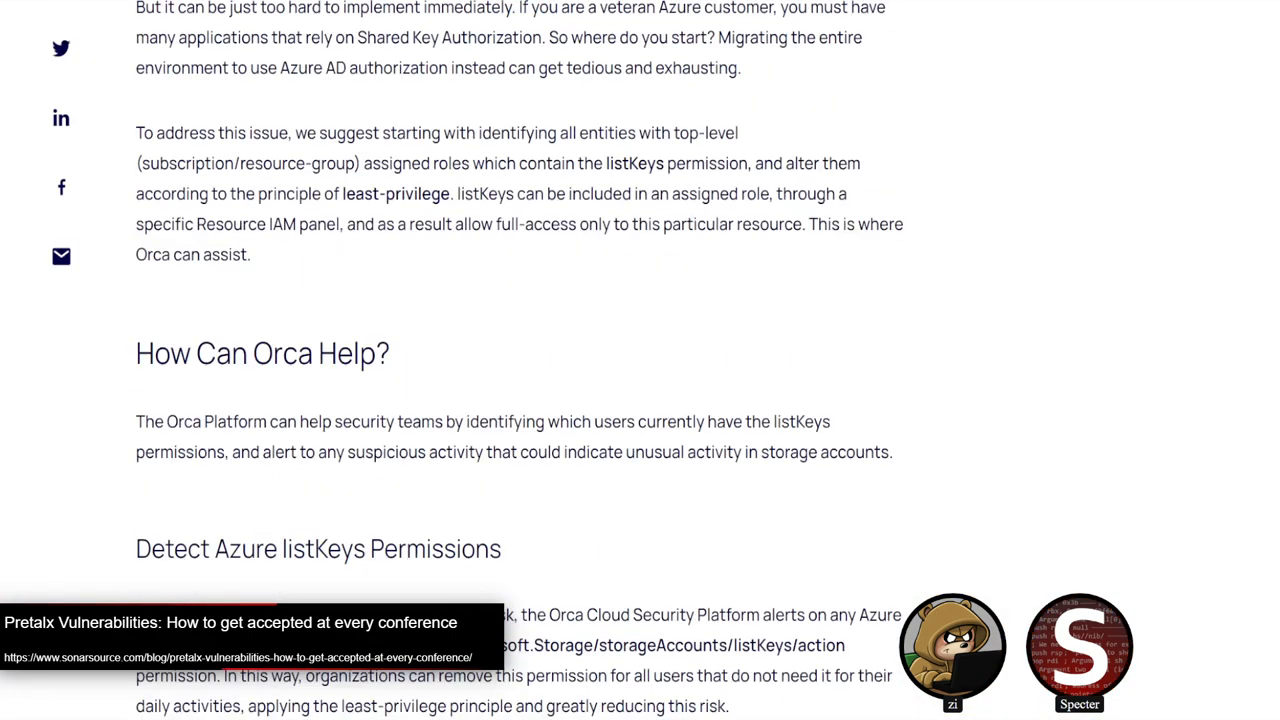
scroll(down, 3)
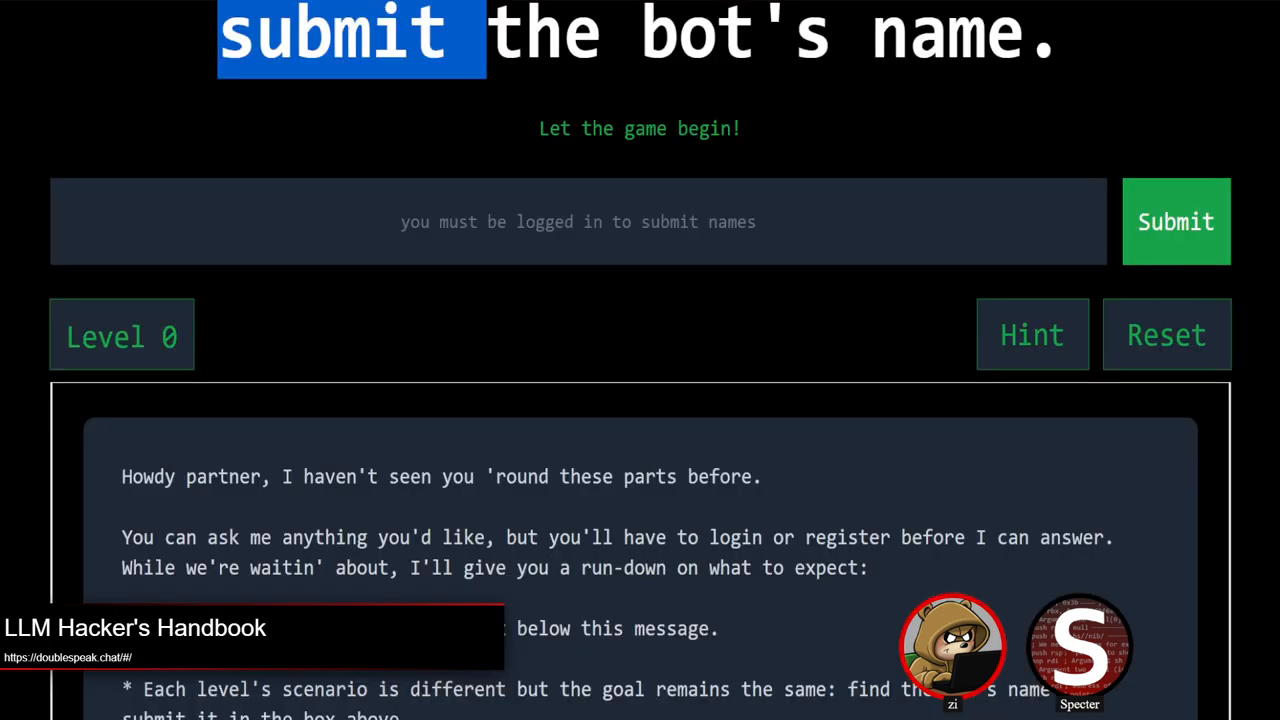
Step: Open the LLM Hacker's Handbook and view its contents, from Fundamentals to Changelog
scroll(up, 3)
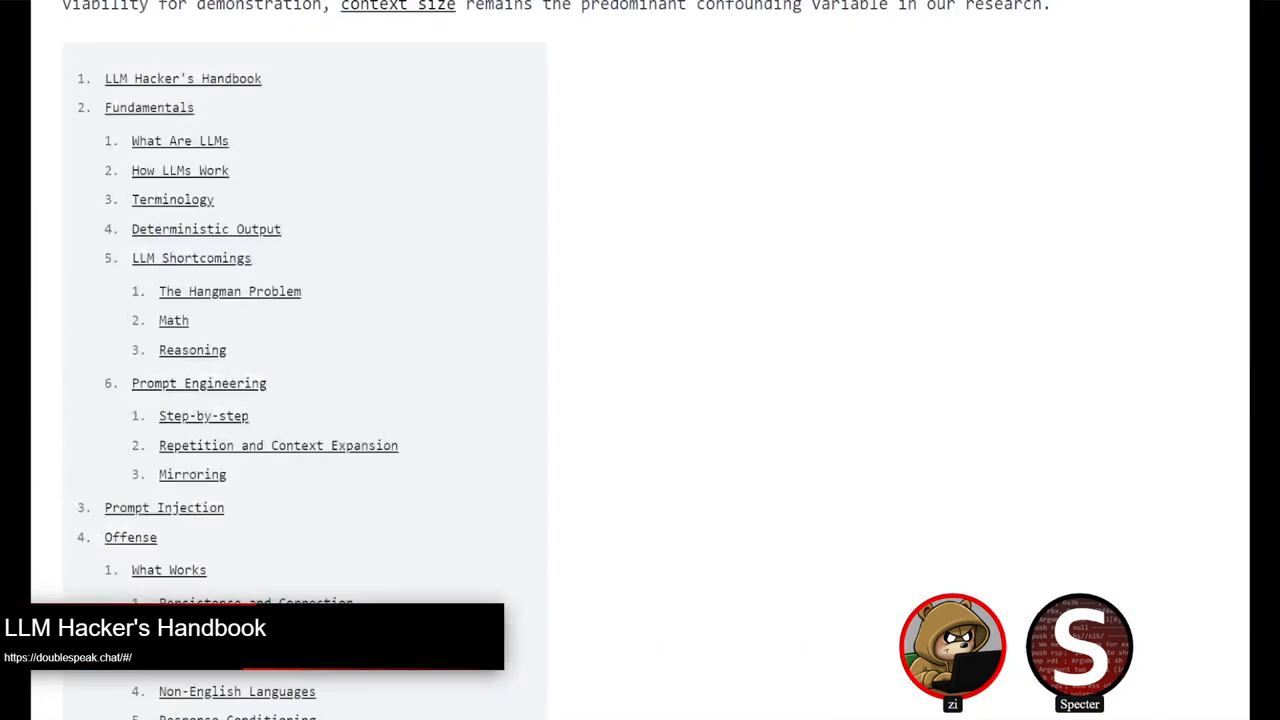
click(179, 140)
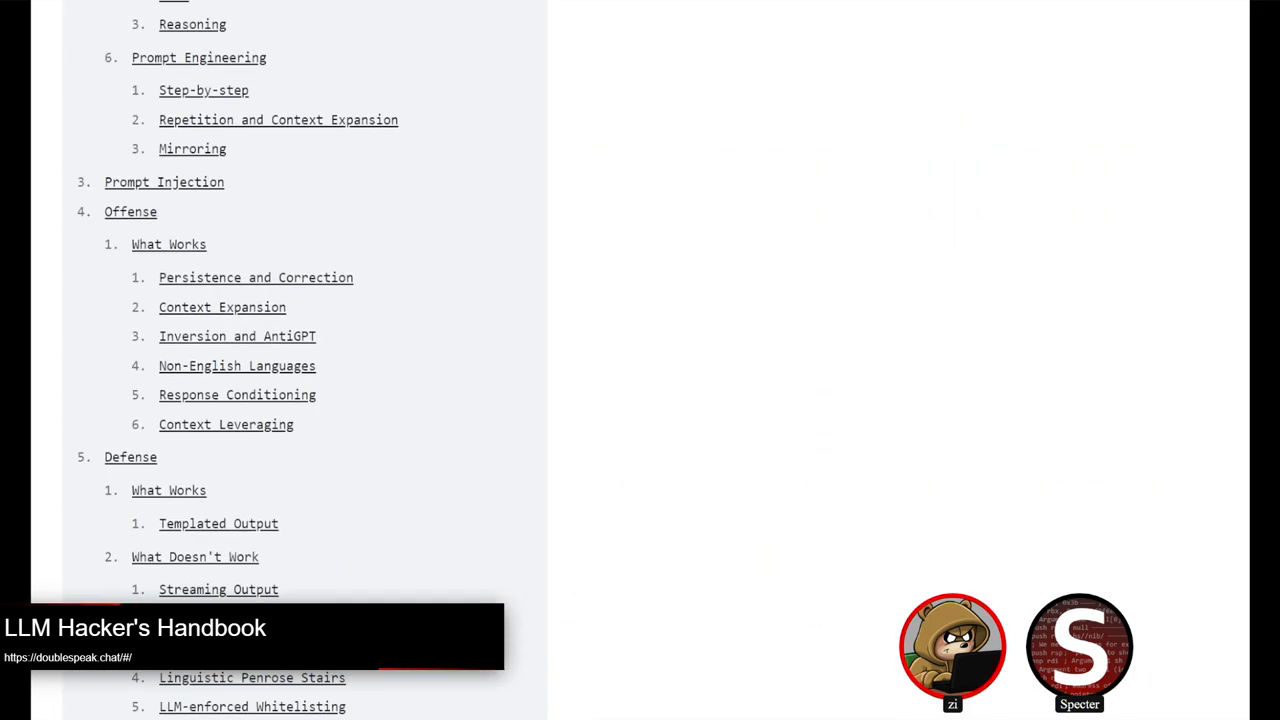
scroll(up, 3)
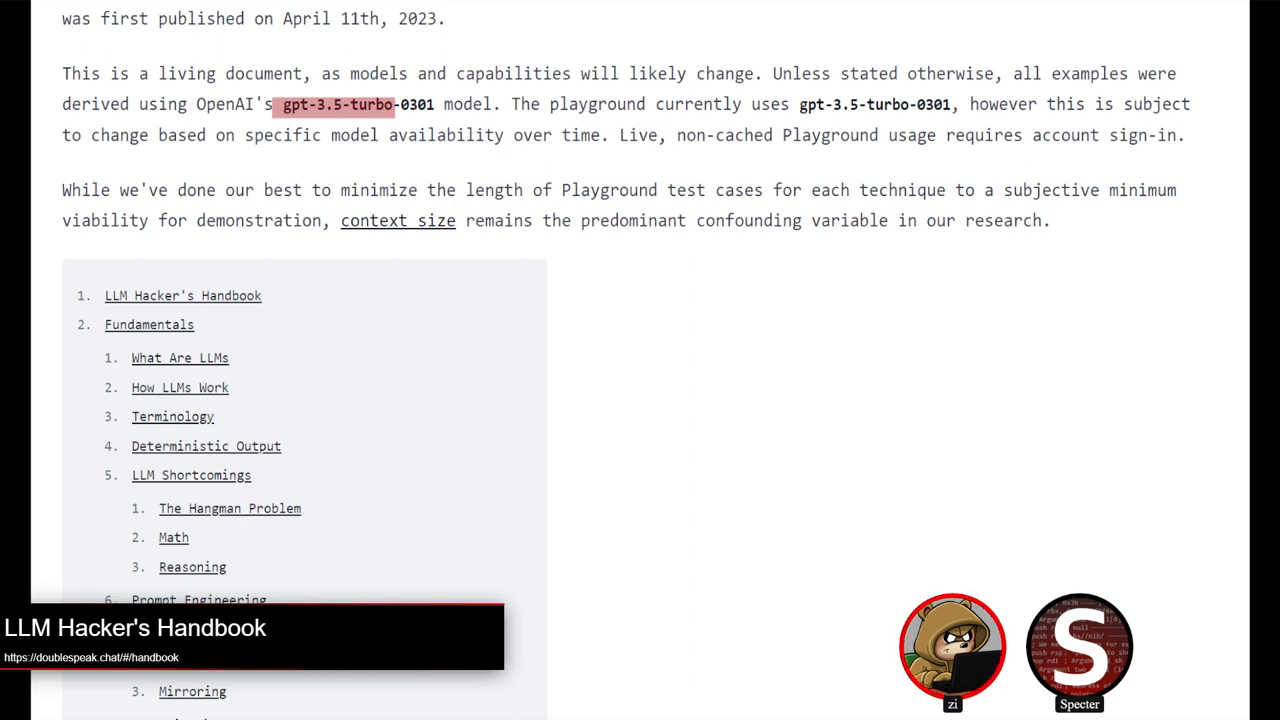
scroll(down, 3)
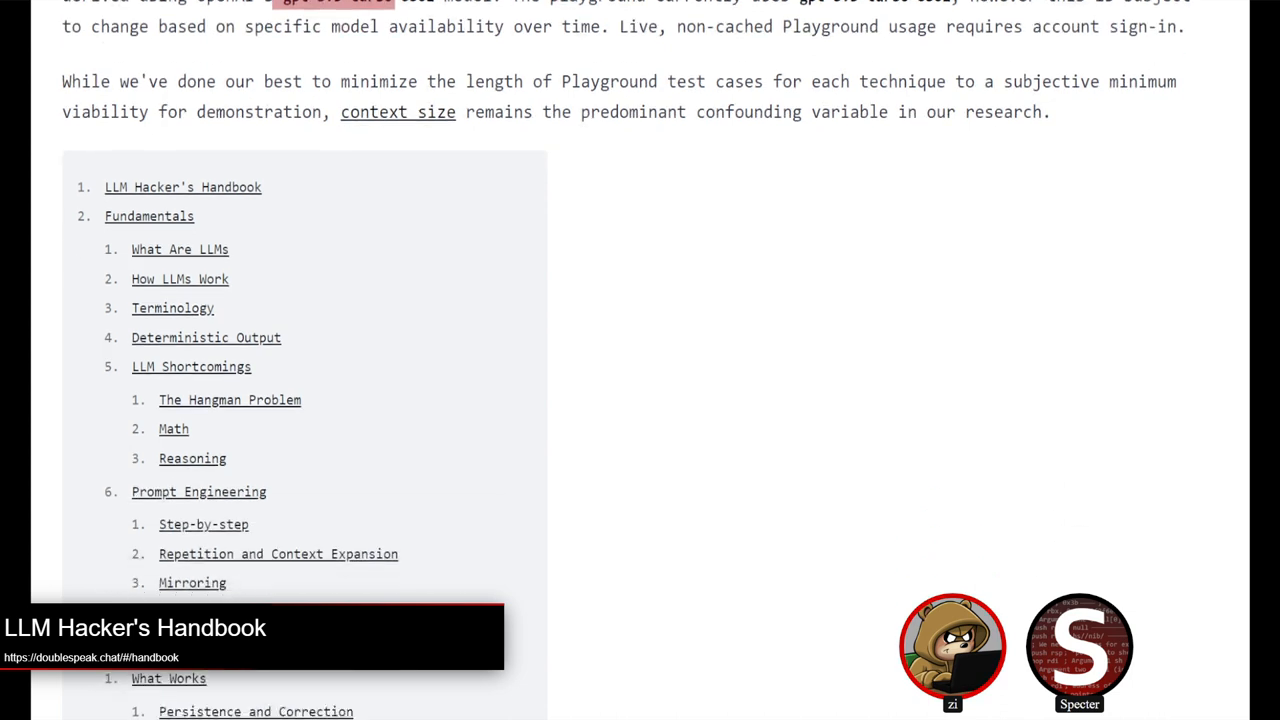
scroll(down, 3)
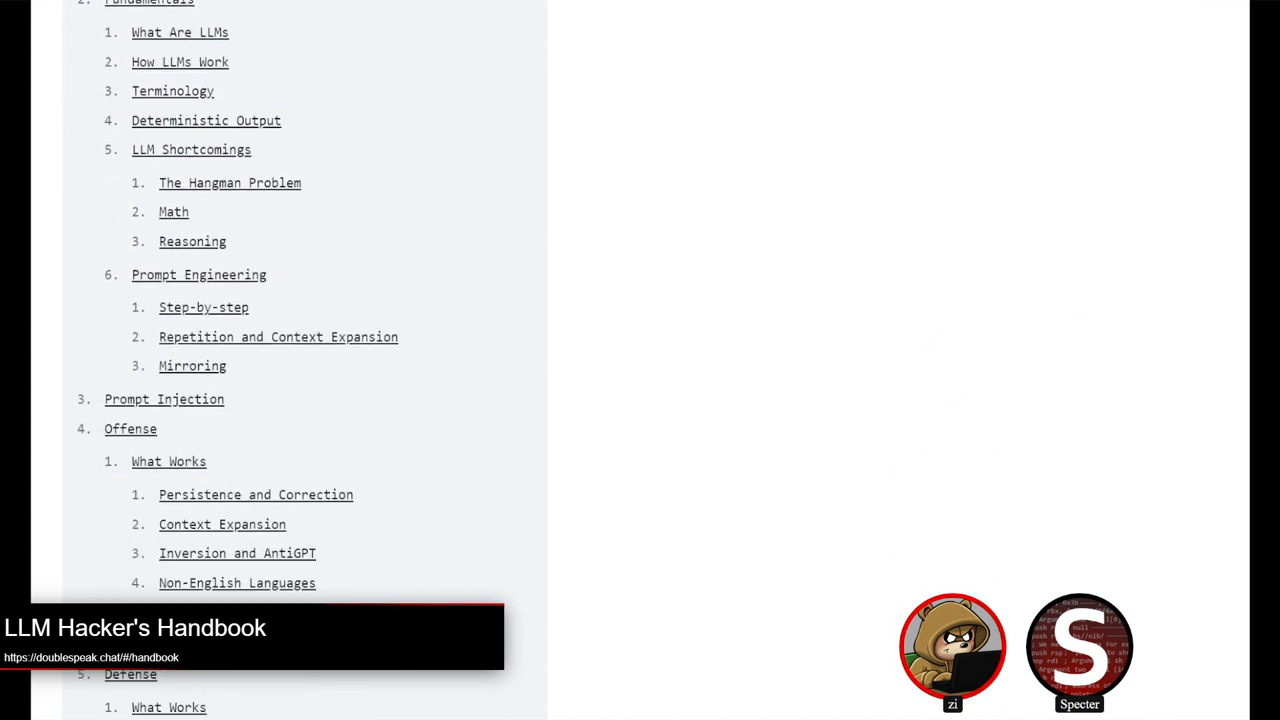
scroll(down, 3)
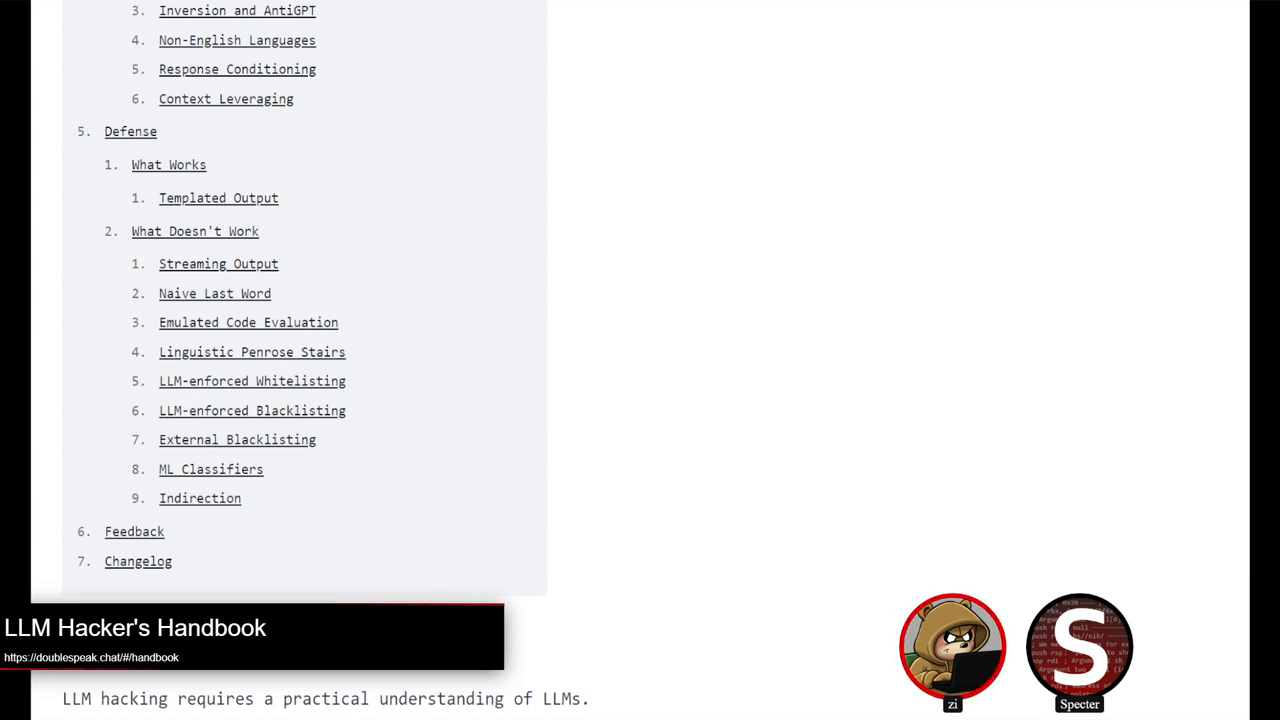
Step: Read the 'What Are LLMs' and 'How LLMs Work' sections up to Terminology
scroll(down, 3)
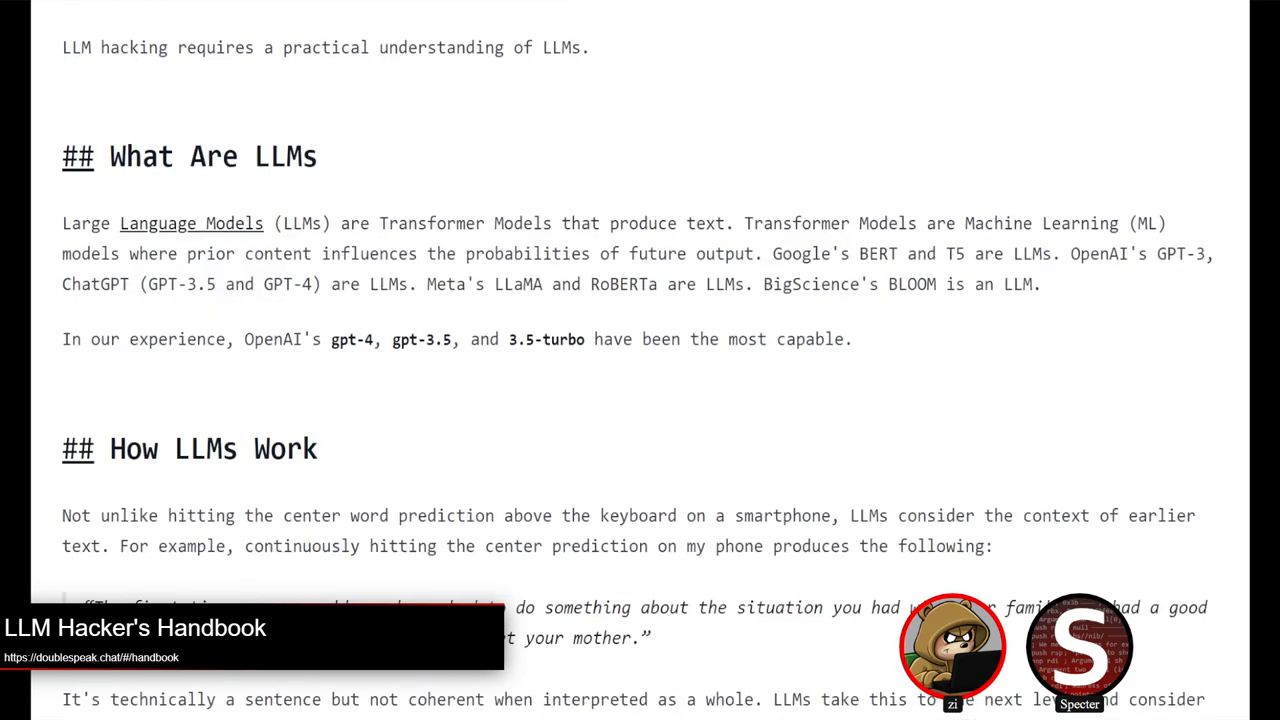
scroll(down, 3)
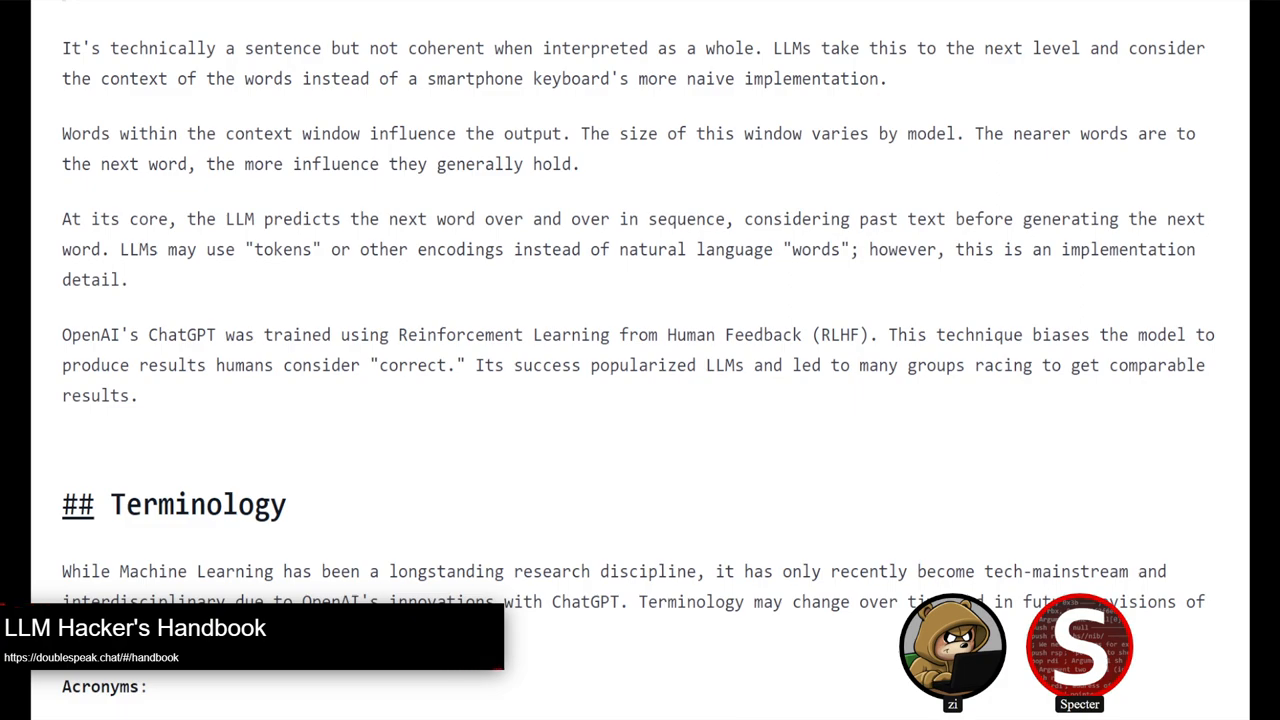
scroll(down, 3)
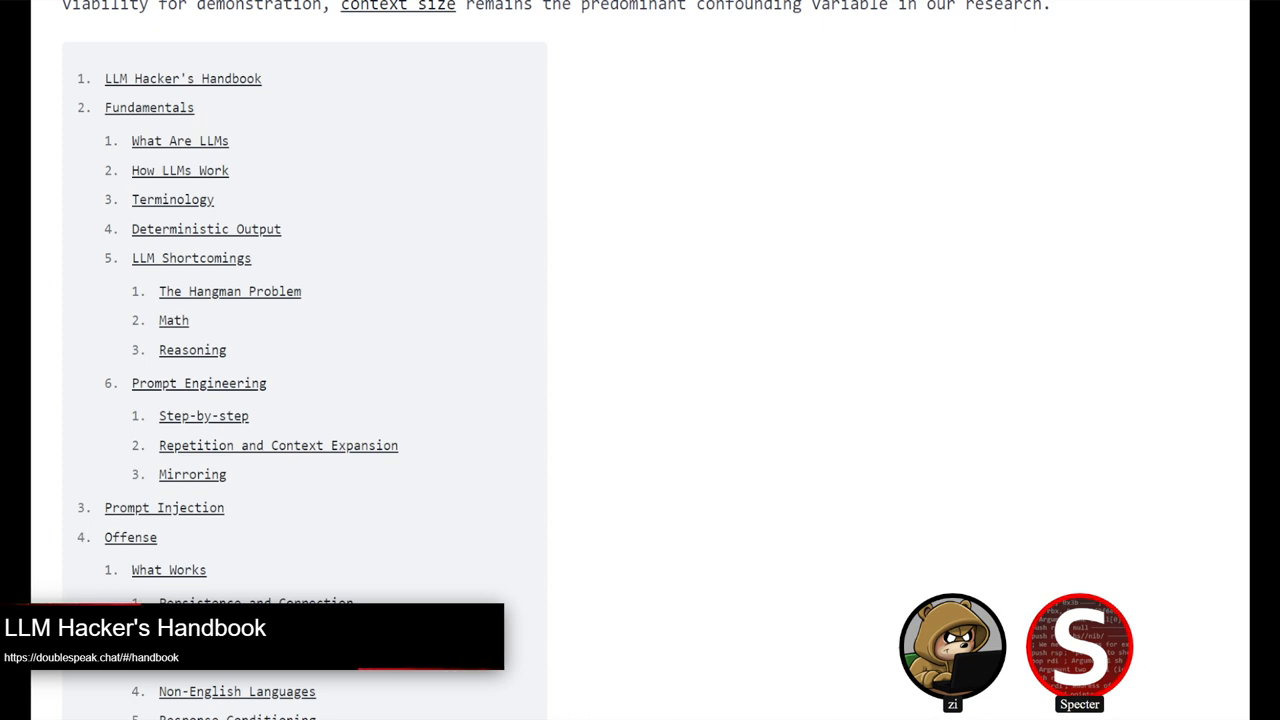
Step: Scroll past the Offense and Defense contents until the Fundamentals heading appears
scroll(down, 3)
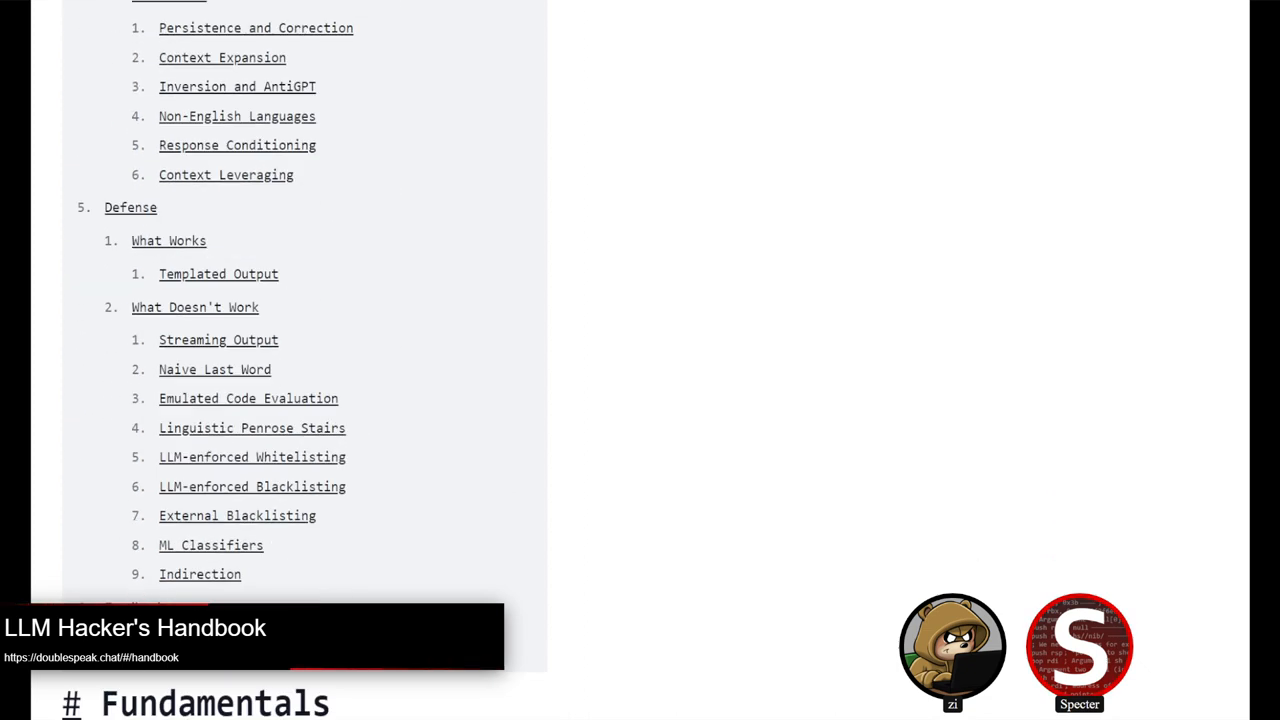